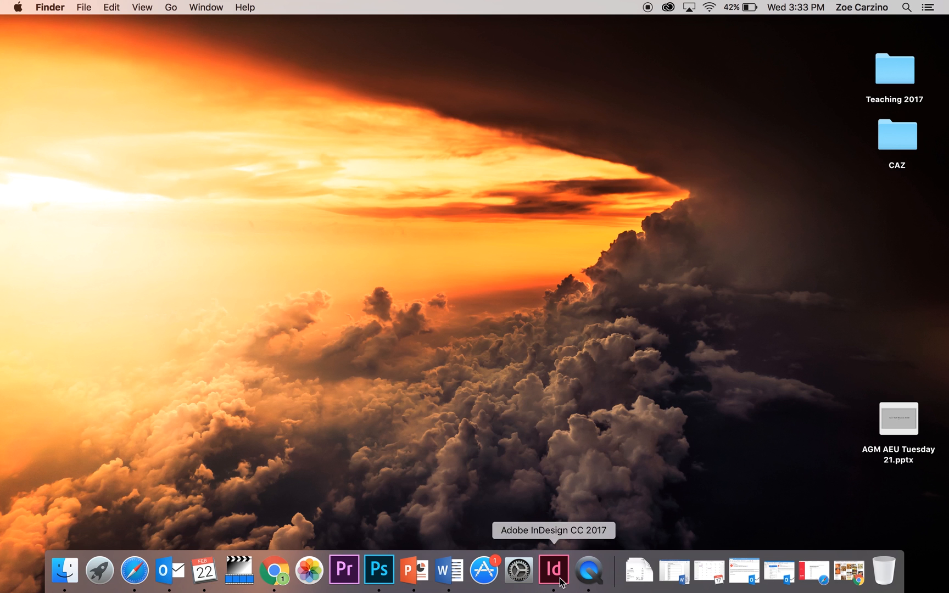
- Place the background image from the Desktop's Movie Poster folder onto the InDesign page
click(553, 569)
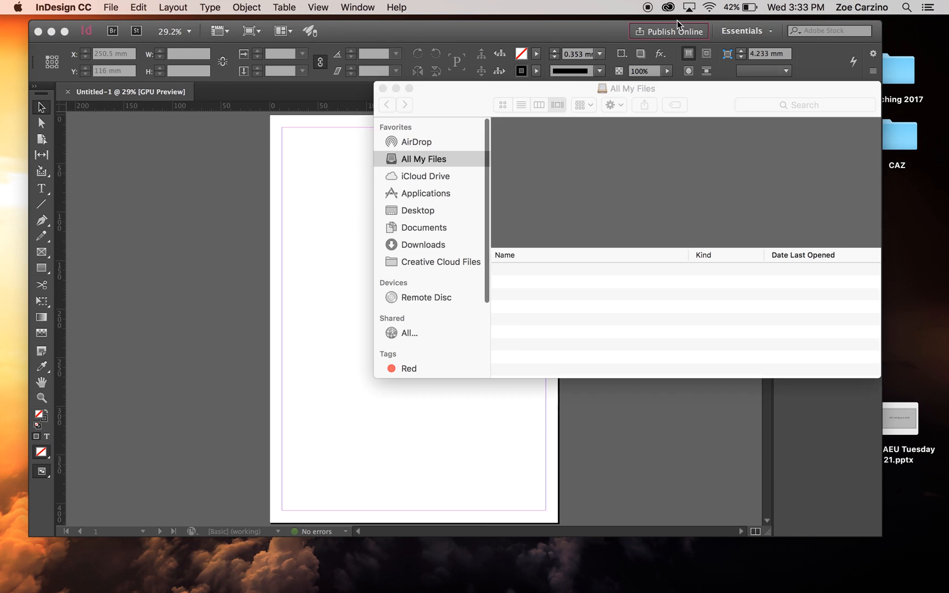
click(417, 209)
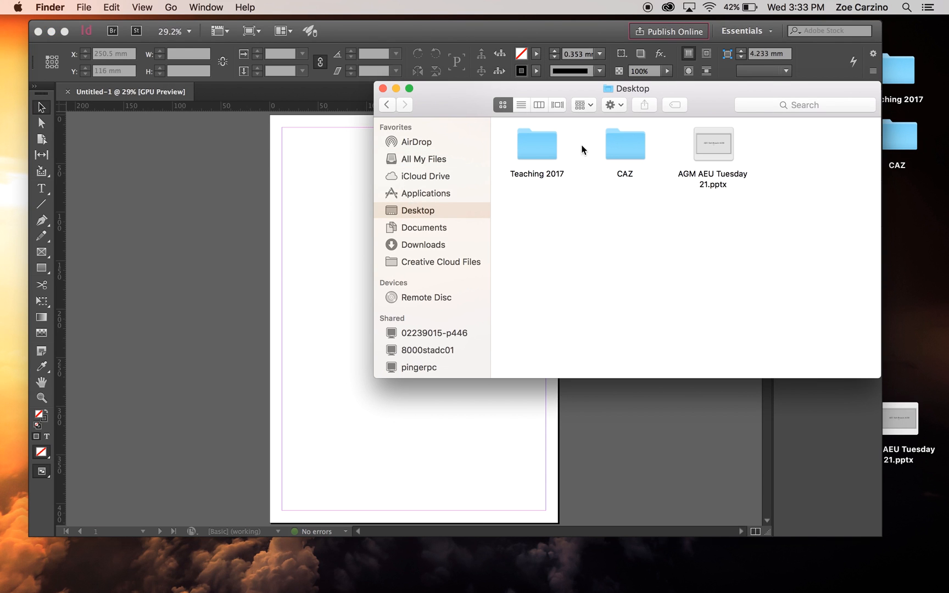
double_click(535, 144)
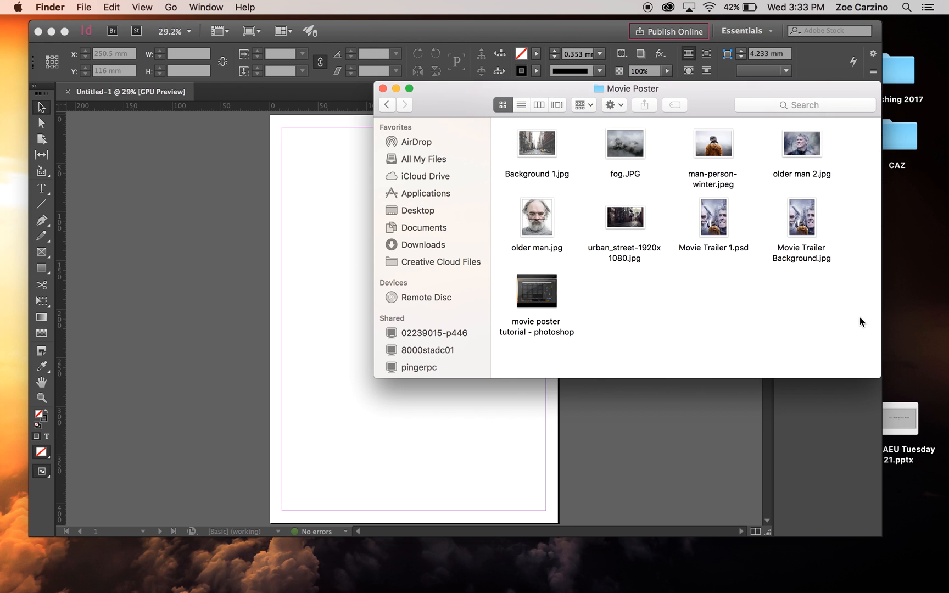
click(801, 217)
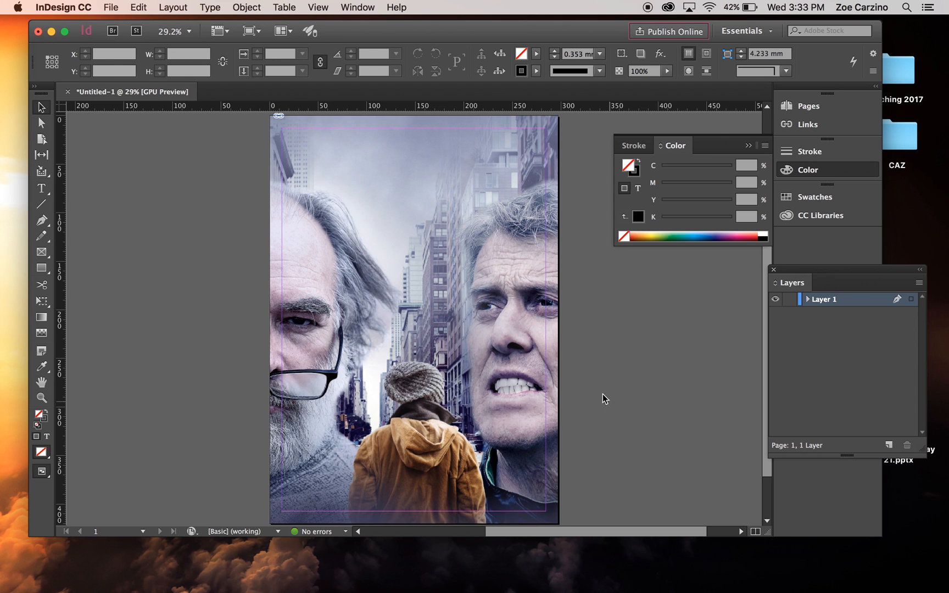
- Switch to Preview screen mode and rename Layer 1 to 'Background'
click(249, 30)
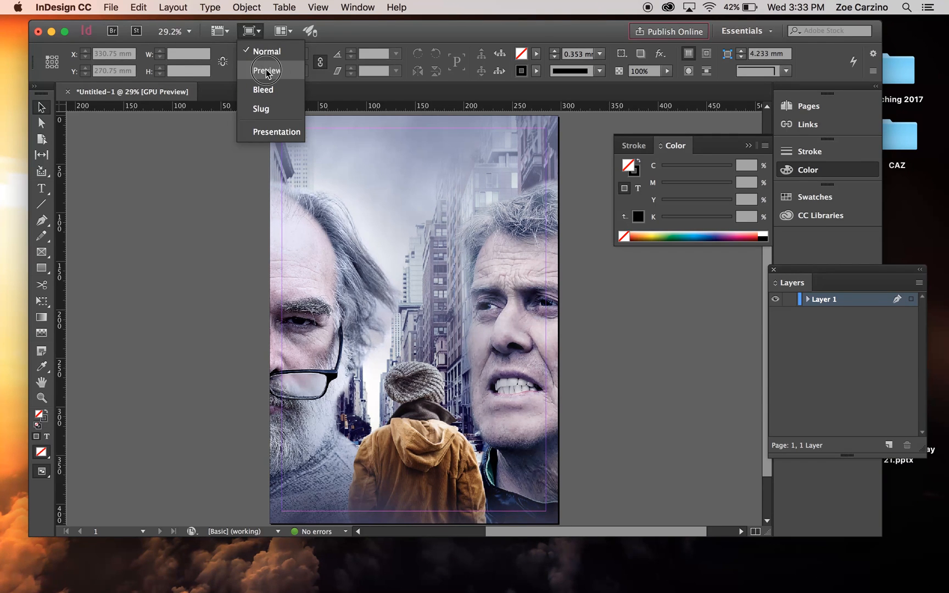
click(266, 70)
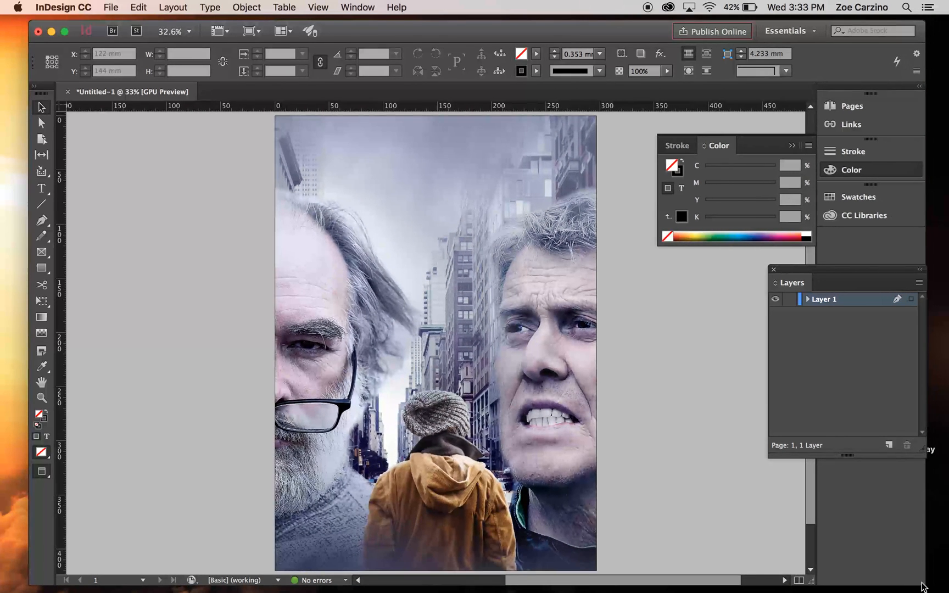
click(788, 299)
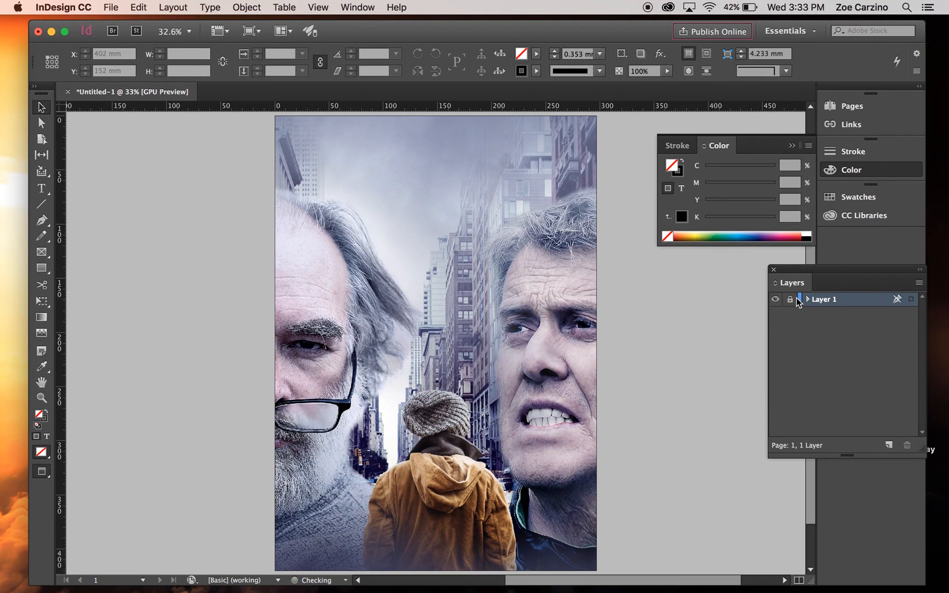
double_click(823, 298)
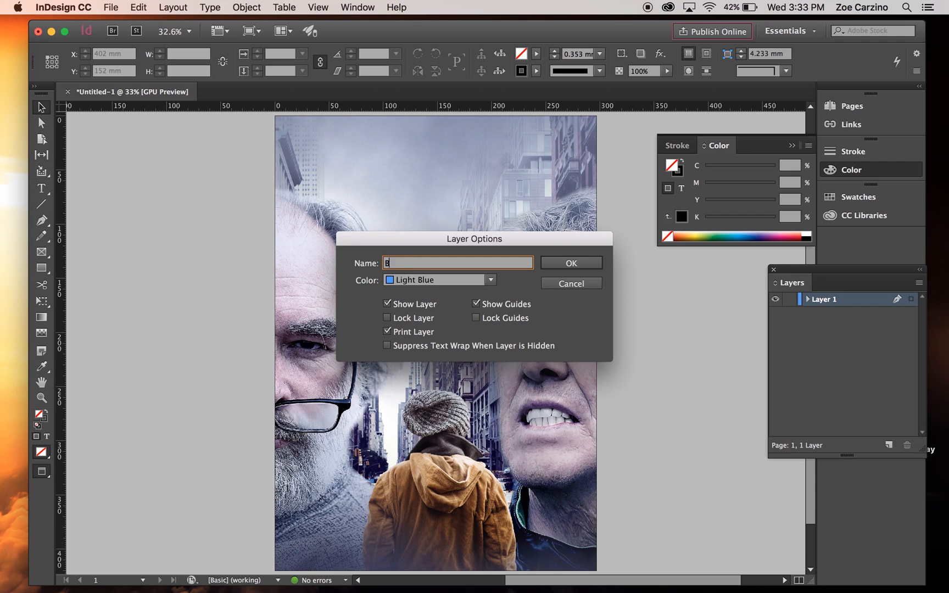
text(ackground)
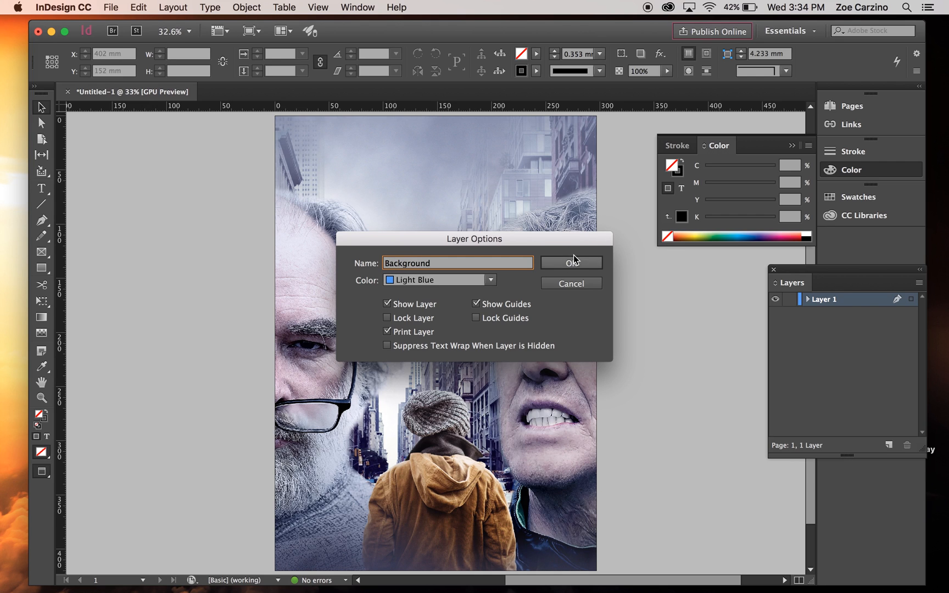
click(569, 262)
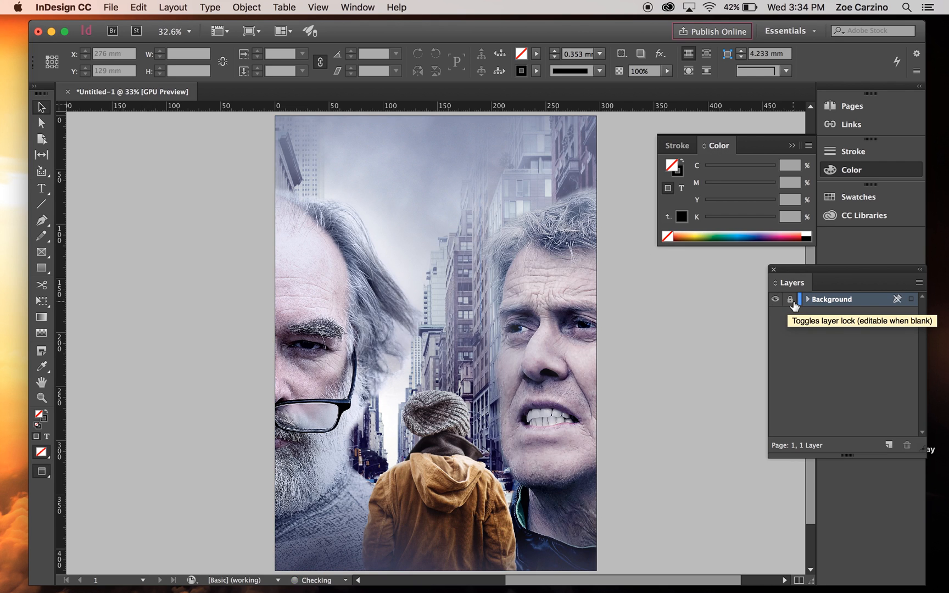
mouse_move(791, 321)
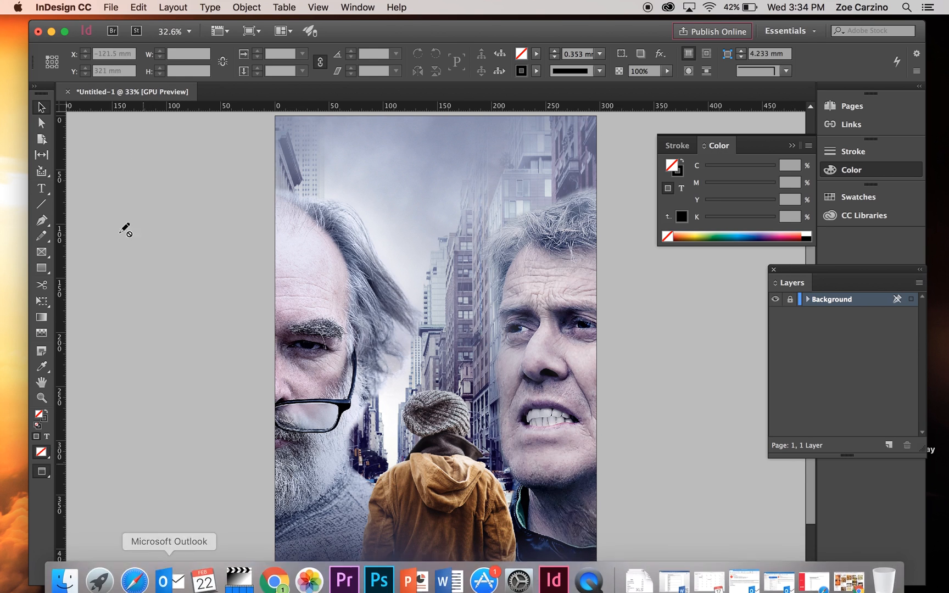
- Add a layer named 'Title' above Background and start a text frame near the top-left
click(41, 188)
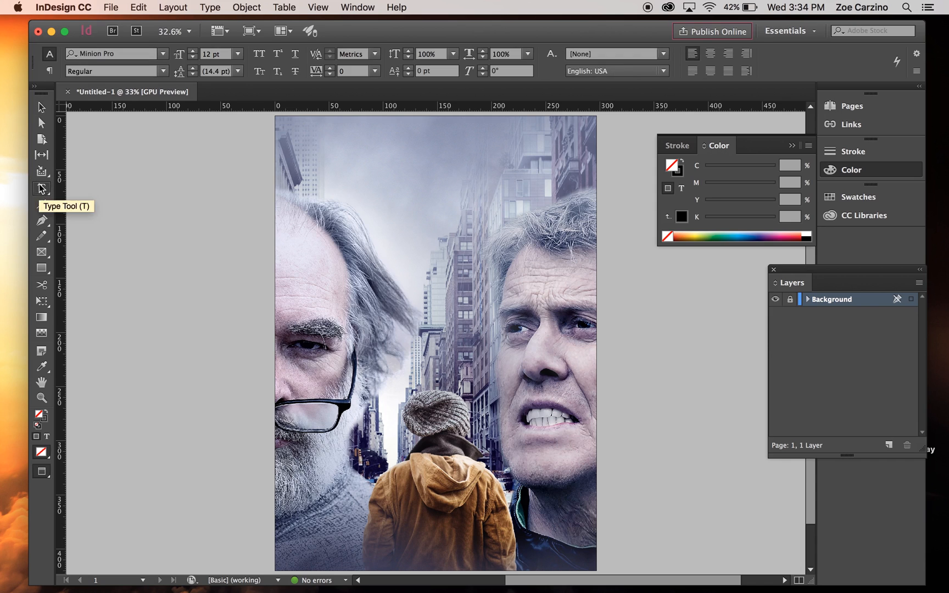
click(41, 189)
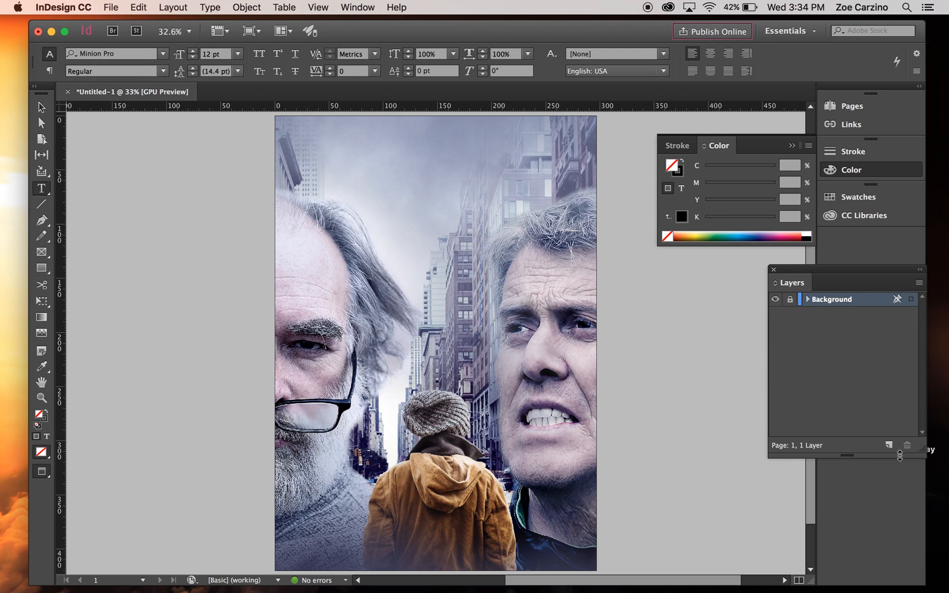
click(890, 444)
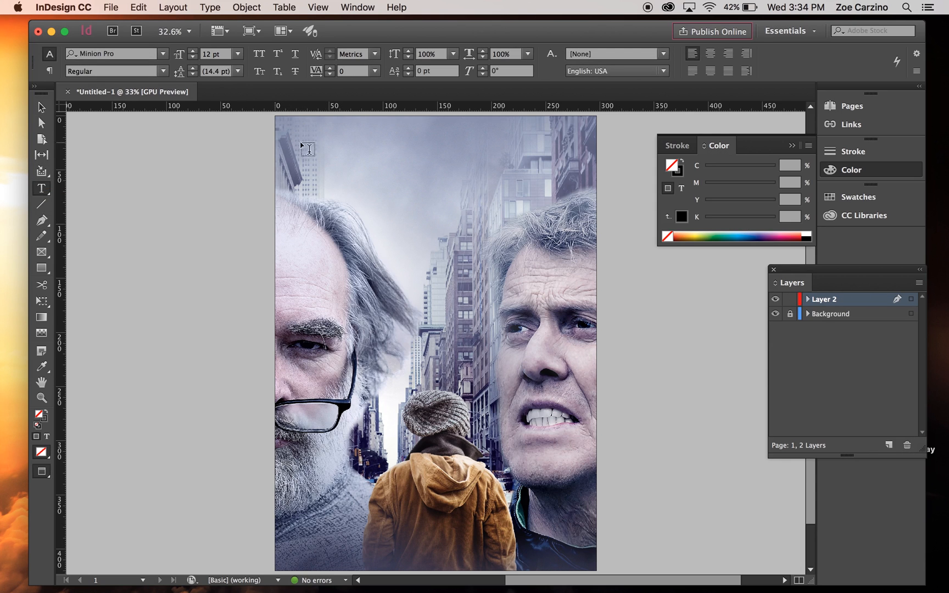
double_click(824, 299)
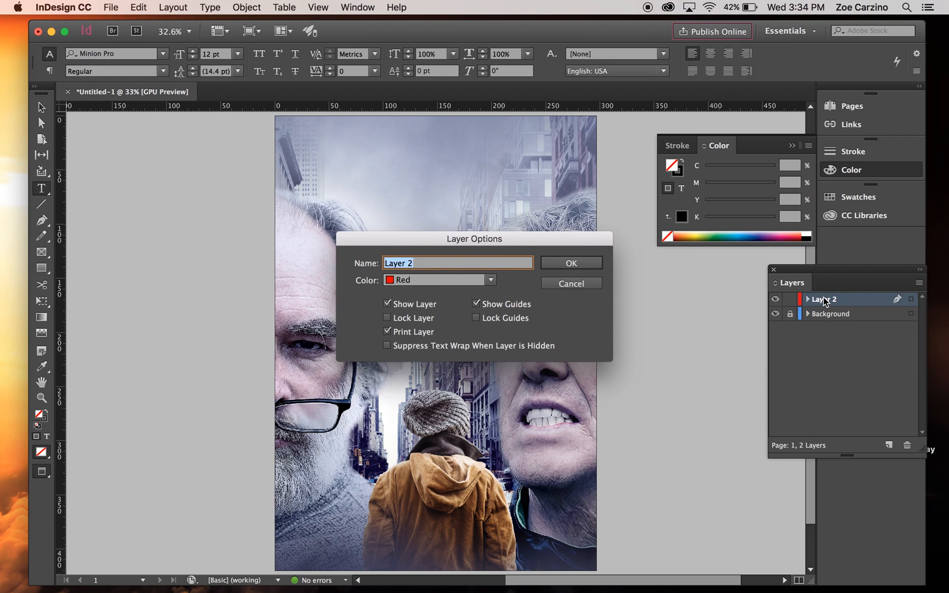
click(569, 263)
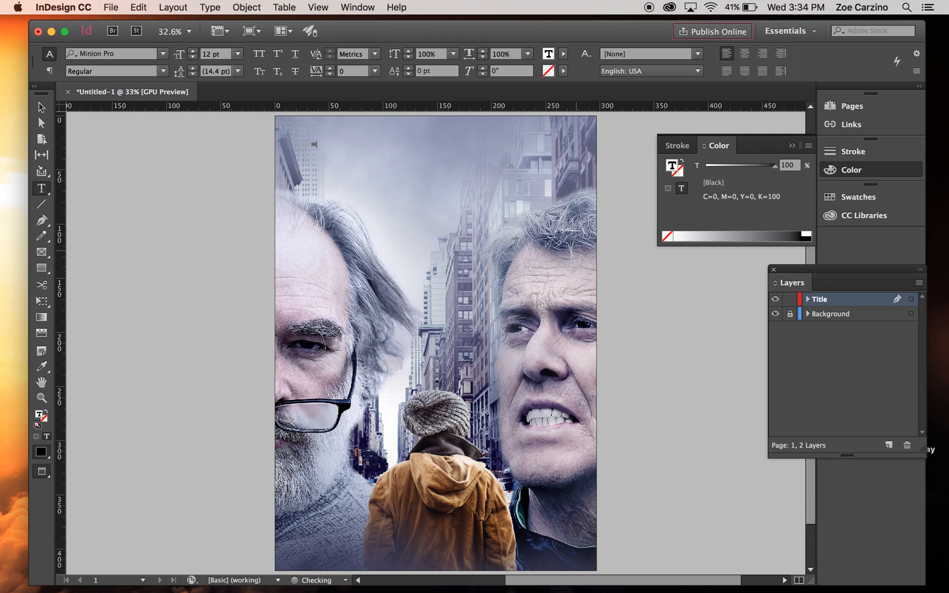
click(321, 149)
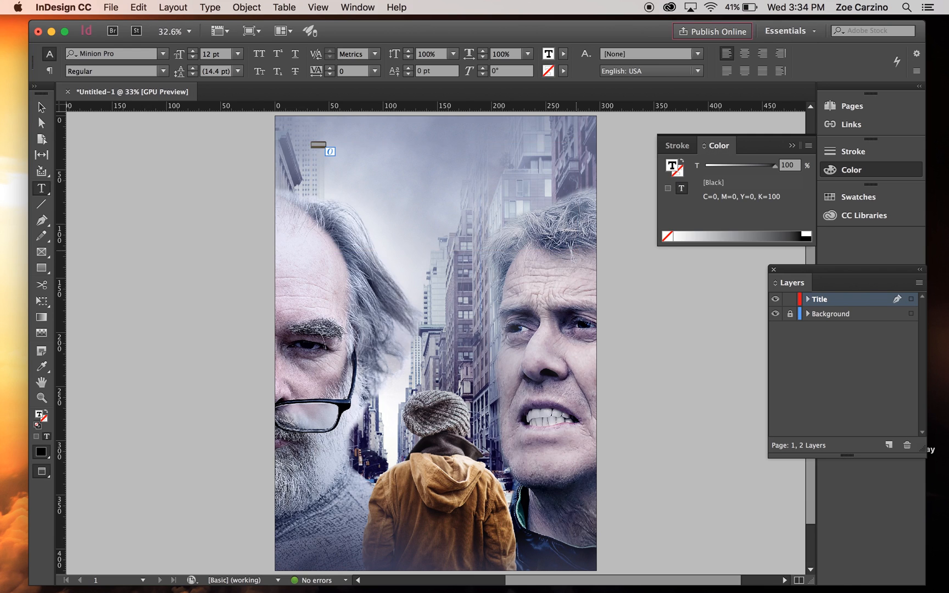
- Browse the font family list, switching it to show all installed fonts
click(164, 54)
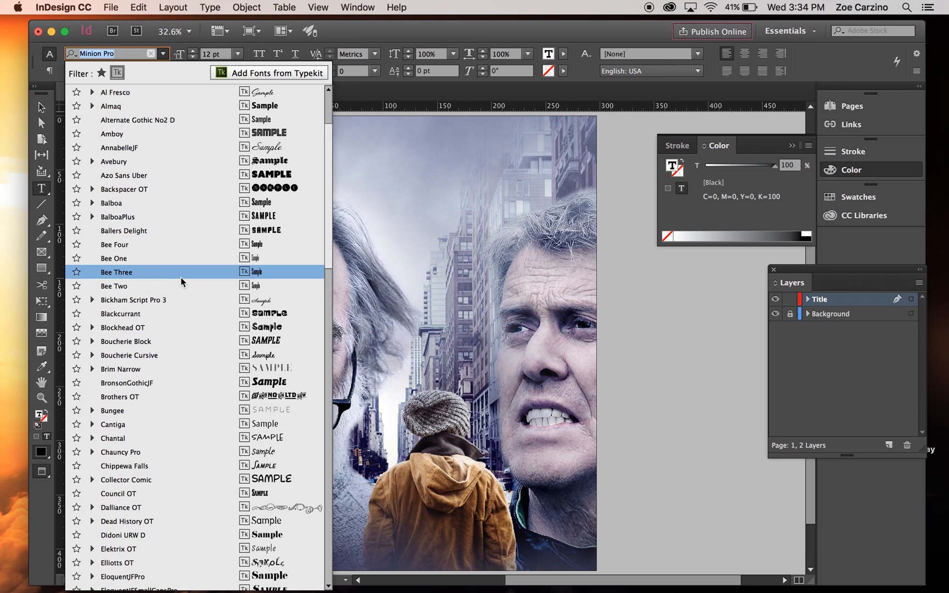
scroll(down, 3)
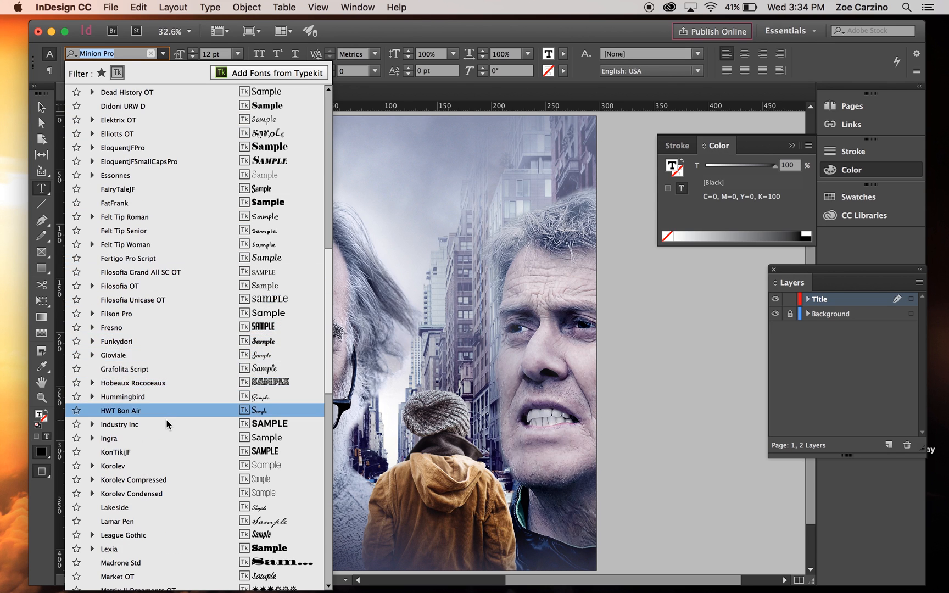
scroll(down, 3)
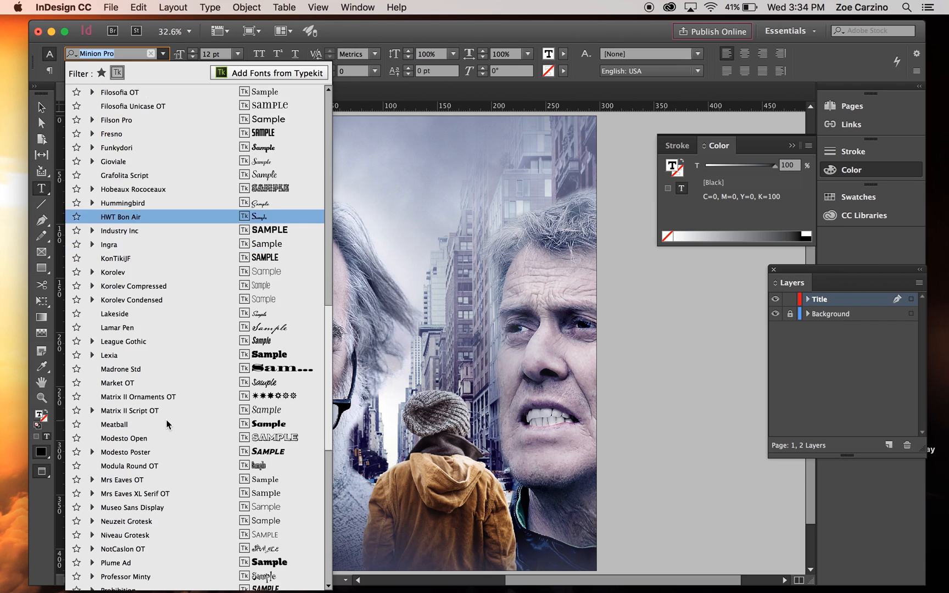
scroll(down, 3)
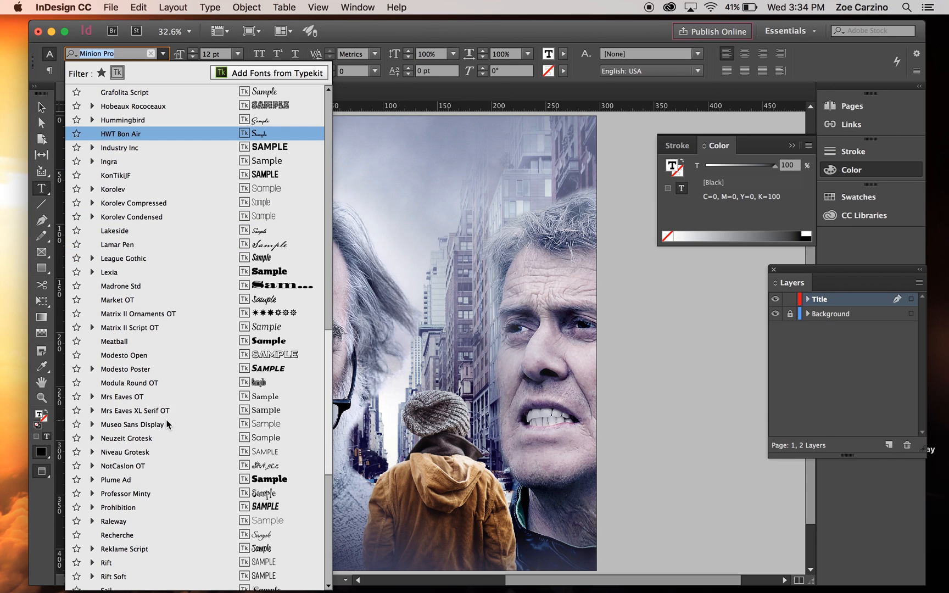
scroll(down, 3)
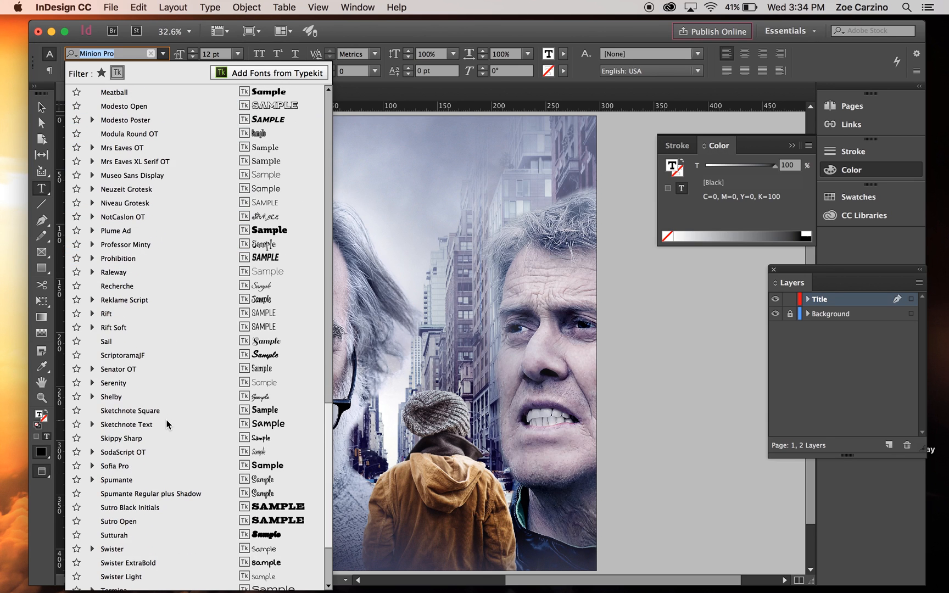
scroll(down, 3)
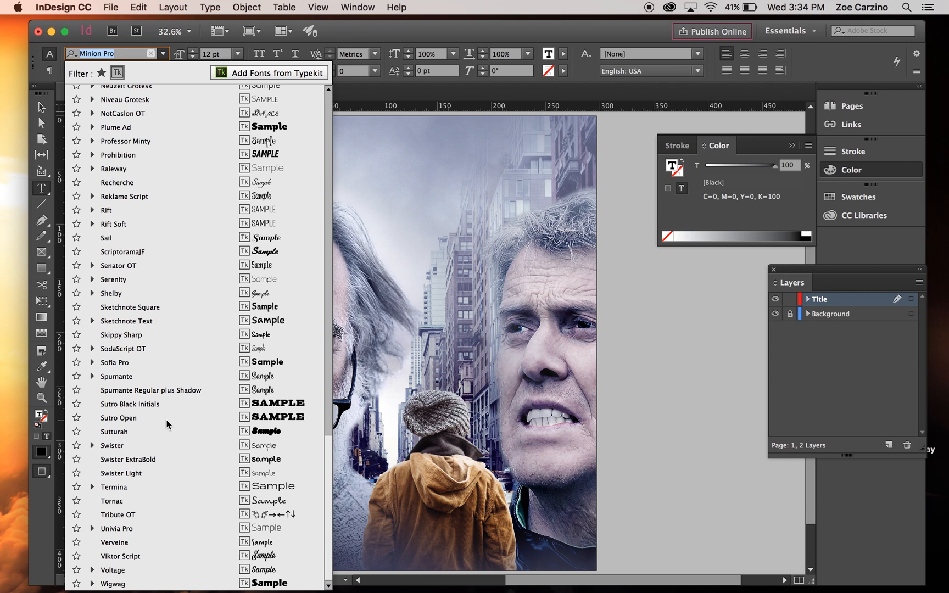
scroll(up, 3)
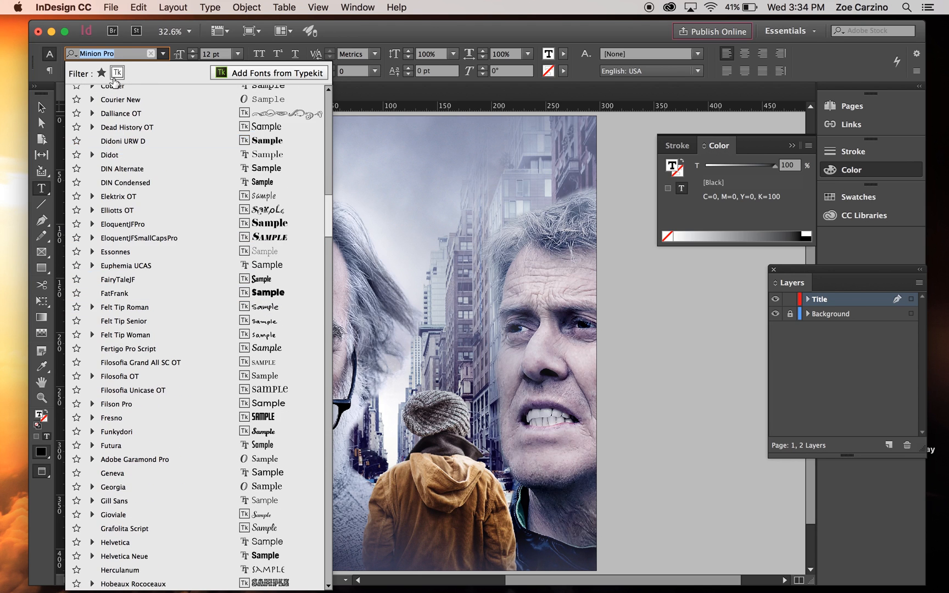
click(138, 237)
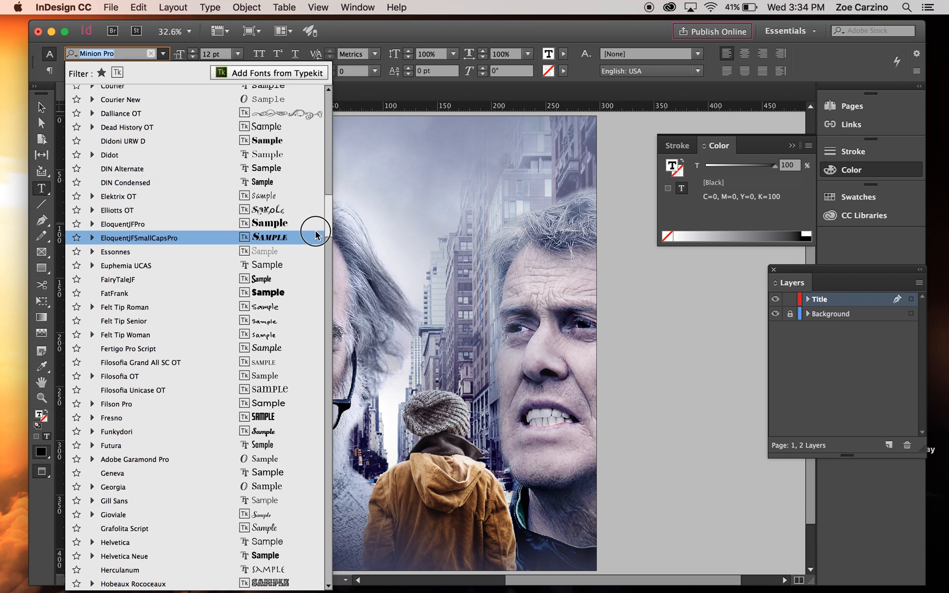
scroll(down, 3)
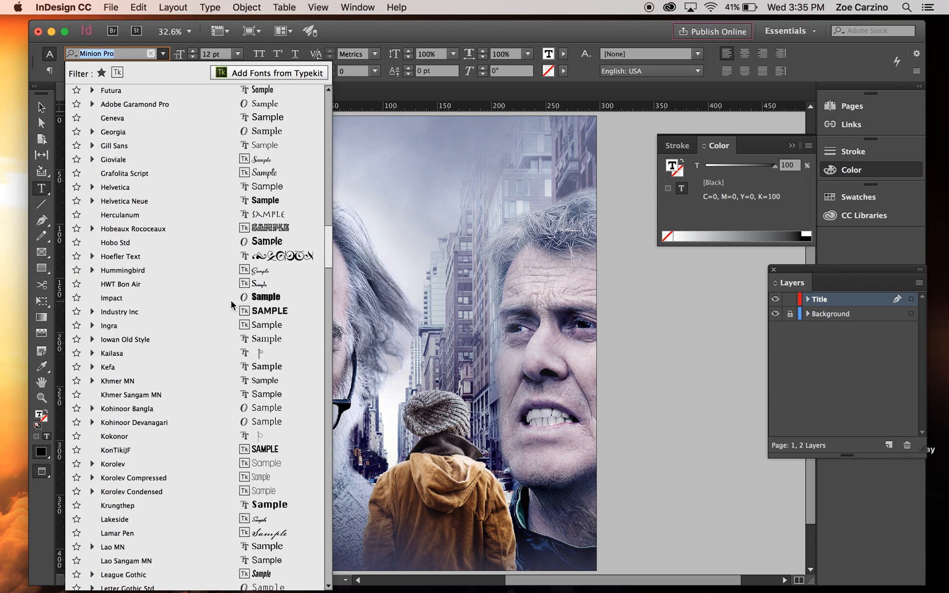
scroll(down, 3)
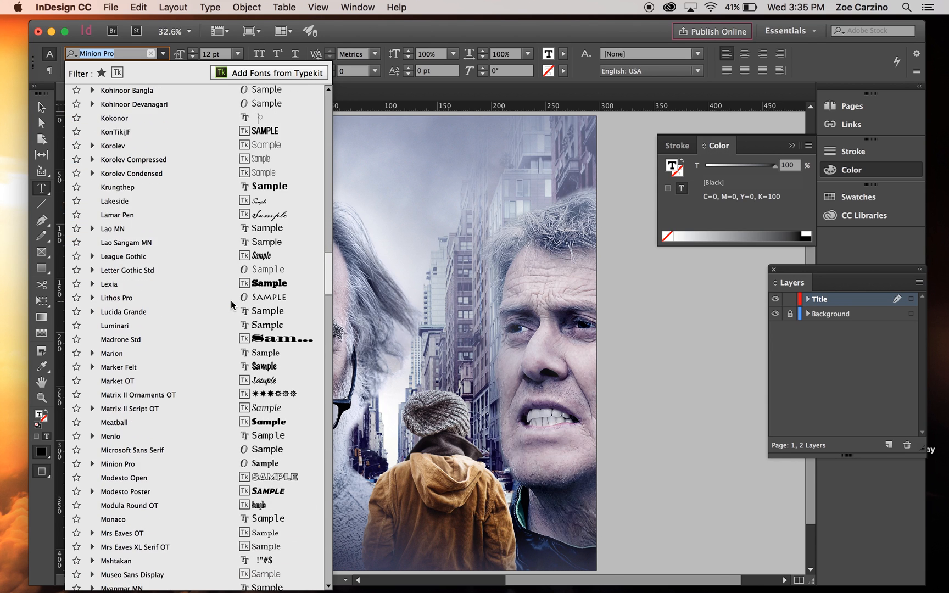
scroll(down, 3)
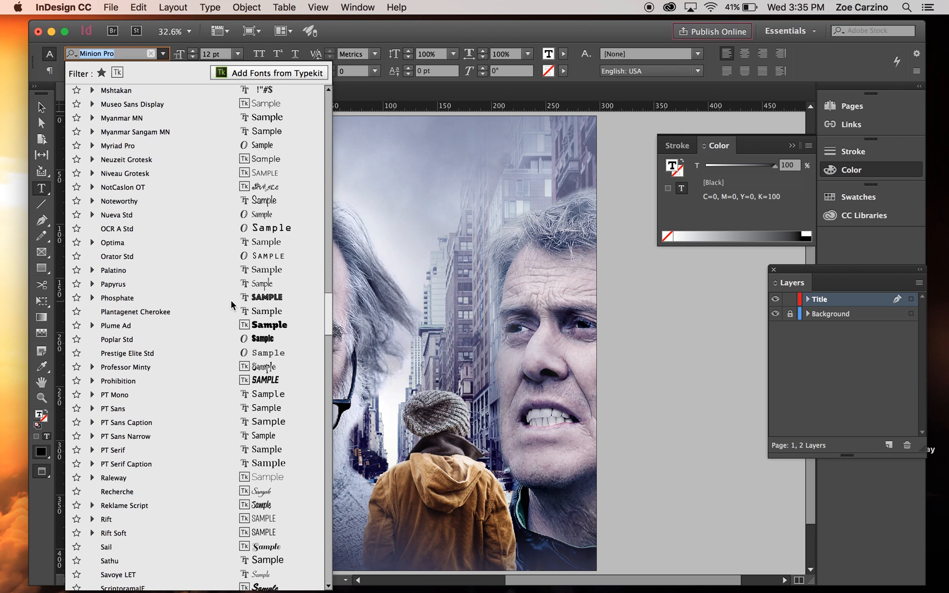
scroll(down, 3)
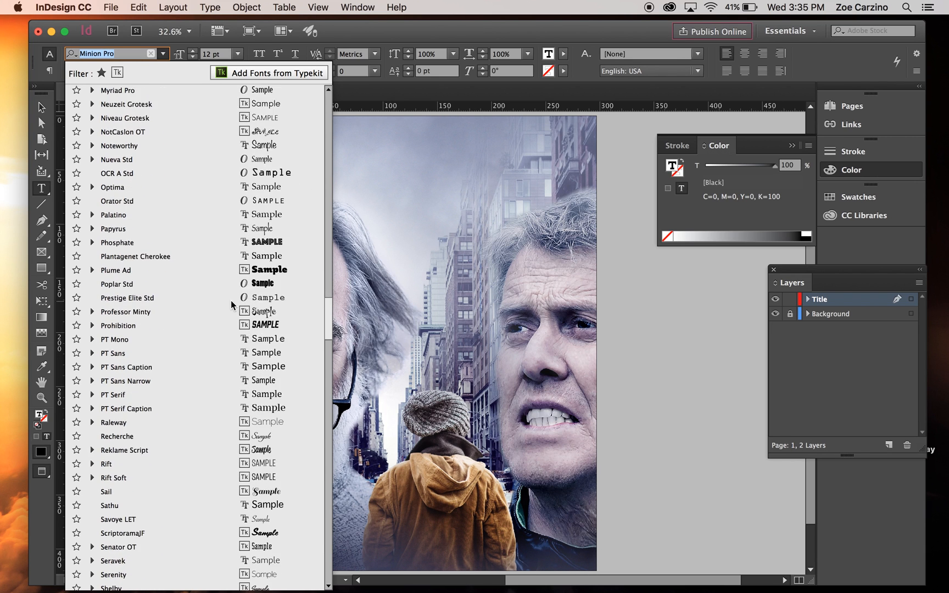
scroll(down, 3)
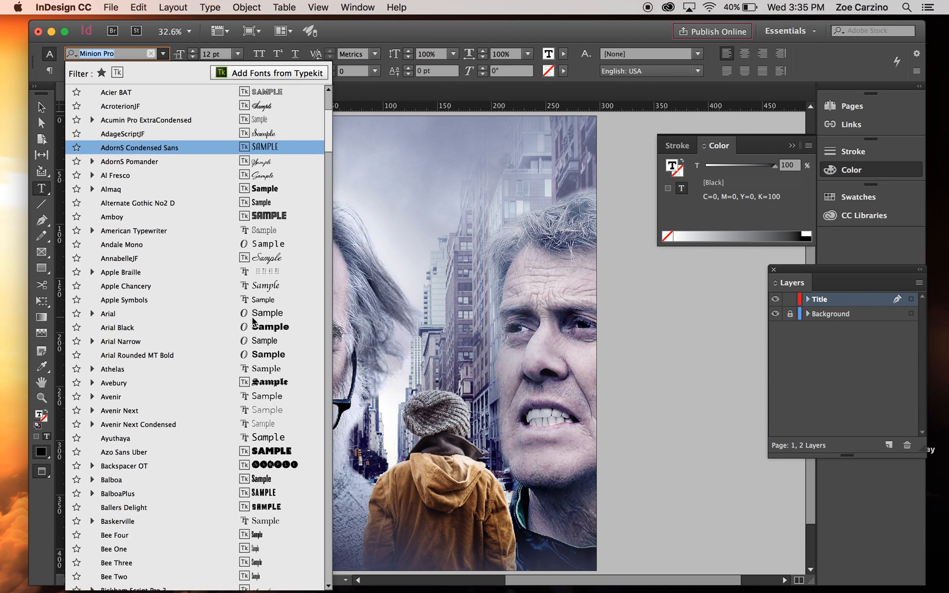
scroll(down, 3)
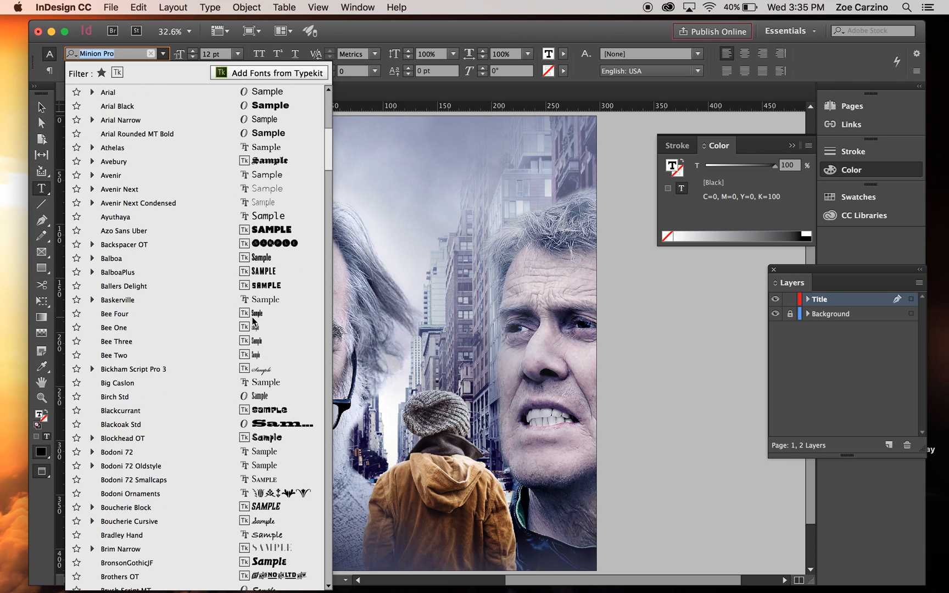
- Set the title in Big Caslon and fine-tune the large point sizes of Beyond and Justice
click(117, 383)
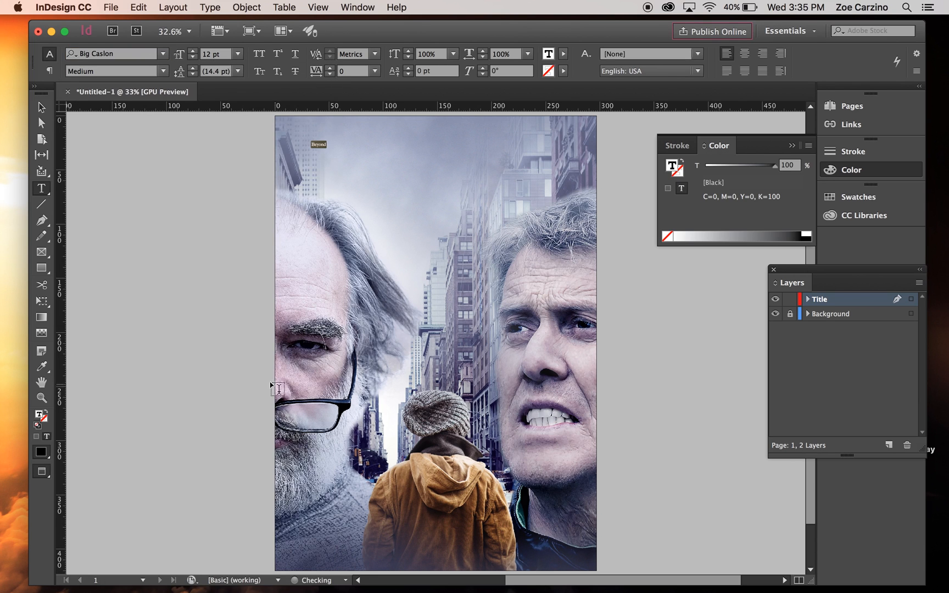
click(237, 53)
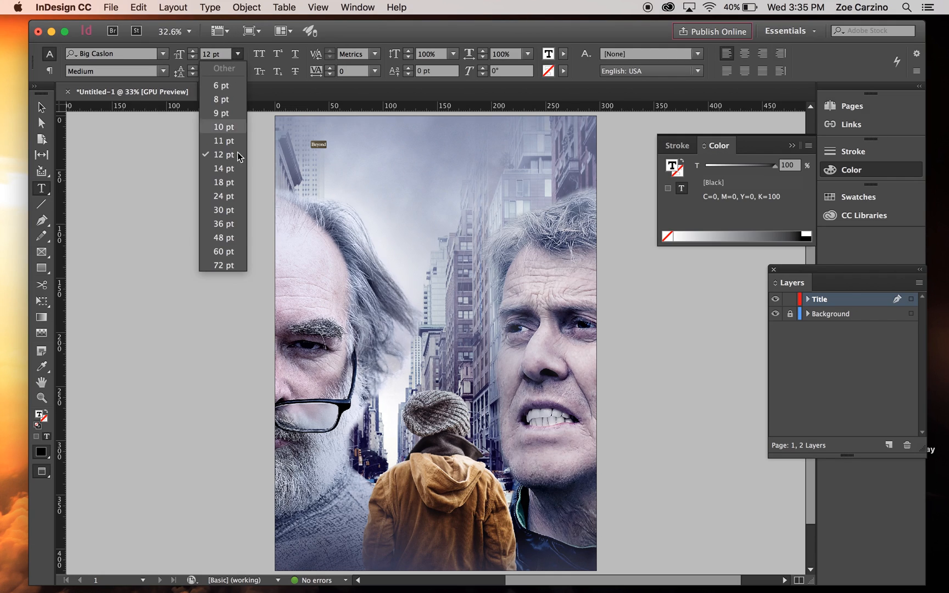
click(224, 265)
text(118)
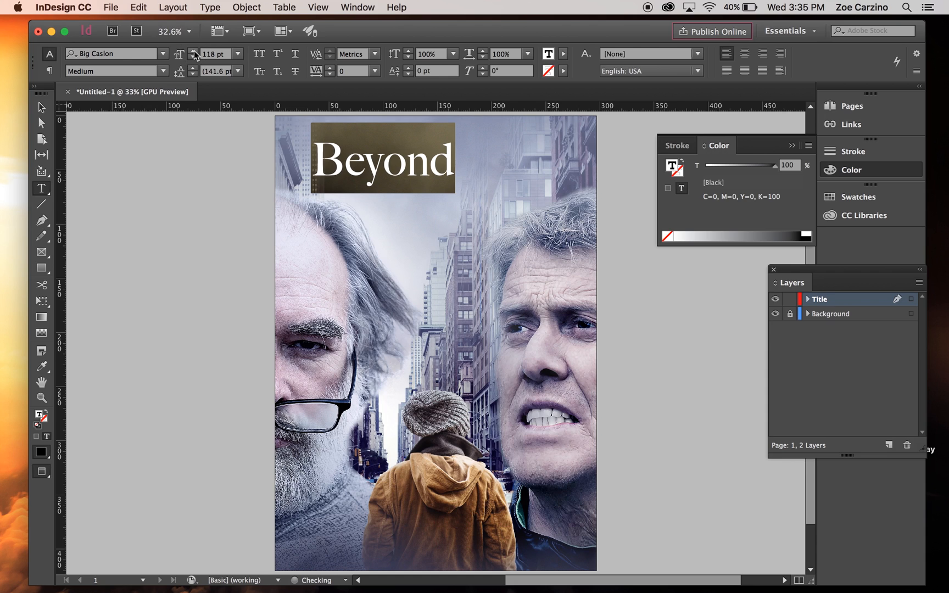
click(195, 57)
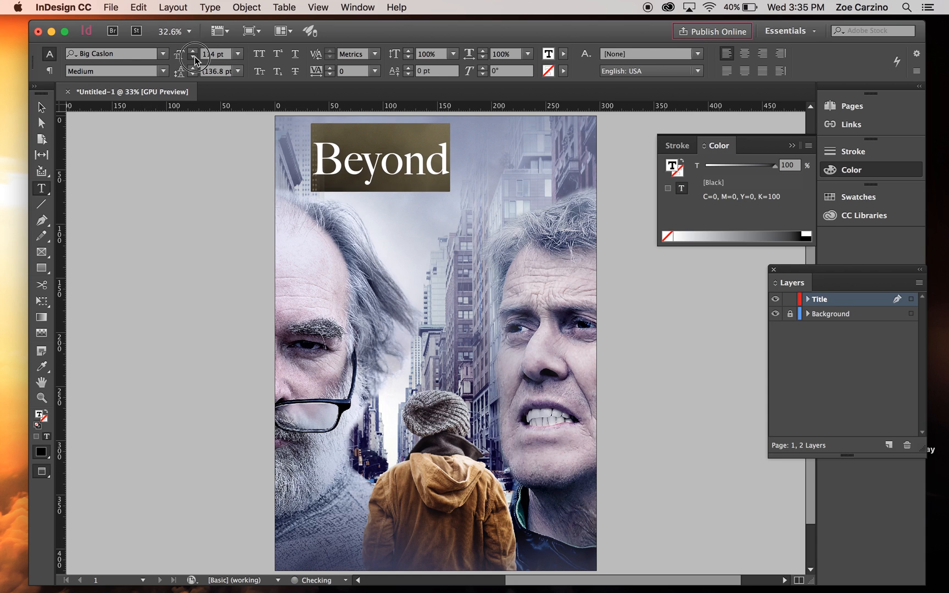
click(192, 51)
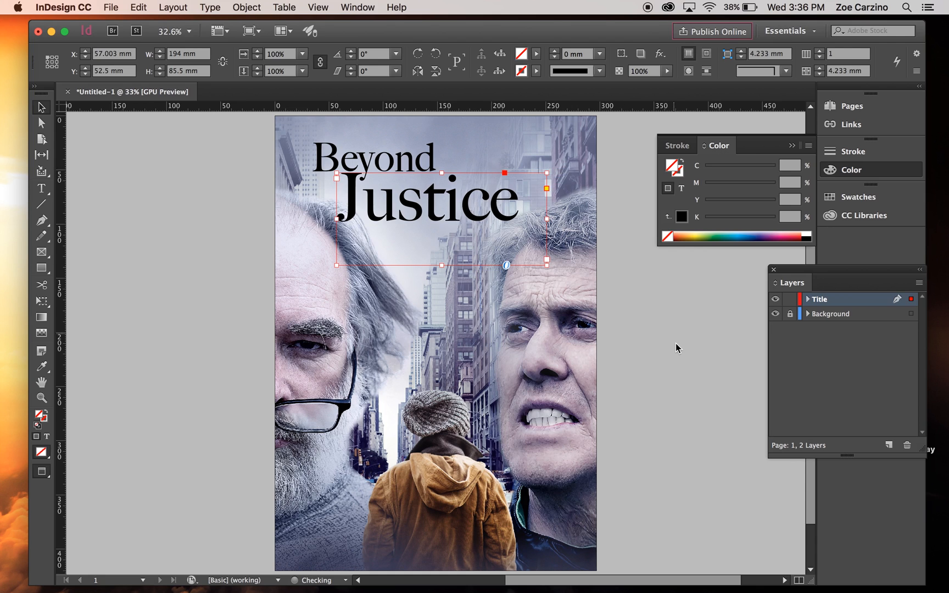
- Colour the title words Beyond and Justice near-white through the Color Picker
click(676, 348)
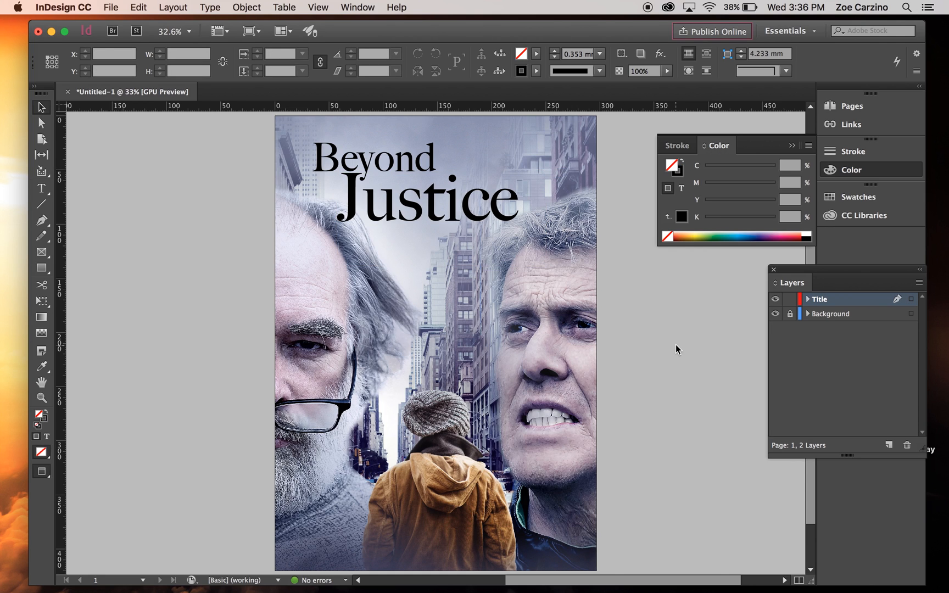
click(484, 194)
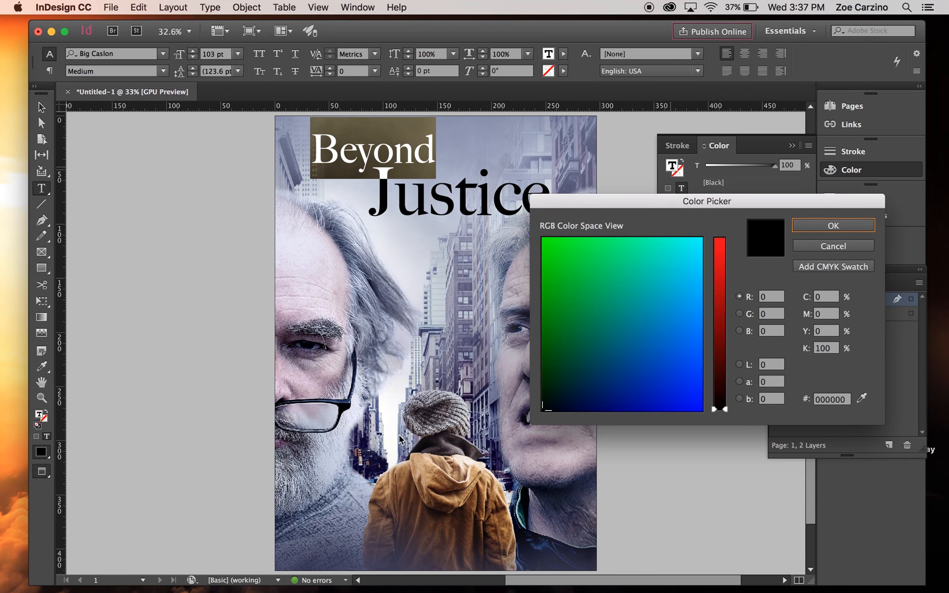
mouse_move(416, 417)
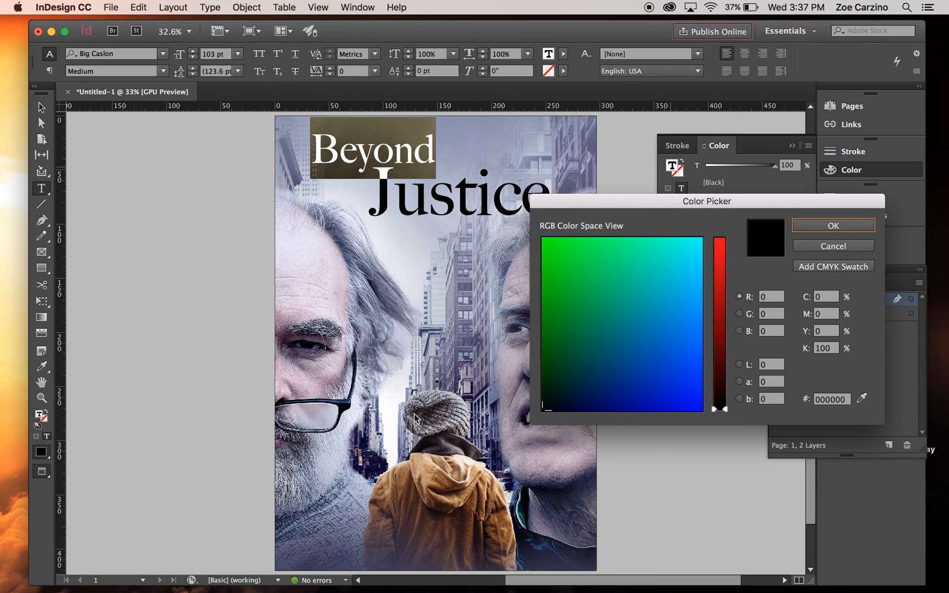
click(576, 369)
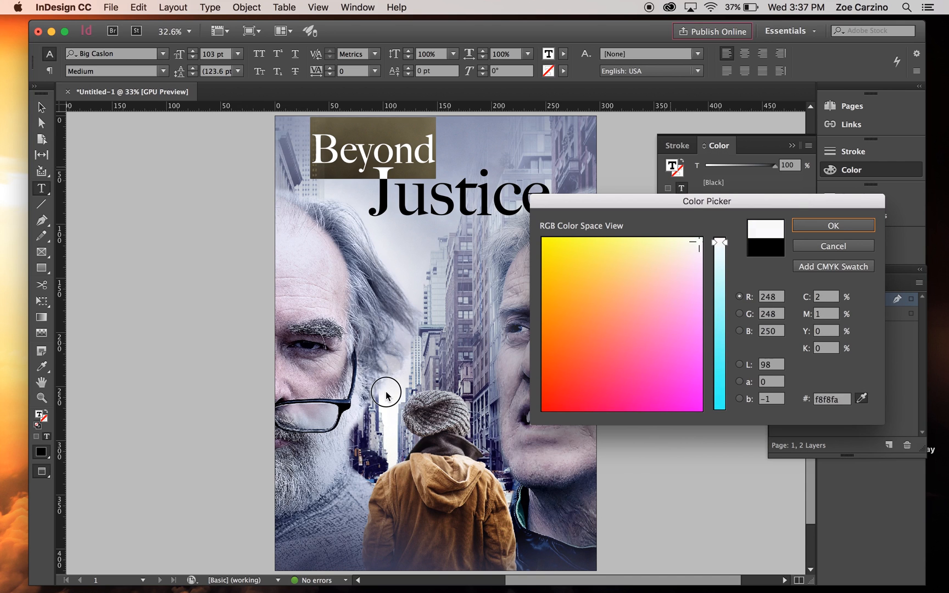
click(689, 254)
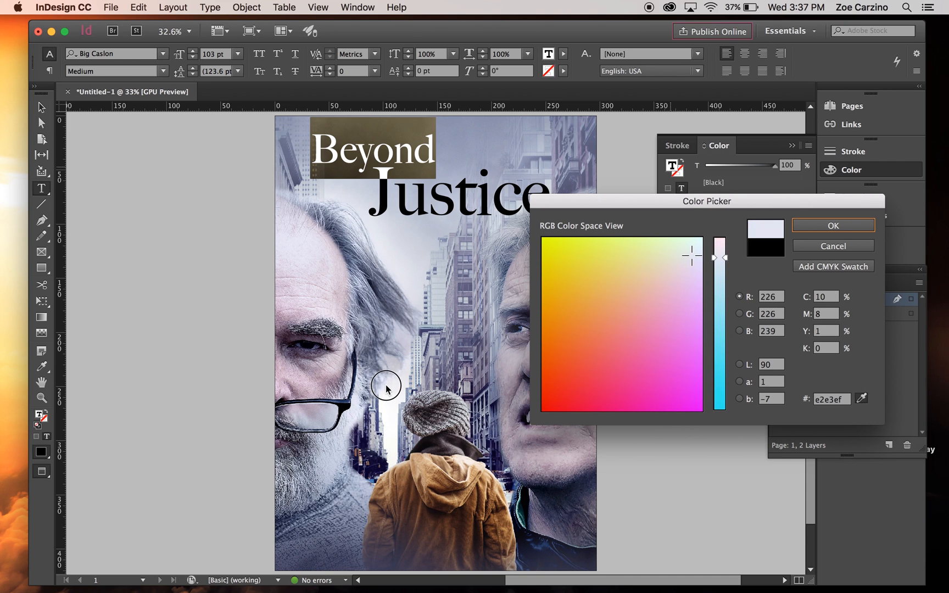
click(832, 225)
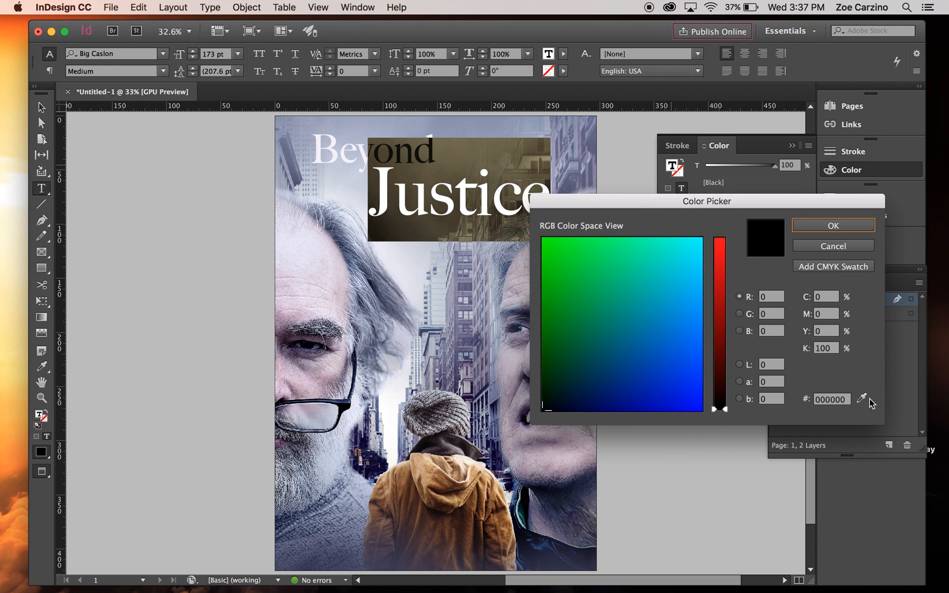
click(390, 400)
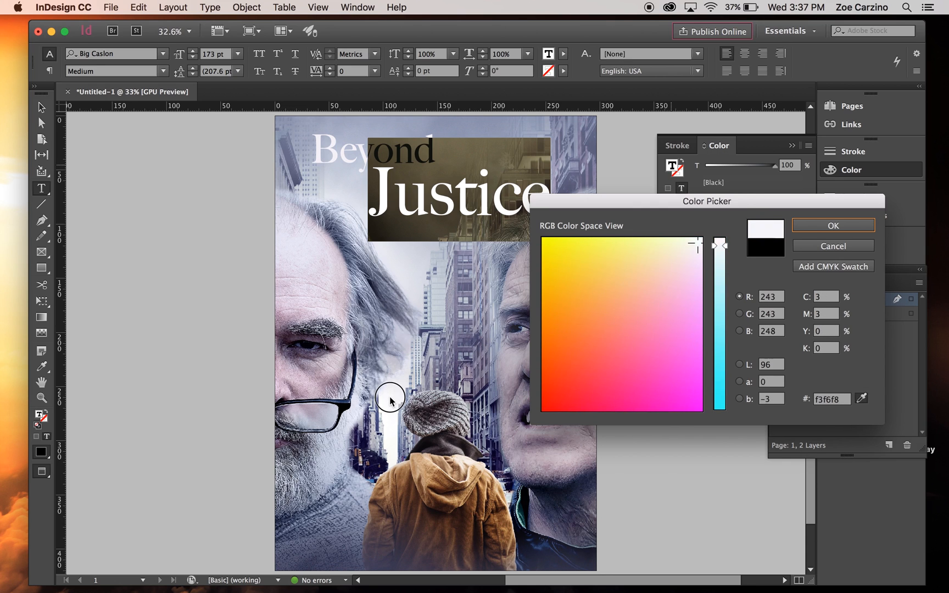
click(832, 226)
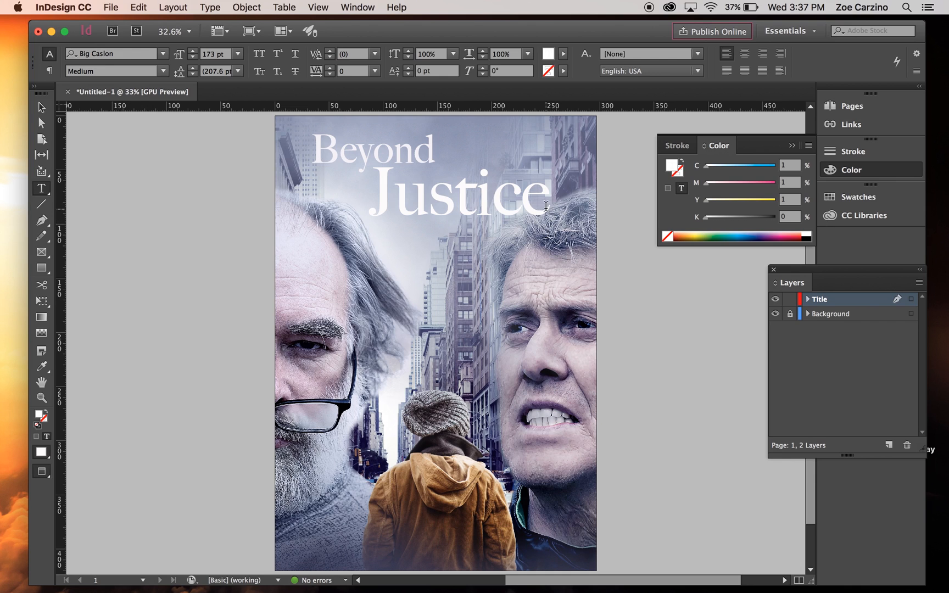
click(354, 54)
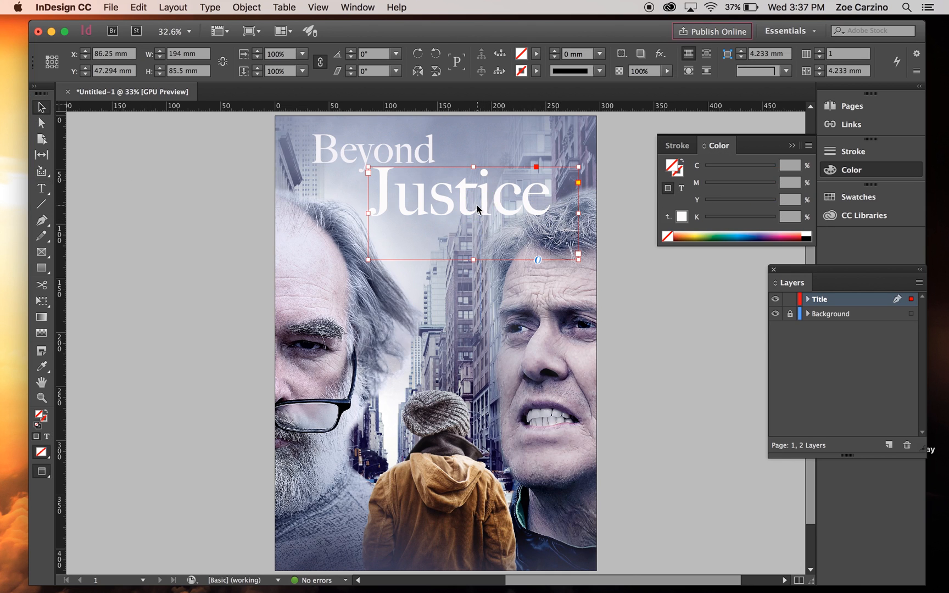
- Apply drop shadows to the Justice and Beyond title frames
right_click(448, 194)
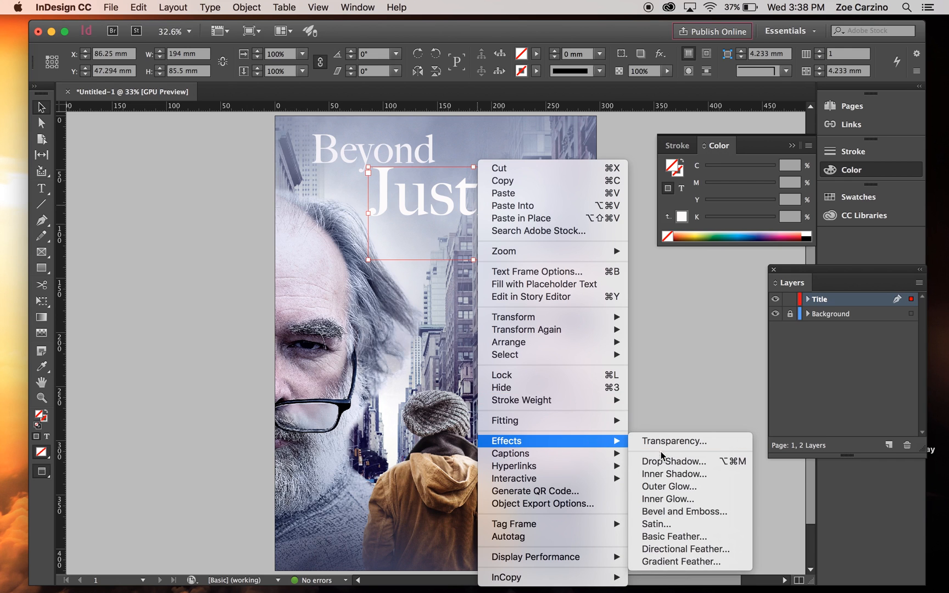
click(672, 461)
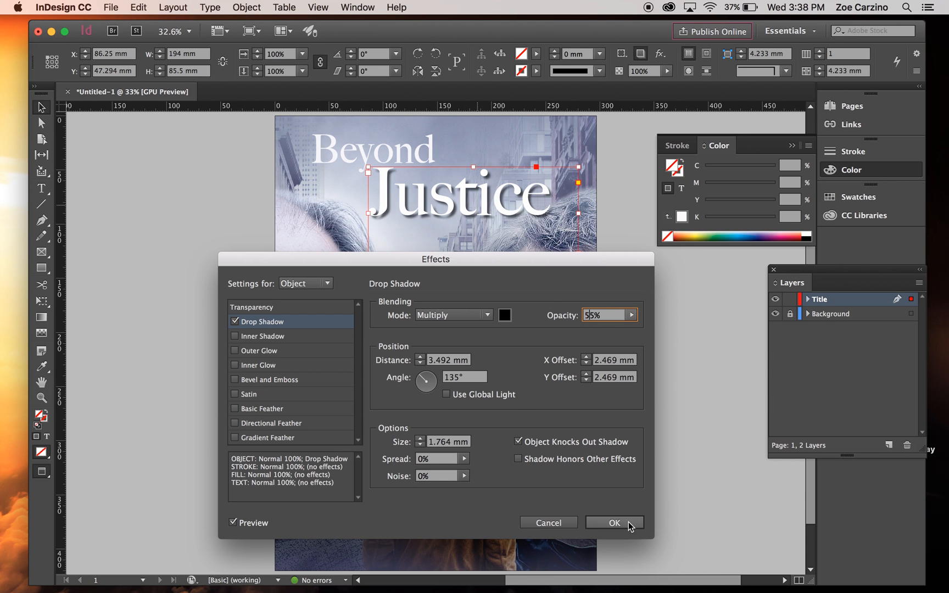
click(613, 522)
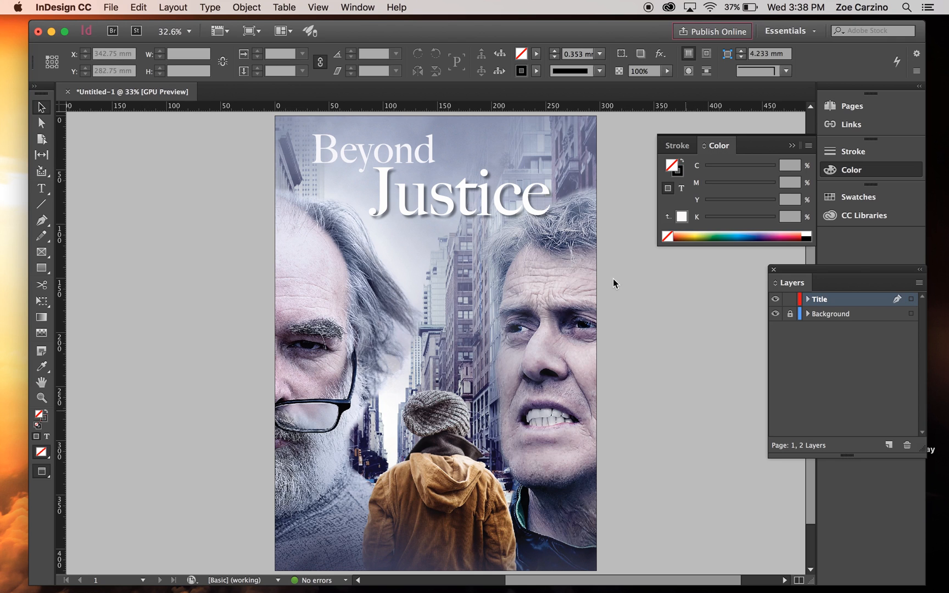
click(373, 149)
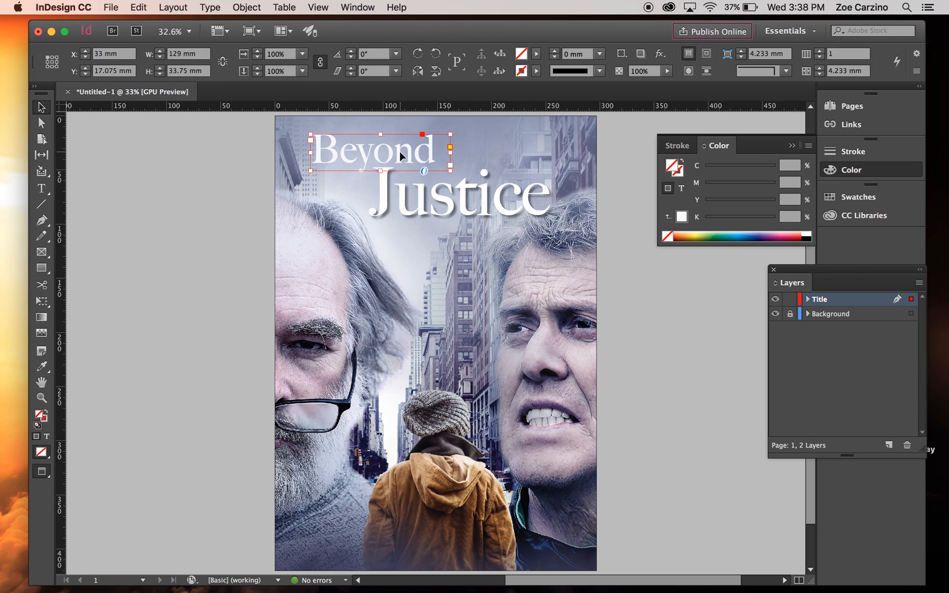
right_click(393, 156)
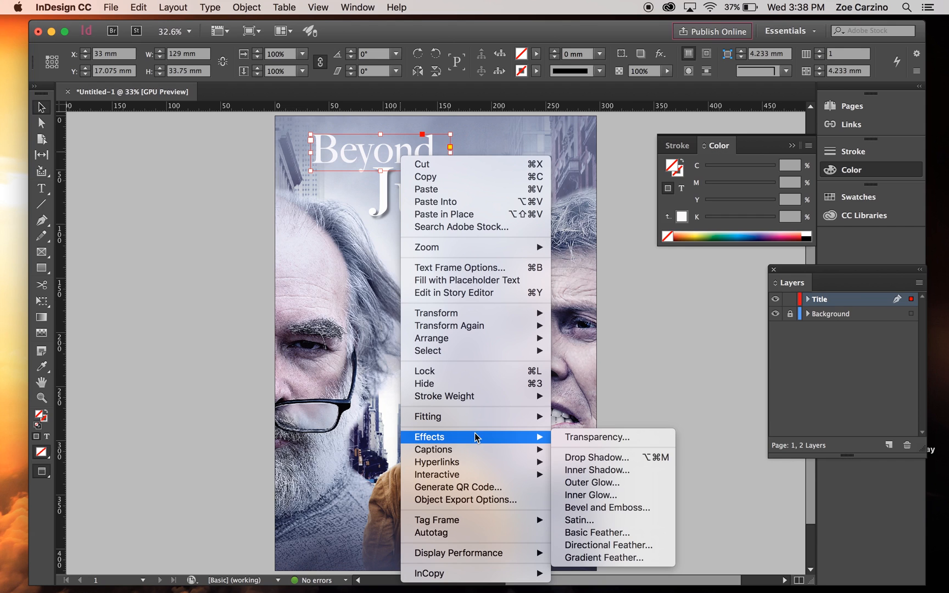
click(596, 457)
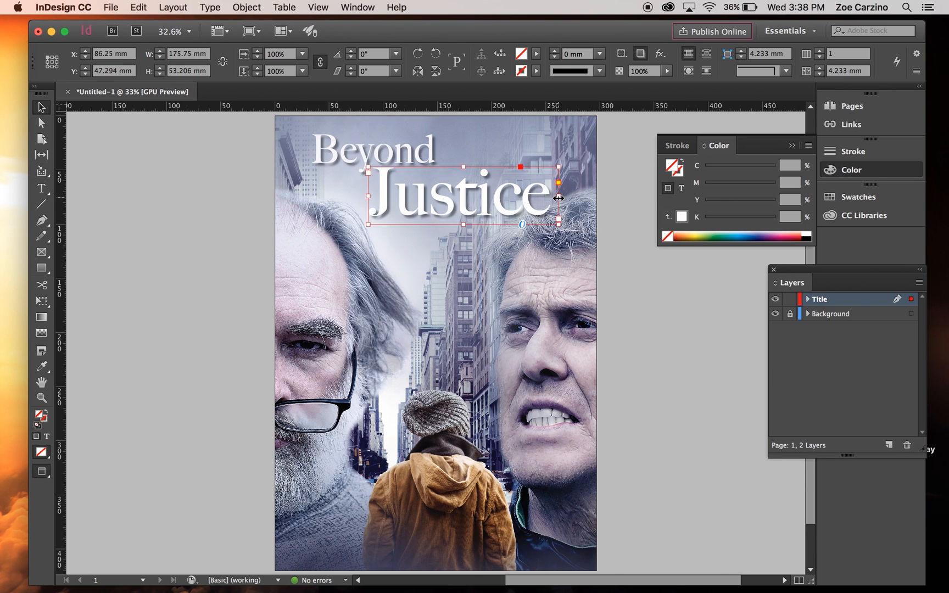
mouse_move(268, 279)
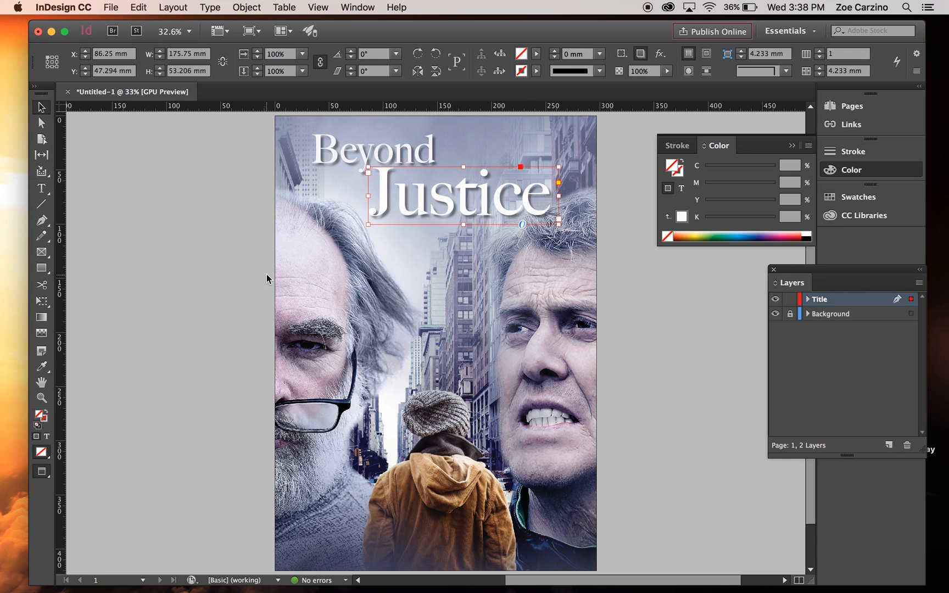
- Add a new layer named 'Tag Line' above the Title layer
click(889, 445)
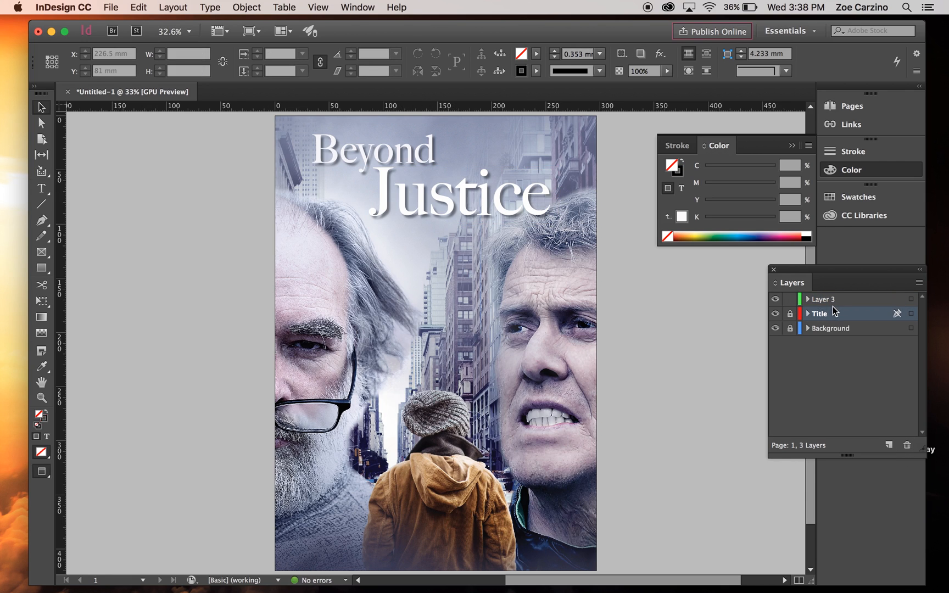
double_click(823, 299)
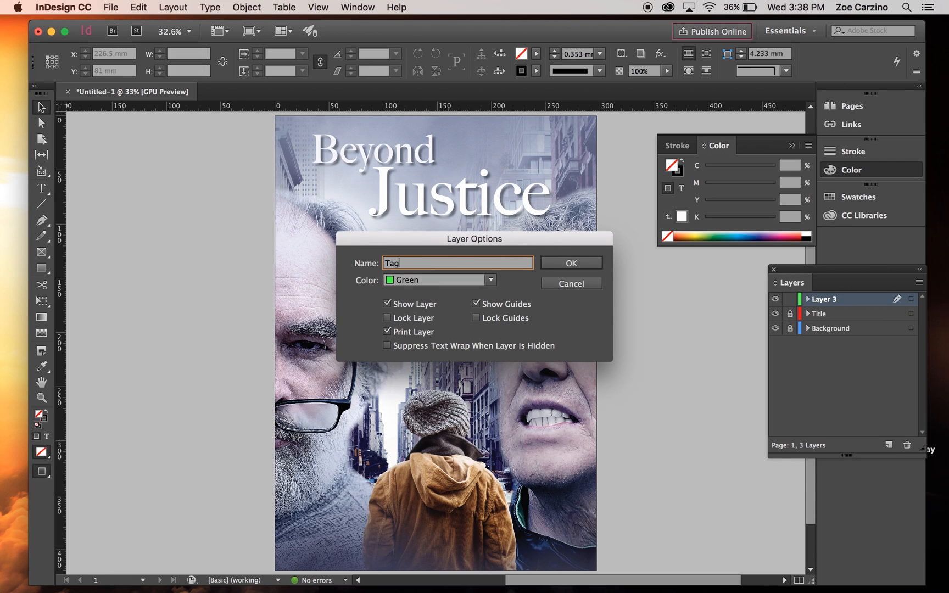
click(569, 262)
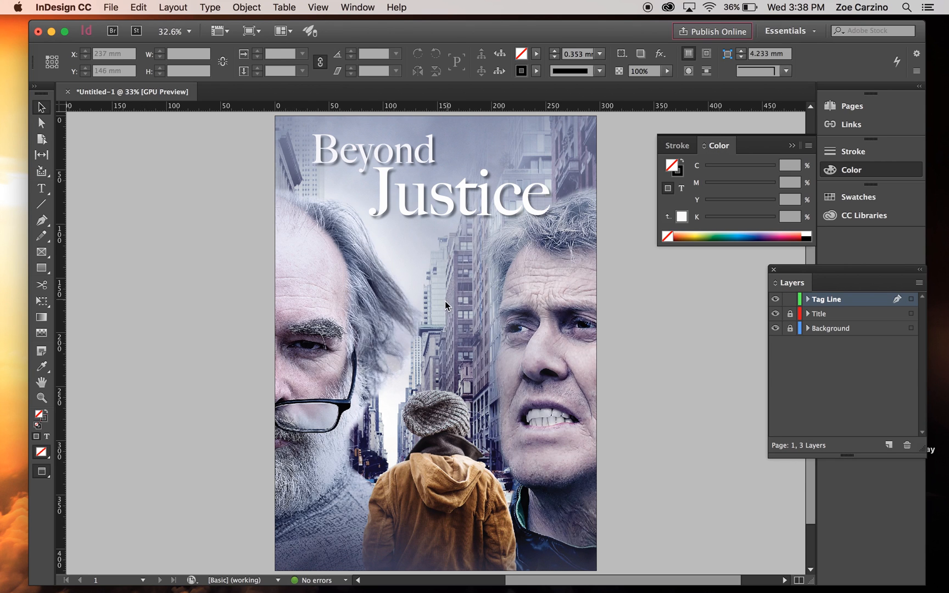
click(41, 188)
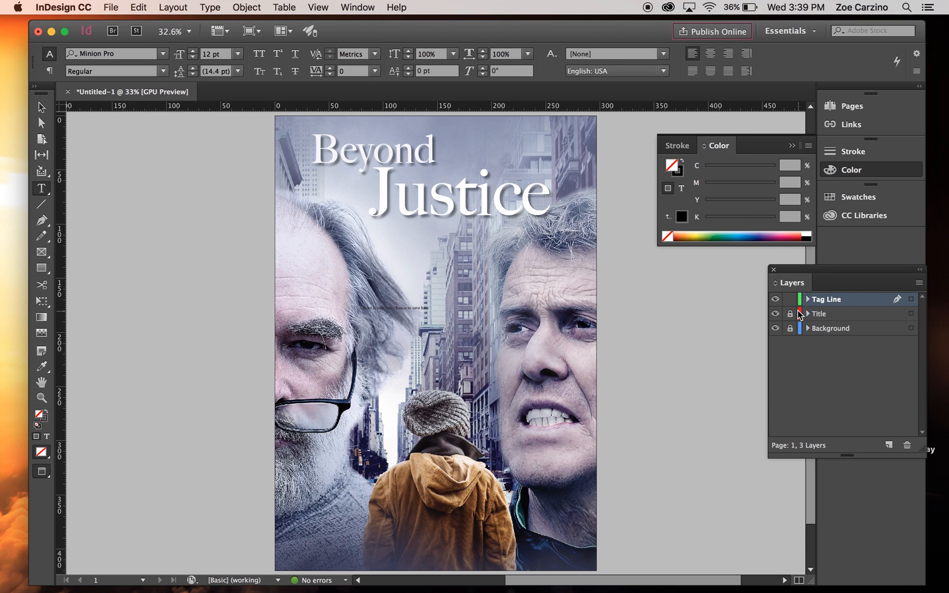
- Unlock Title, set the tagline in Big Caslon and move it above the title
click(829, 313)
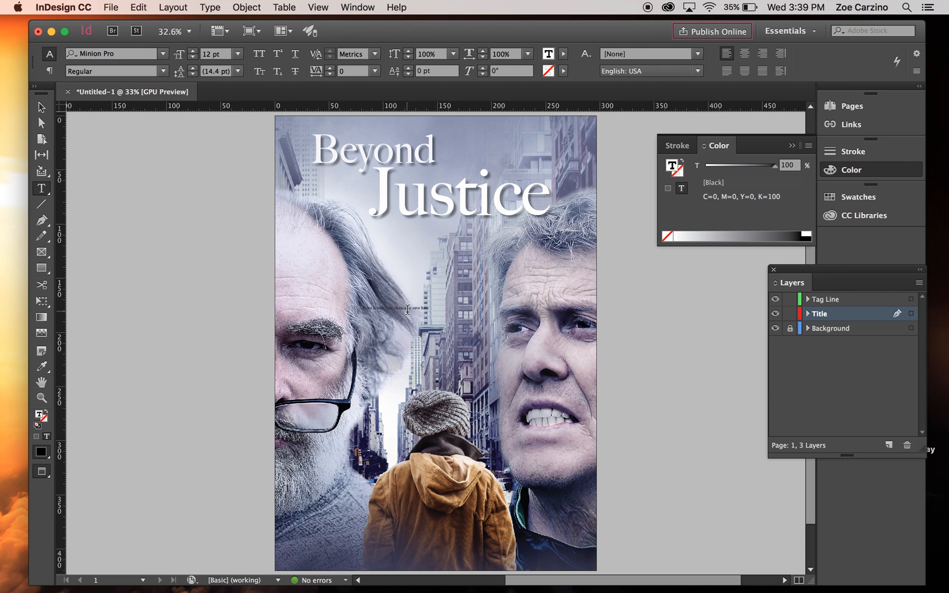
click(399, 309)
text(big)
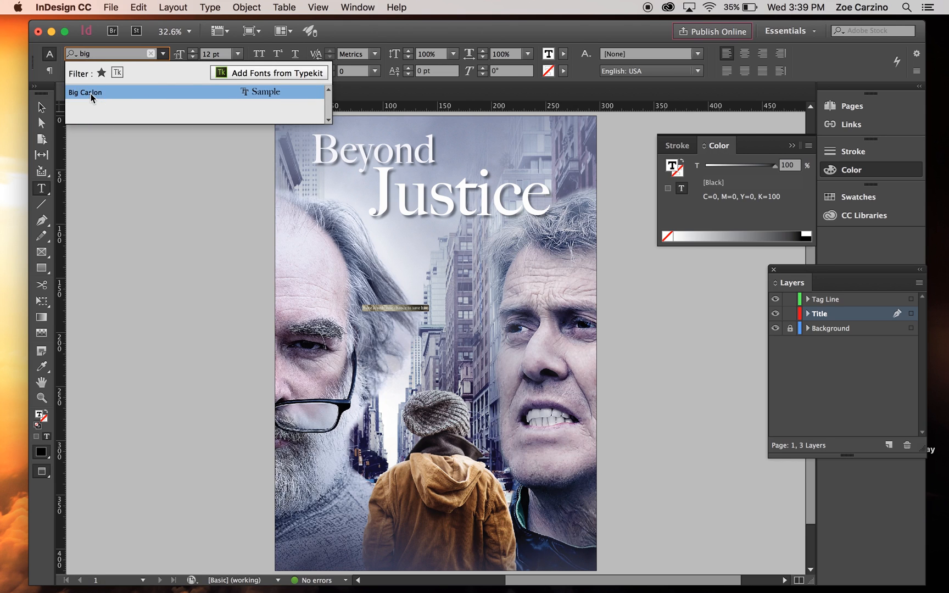
click(85, 93)
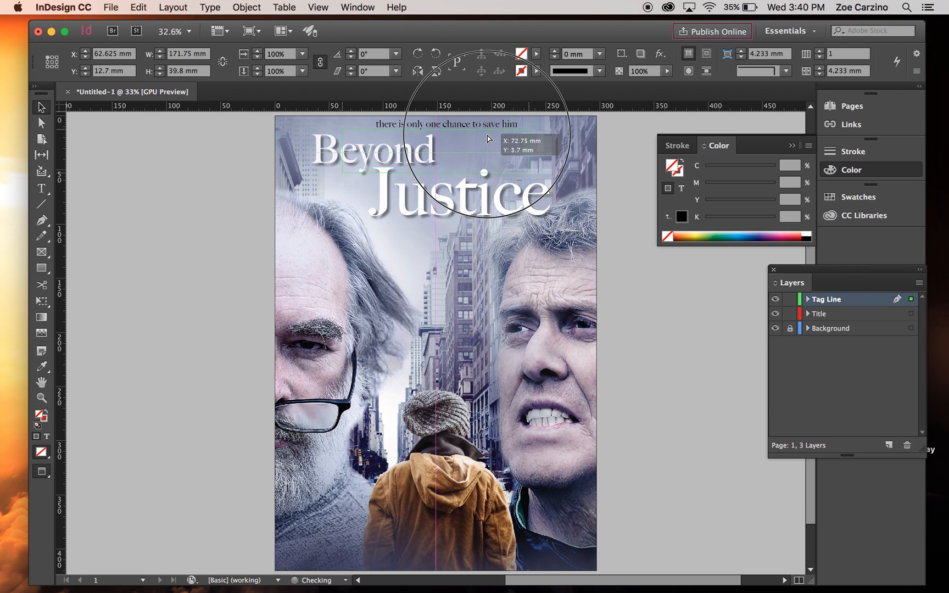
click(387, 182)
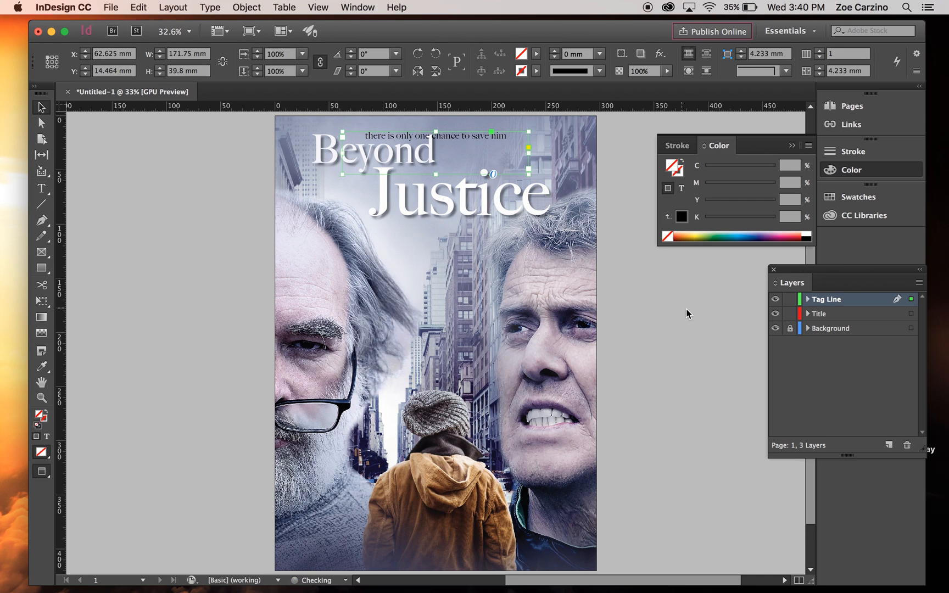
click(321, 165)
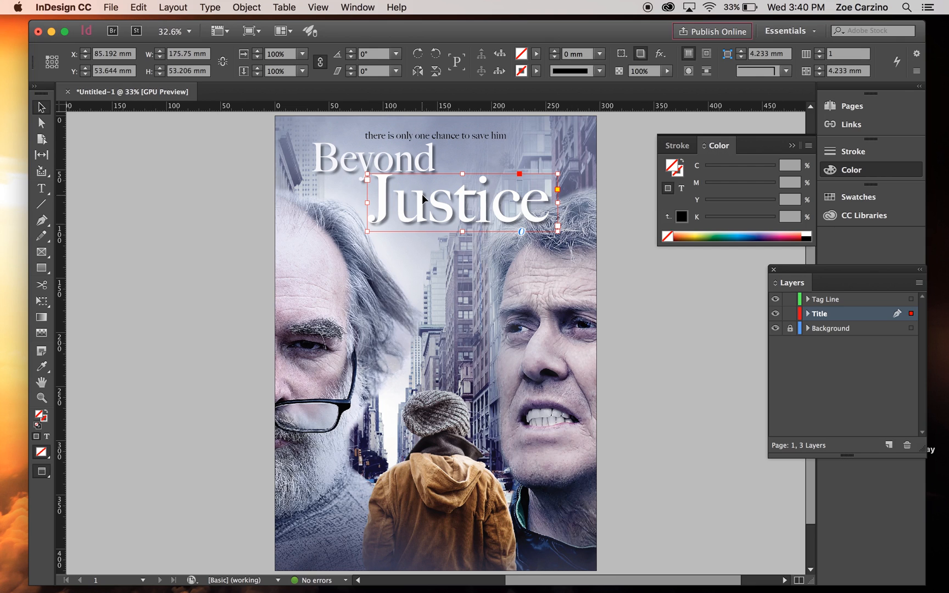
- Select the tagline text and colour it dark navy blue
click(714, 336)
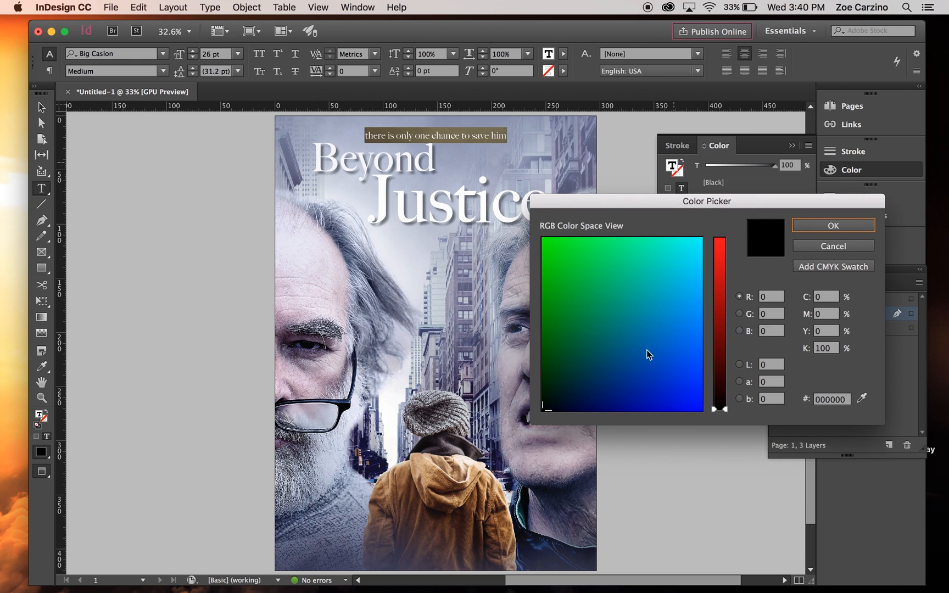
click(658, 284)
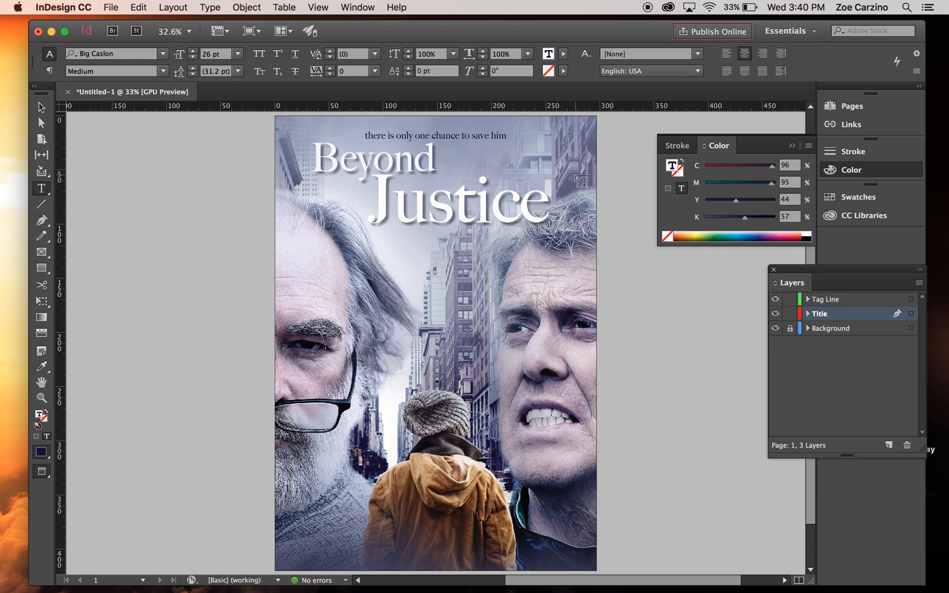
mouse_move(551, 126)
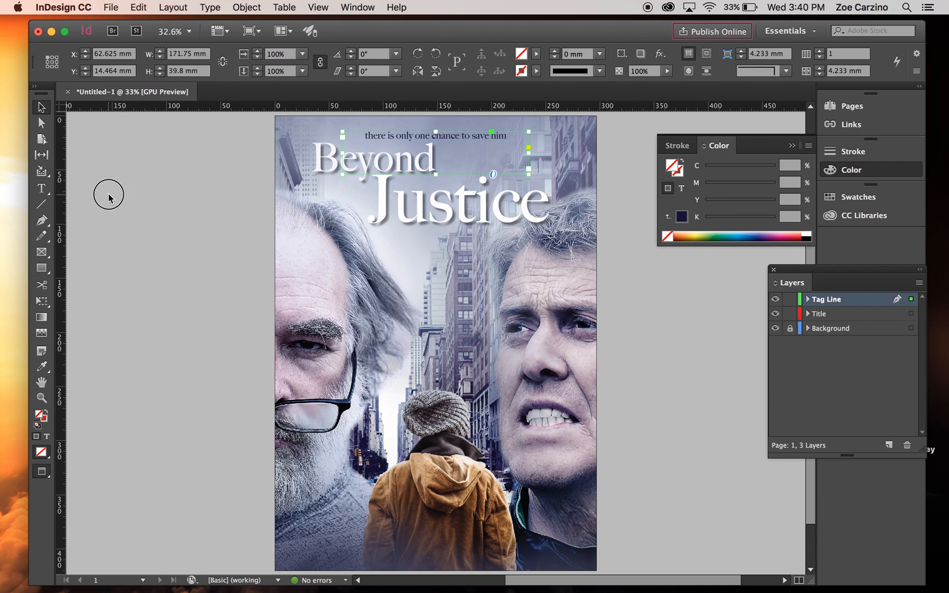
mouse_move(475, 139)
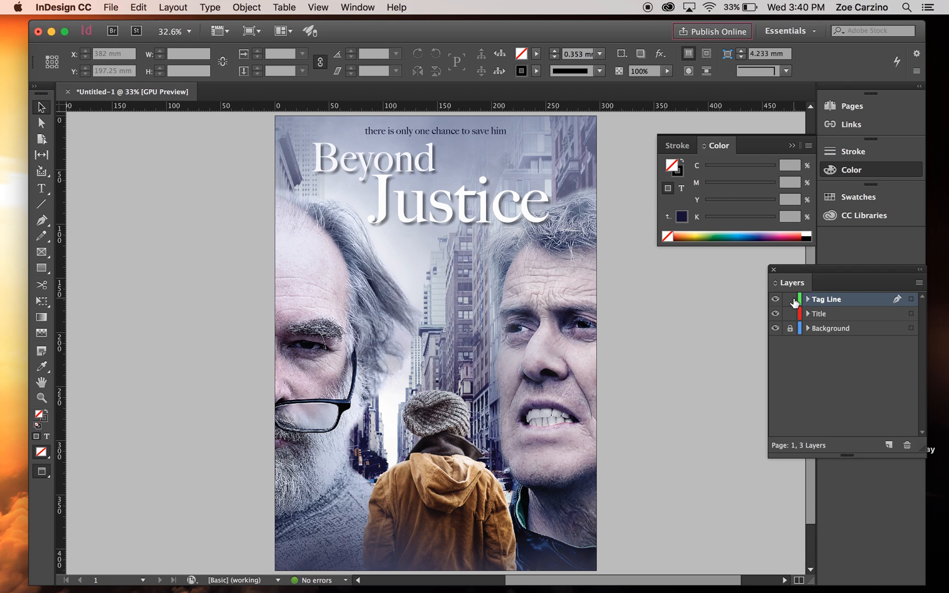
- Lock the Tag Line layer, add Layer 4, and set the credit in KonTikiJF
click(789, 299)
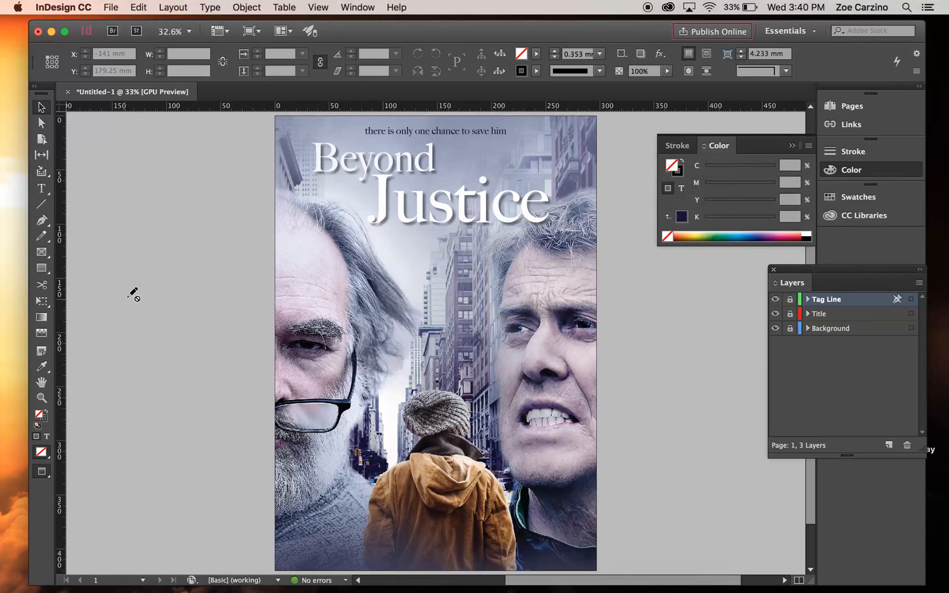
click(889, 446)
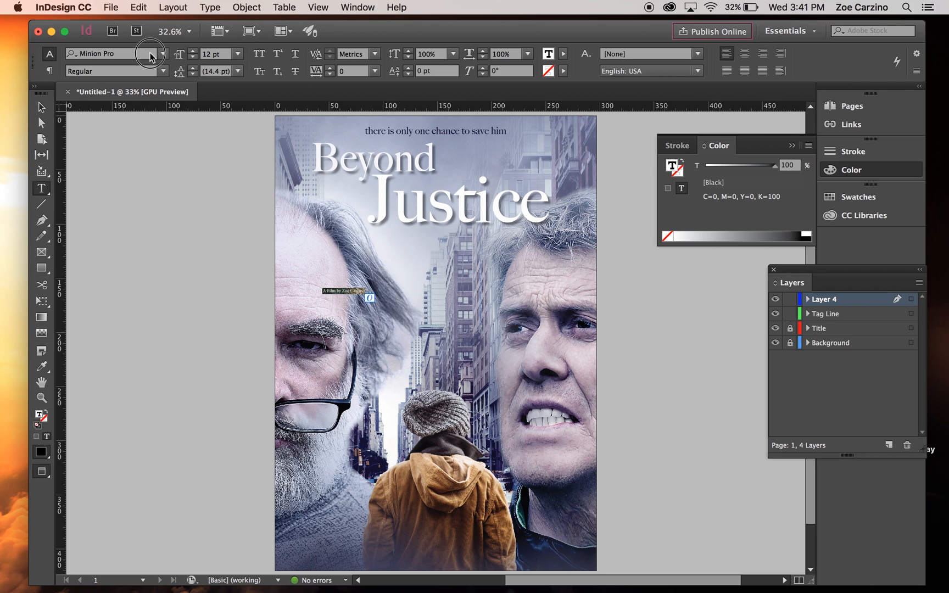
click(161, 53)
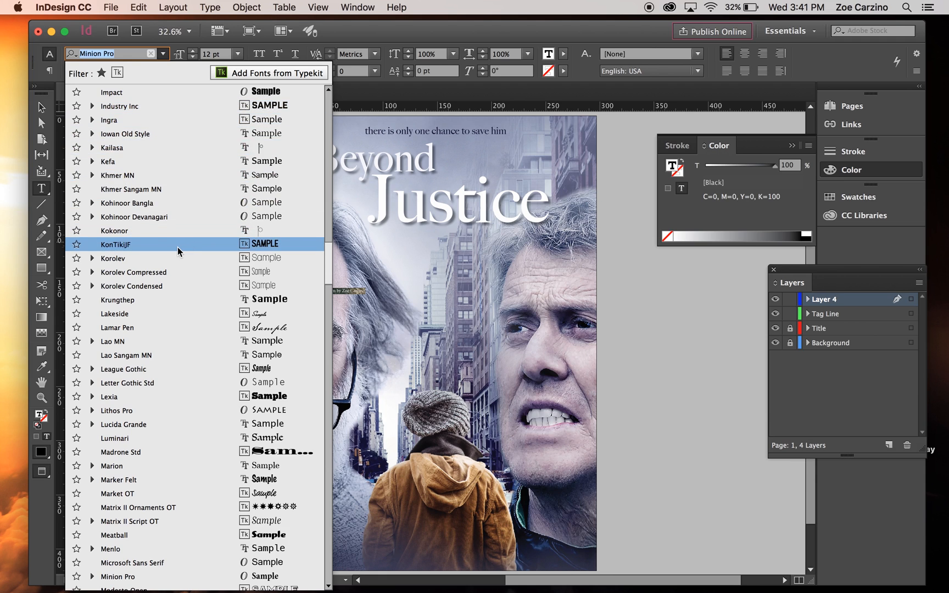
click(115, 244)
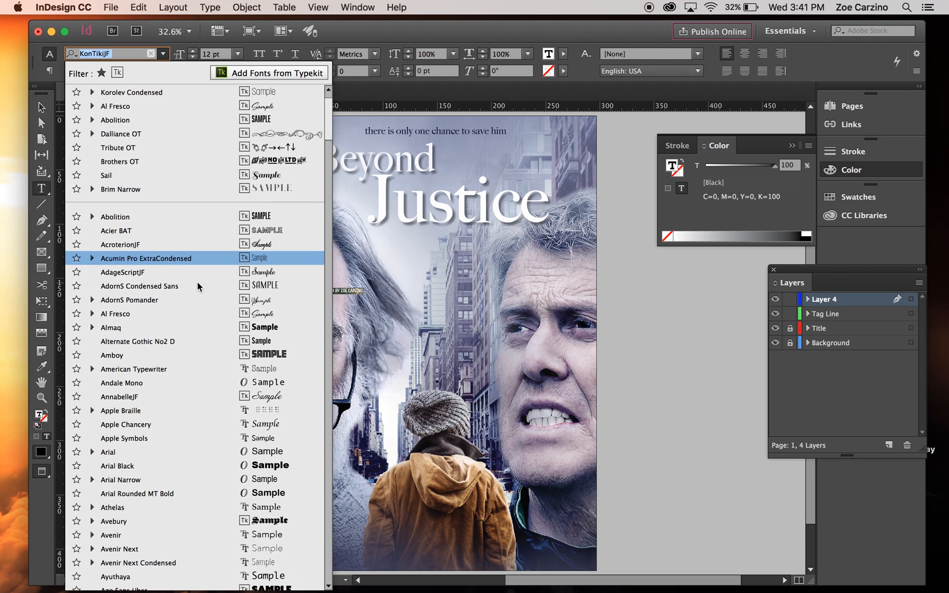
- Browse the font list for the credit, trying Bee Three, on the way to Rift Soft
scroll(down, 3)
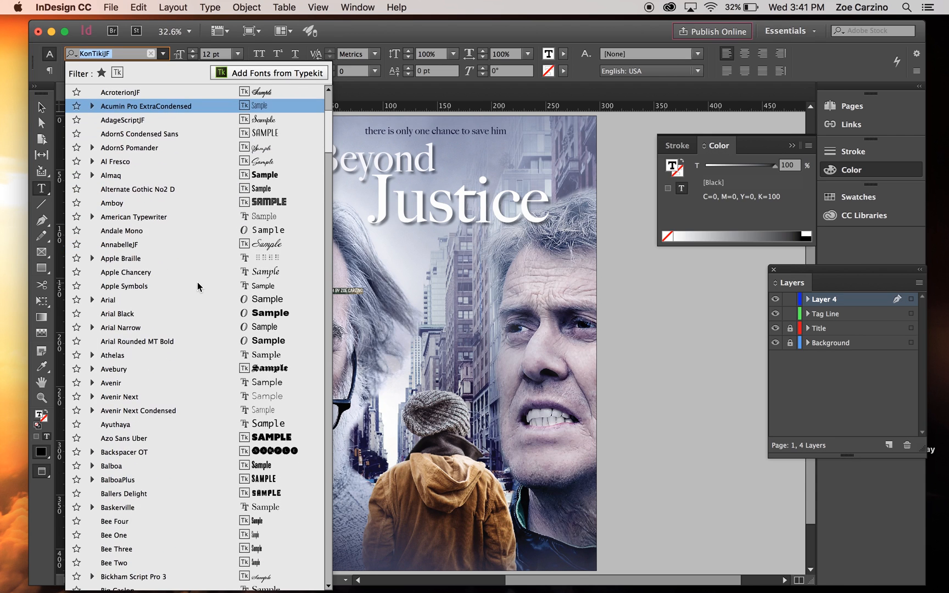
scroll(down, 3)
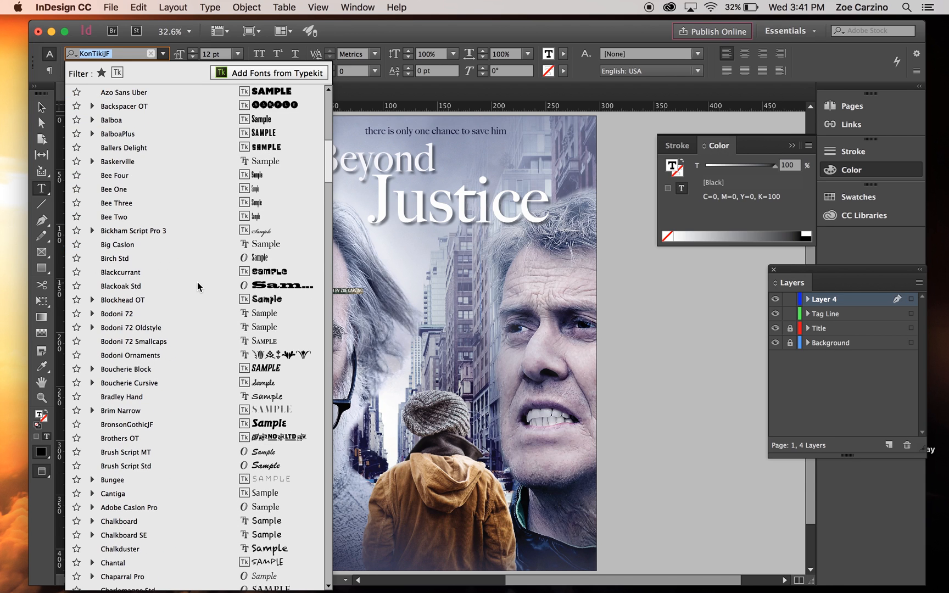
click(117, 203)
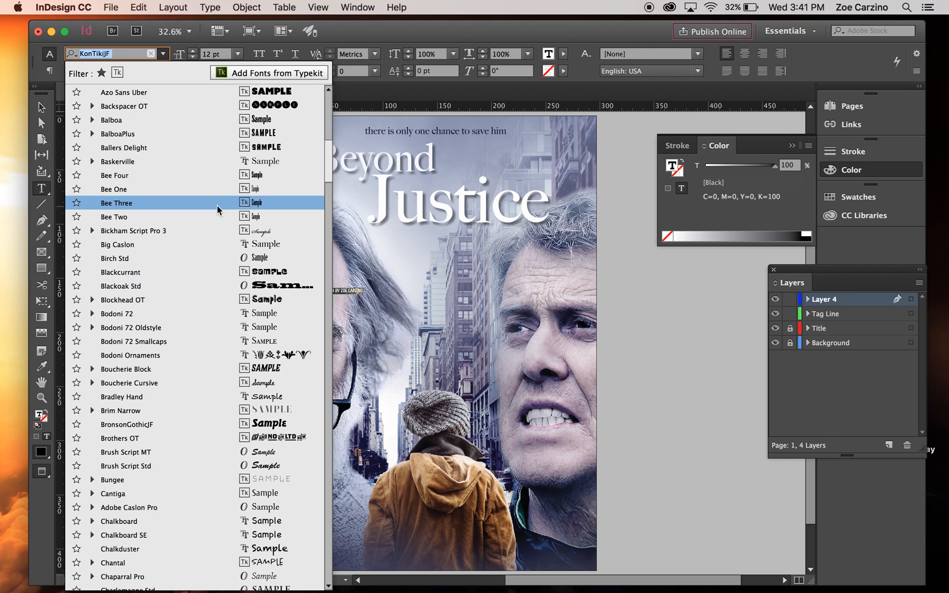
scroll(down, 3)
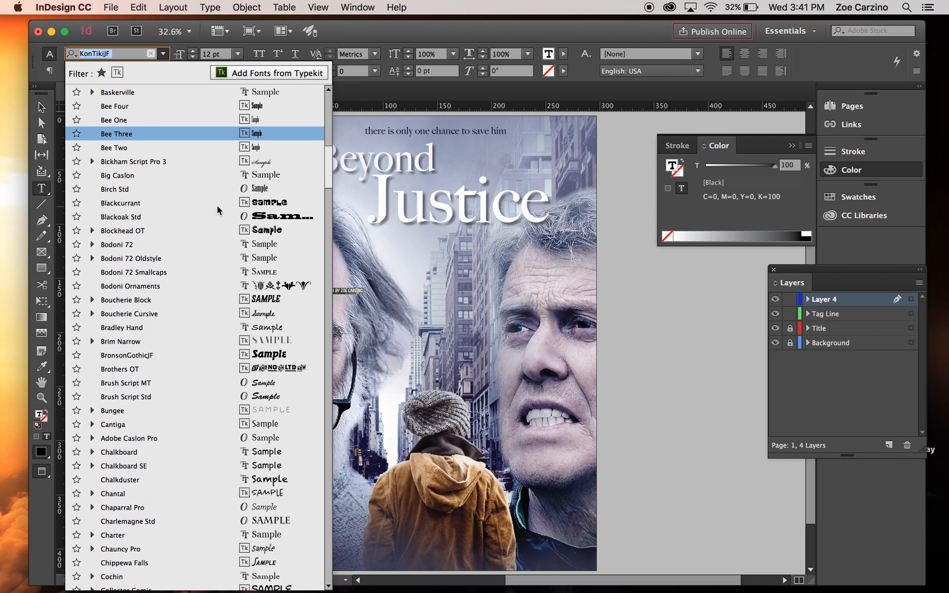
scroll(down, 3)
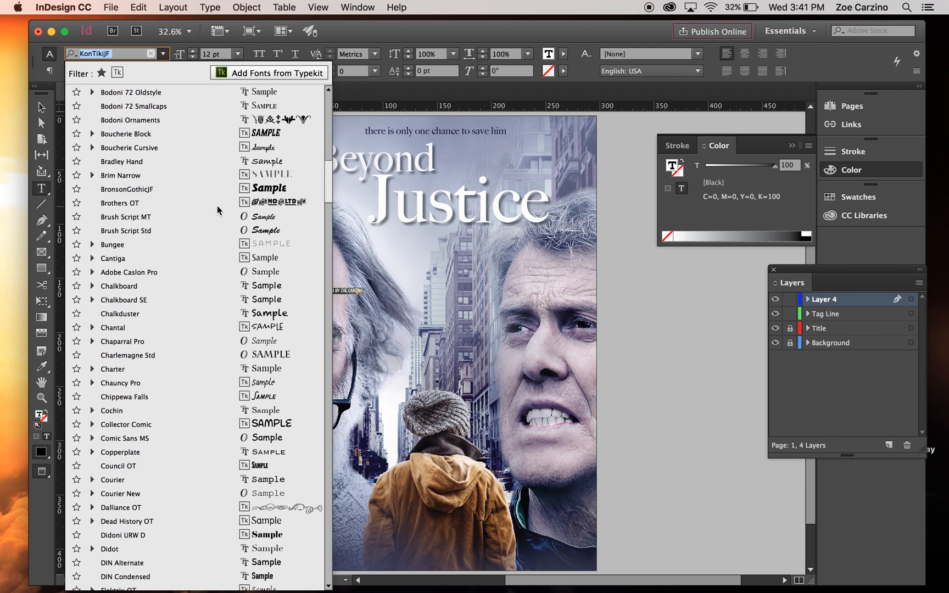
scroll(down, 3)
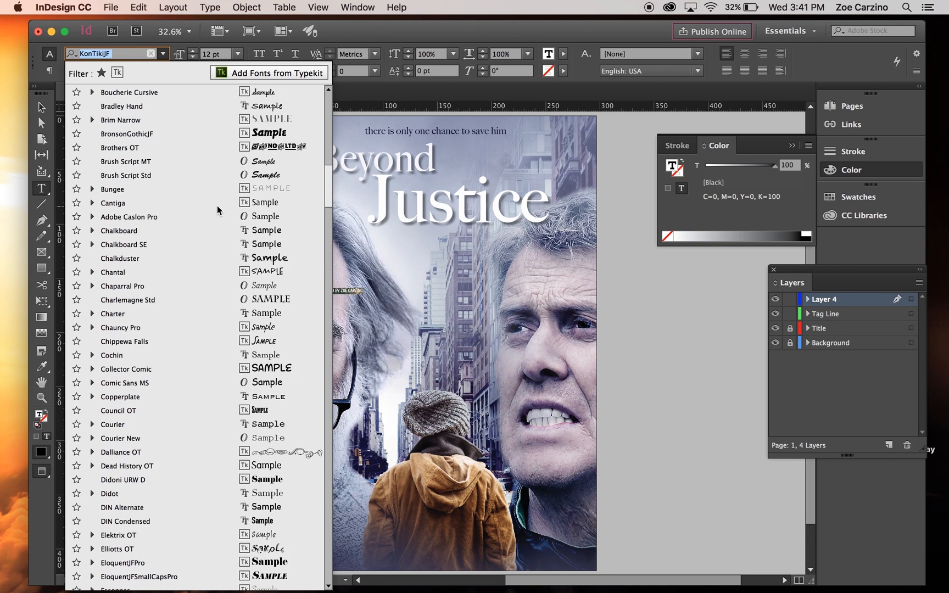
scroll(down, 3)
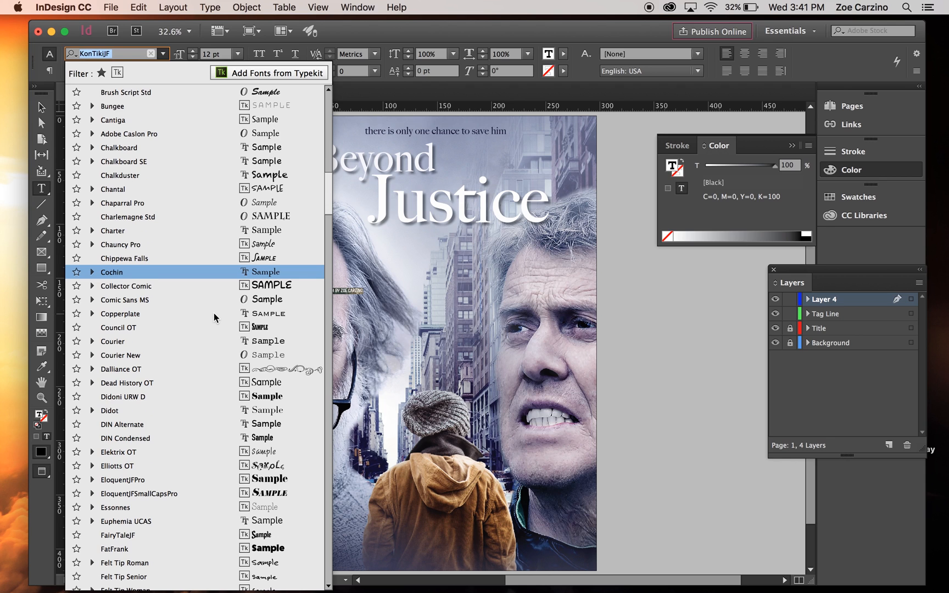
scroll(down, 3)
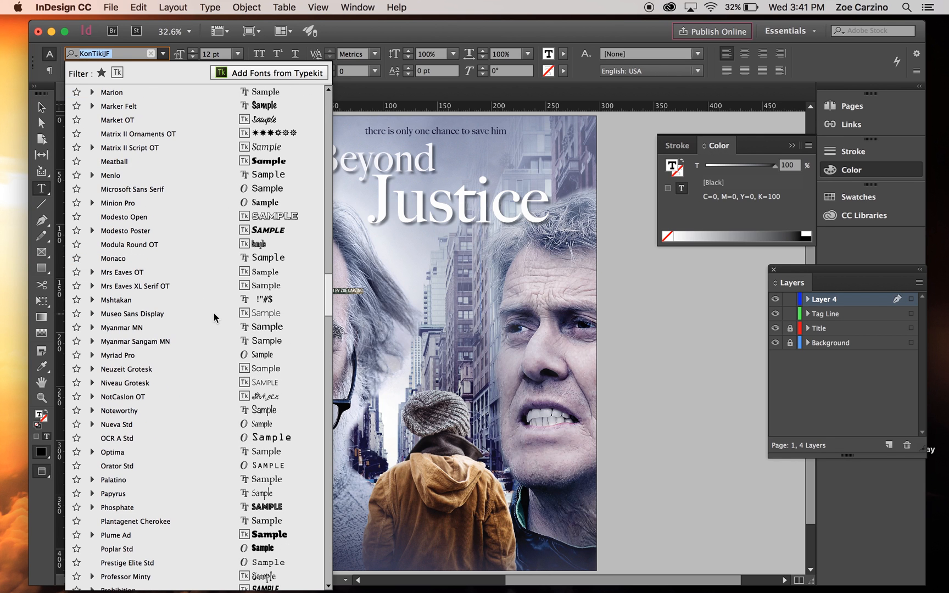
scroll(down, 3)
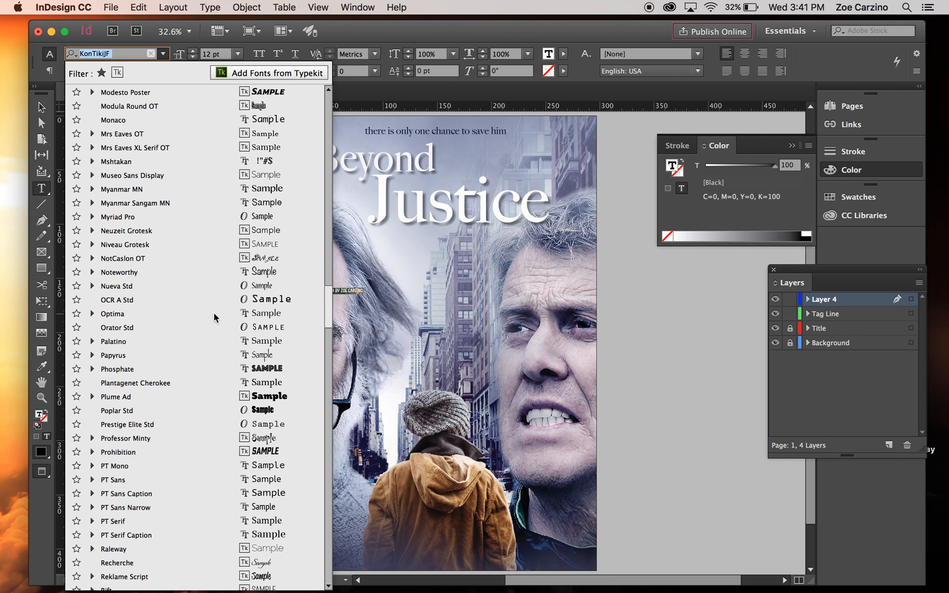
scroll(down, 3)
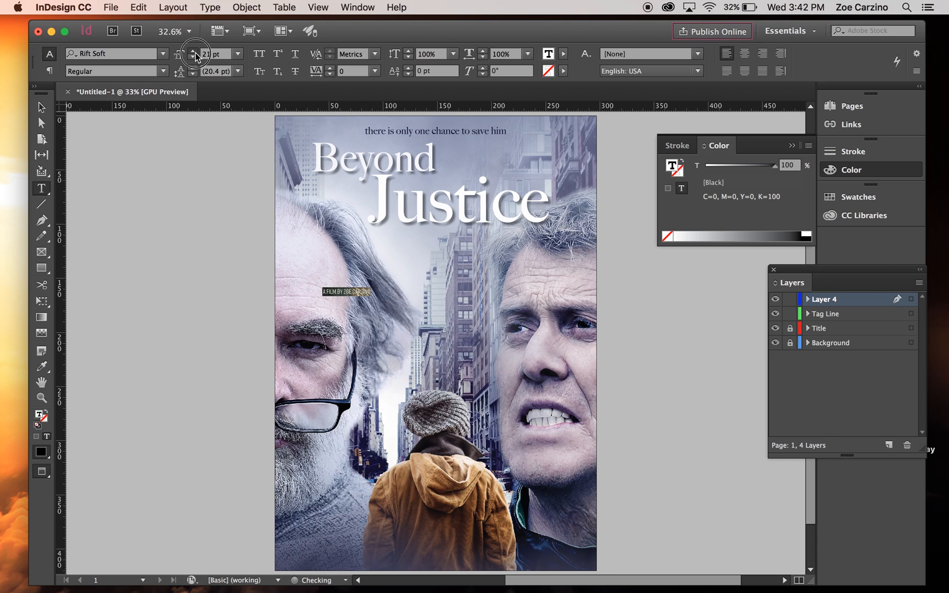
- Enlarge the director credit and move its frame centred beneath the Justice title
click(191, 51)
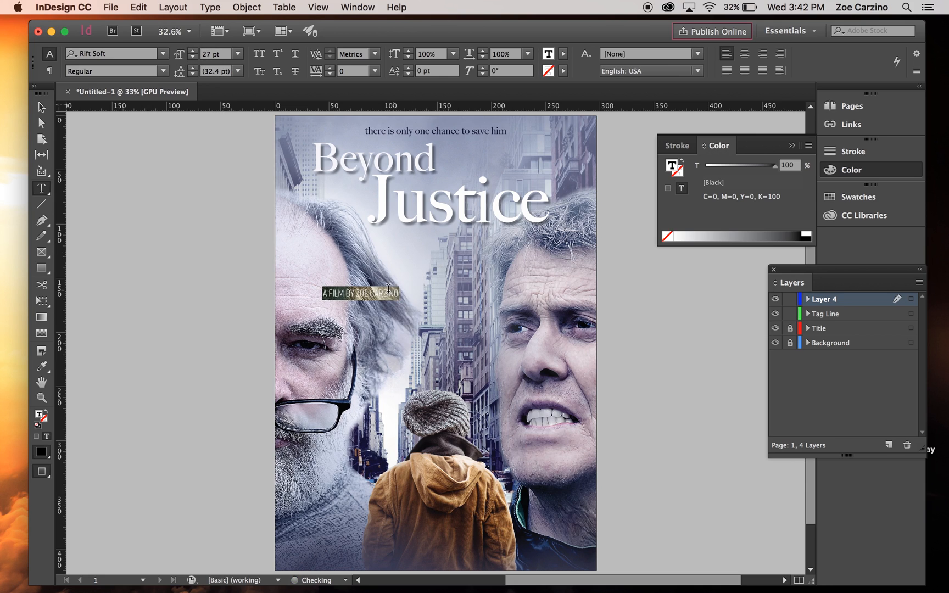
click(41, 107)
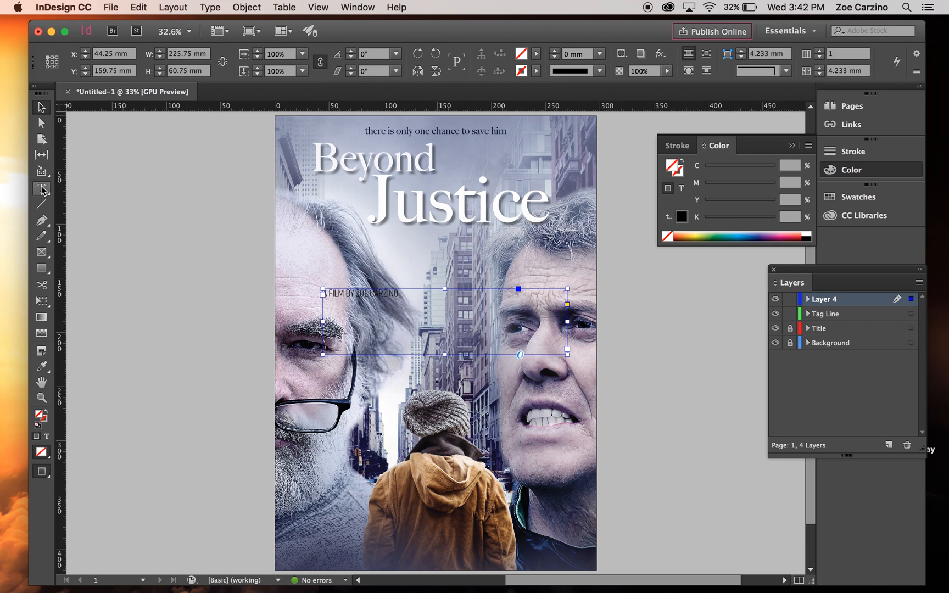
click(42, 189)
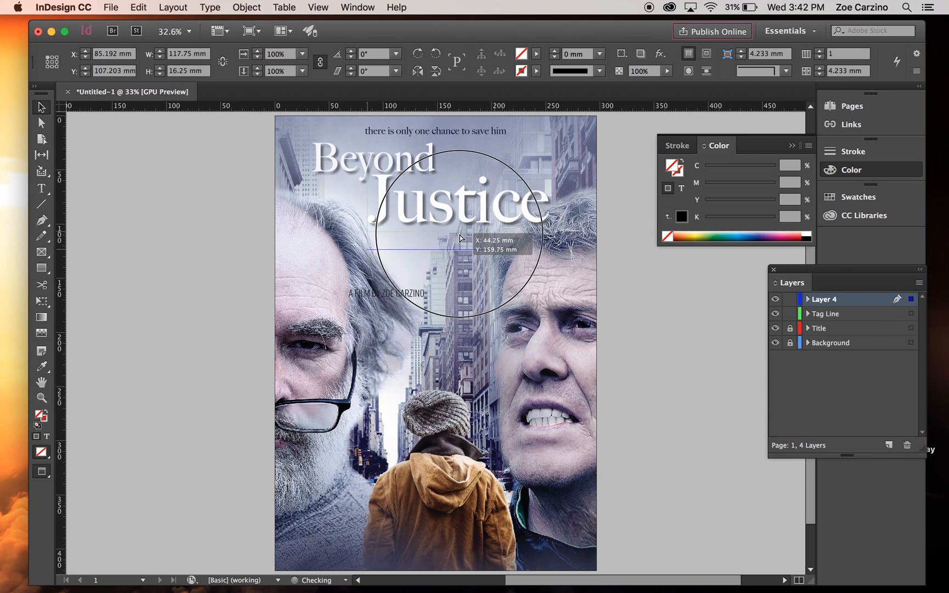
click(680, 338)
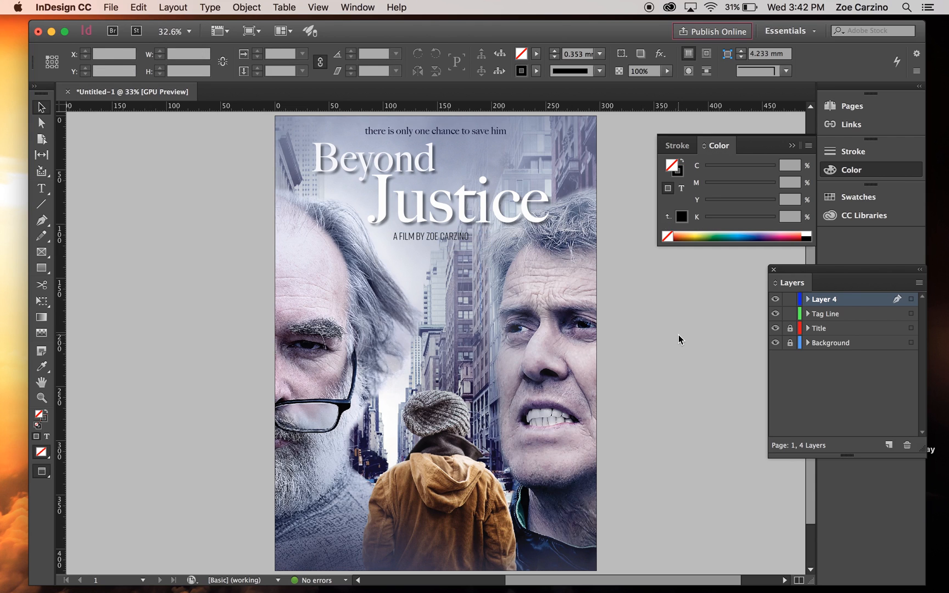
click(431, 235)
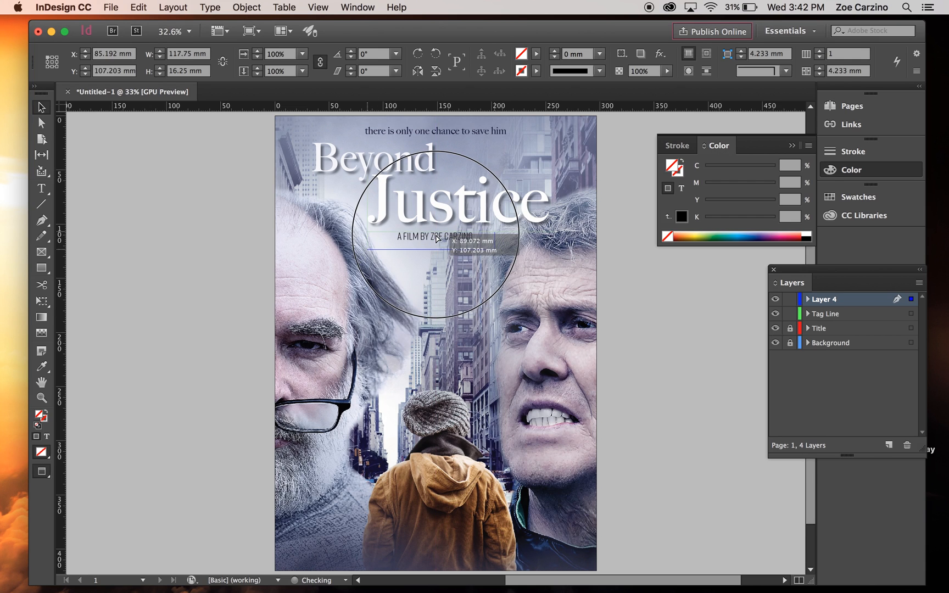
click(466, 296)
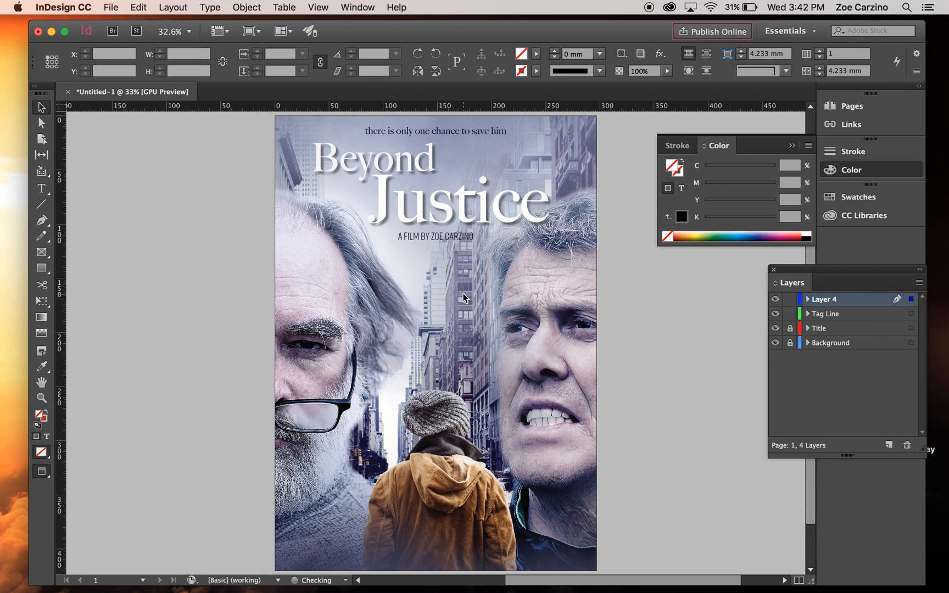
click(435, 237)
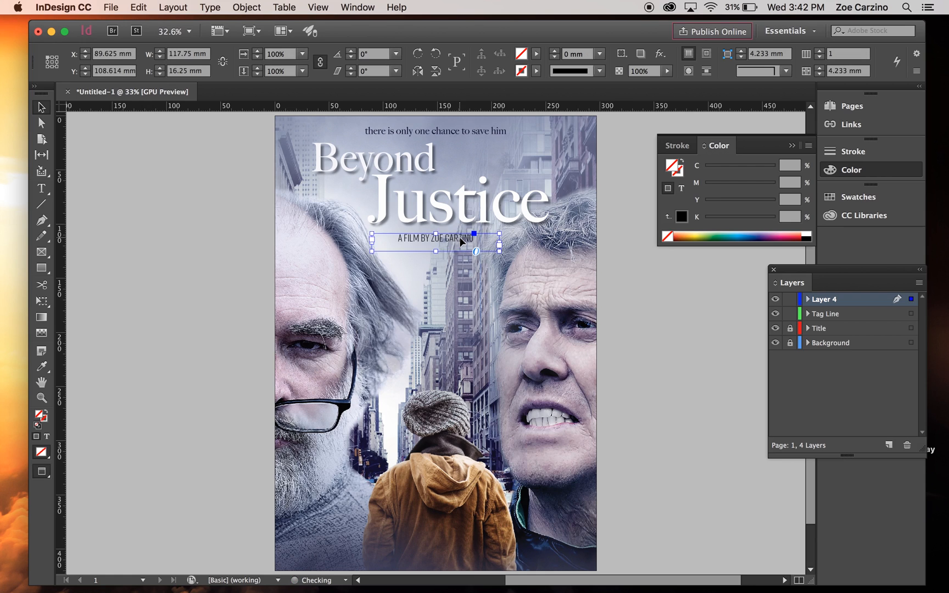
click(646, 333)
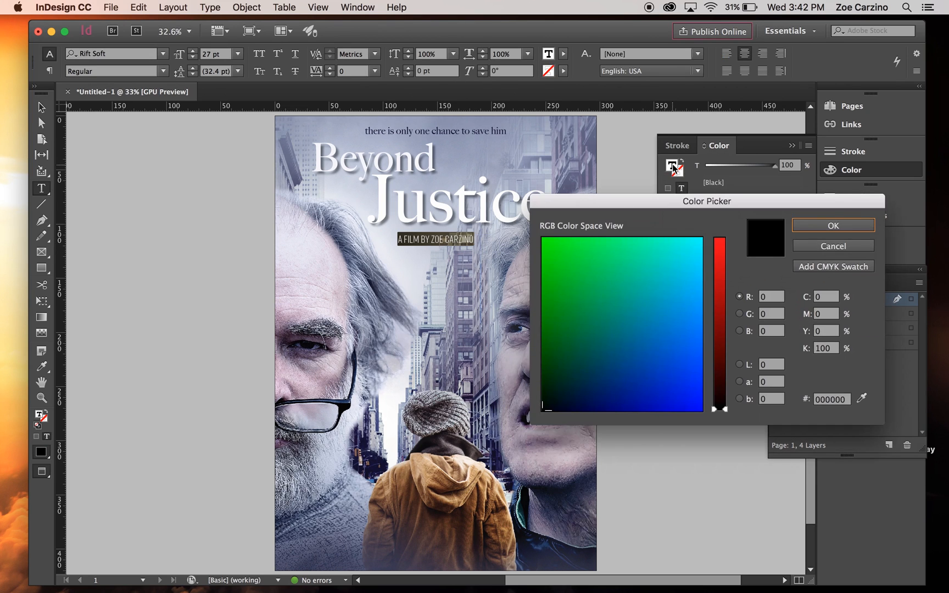
mouse_move(867, 401)
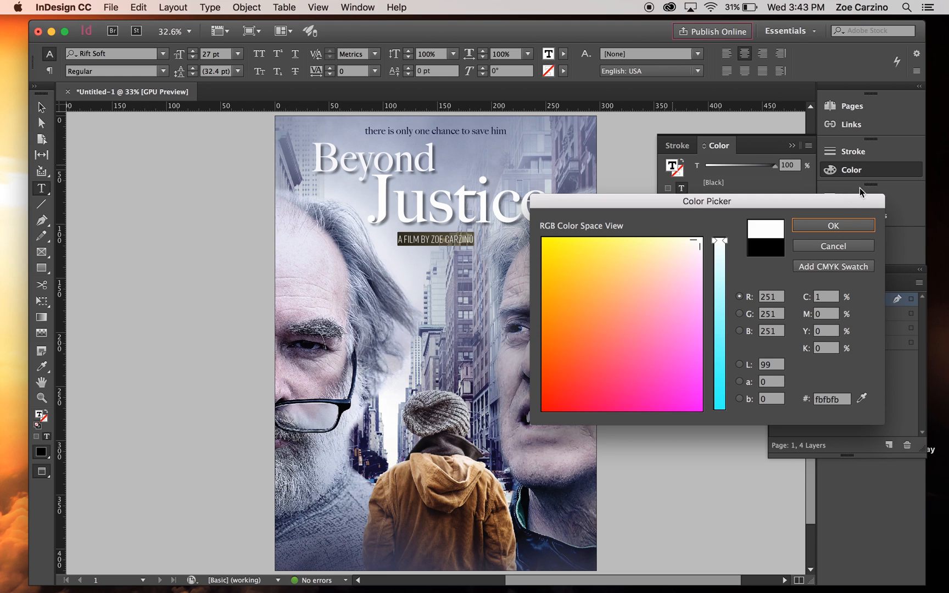
- Set the director credit text colour to near-white fbfbfb
click(832, 225)
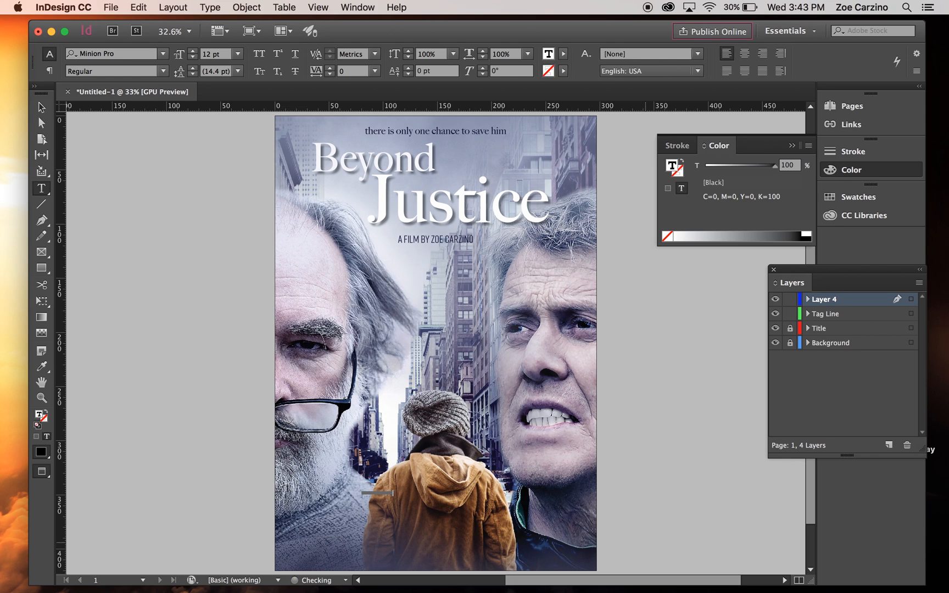
click(236, 53)
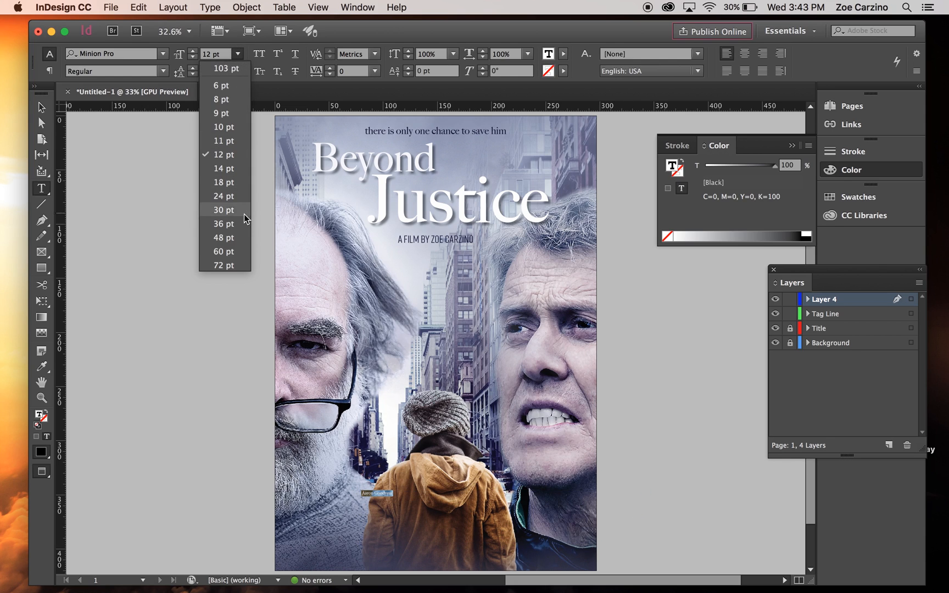
click(24, 107)
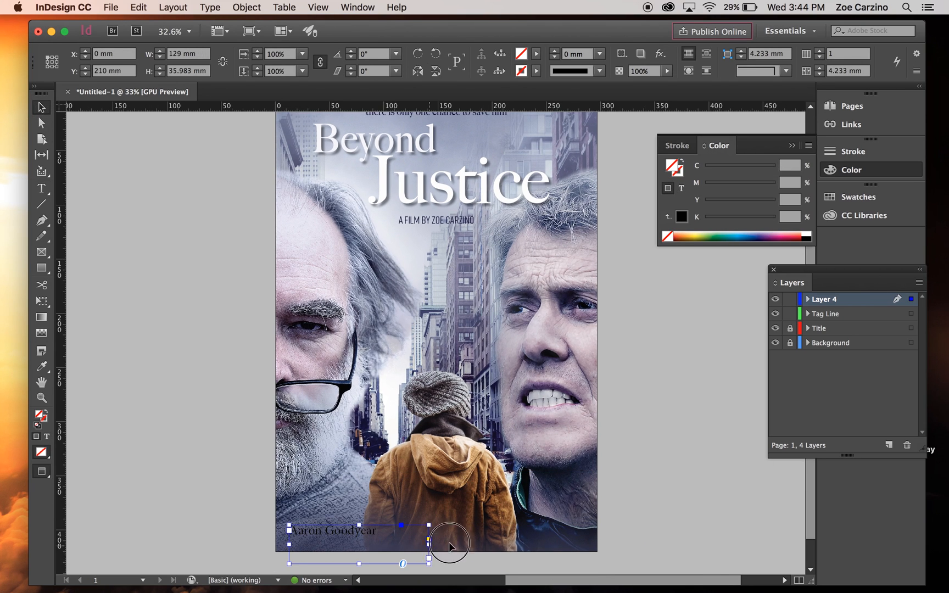
click(42, 189)
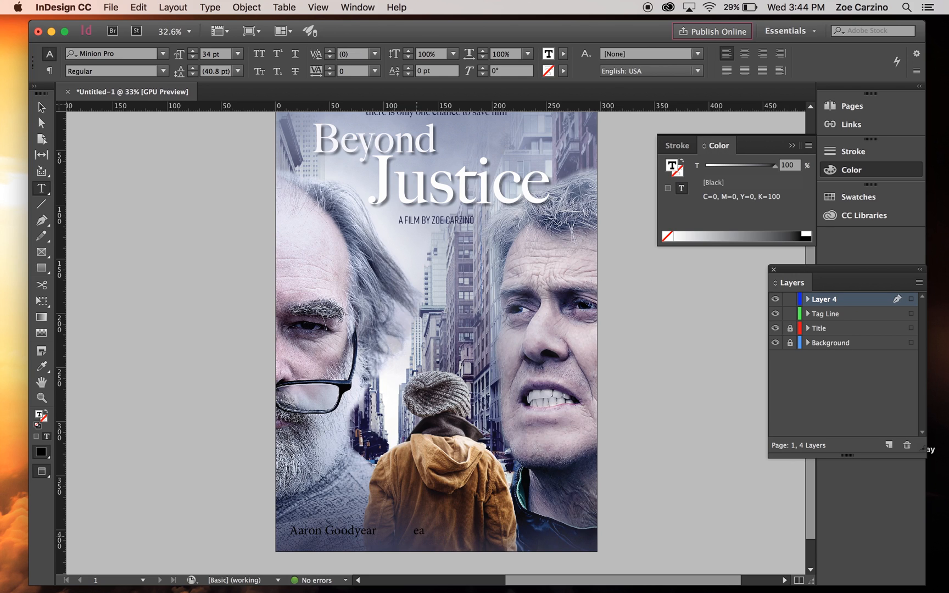
text(Sean Lew)
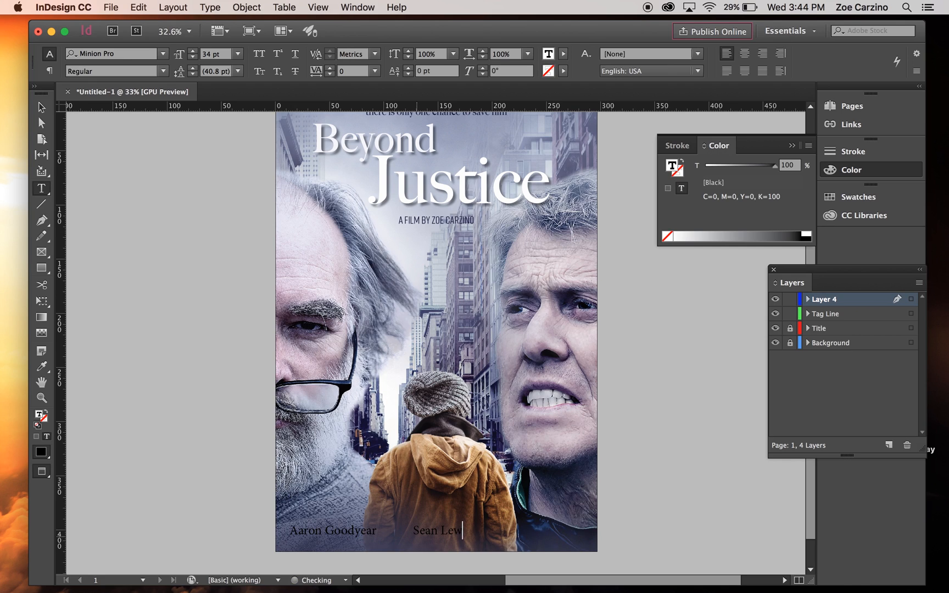
text(is Ian)
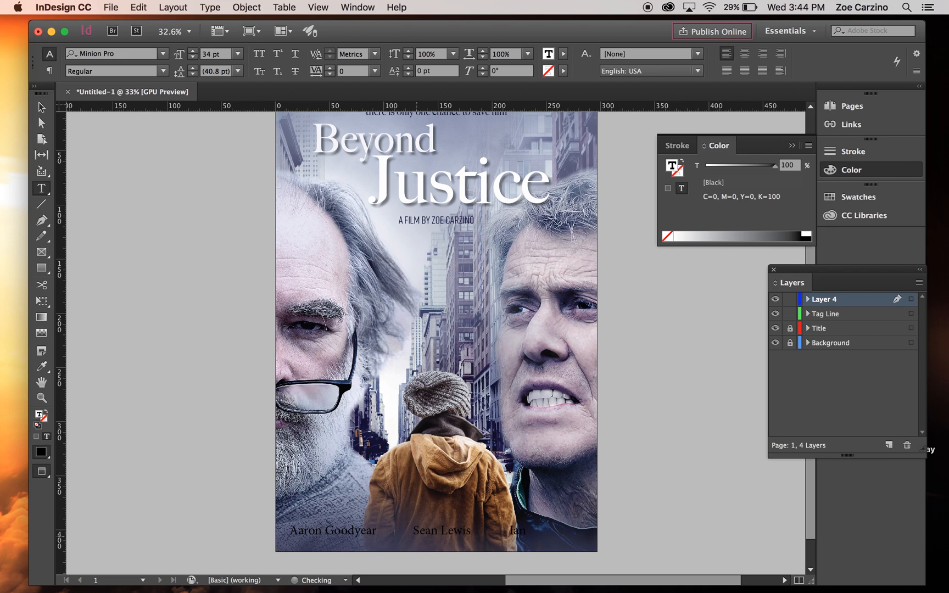
text(Summers)
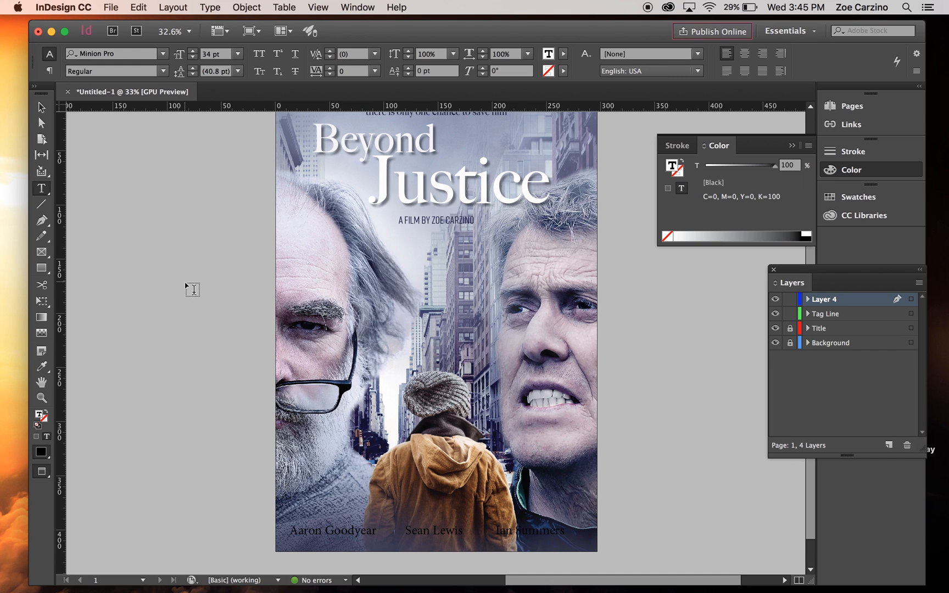
click(433, 531)
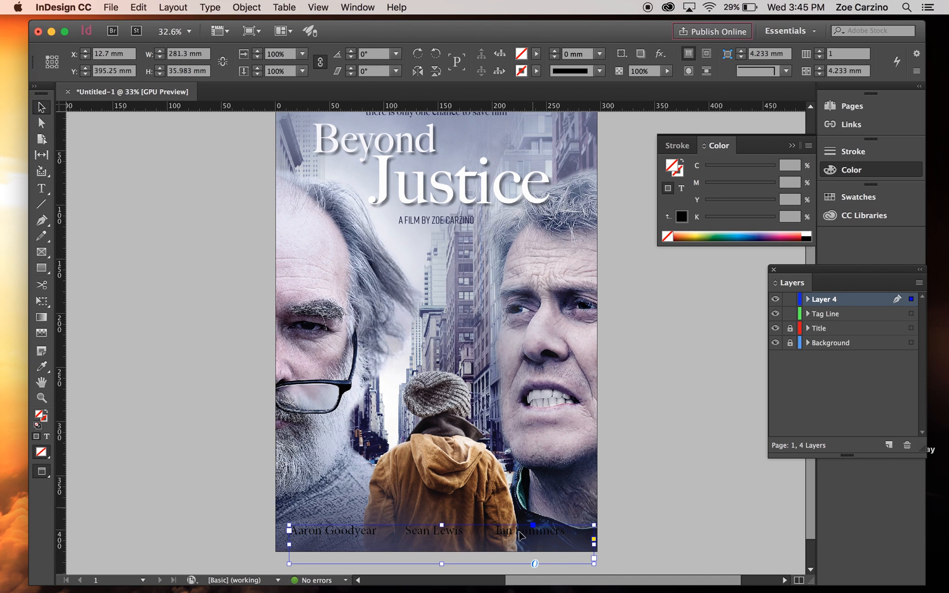
mouse_move(461, 532)
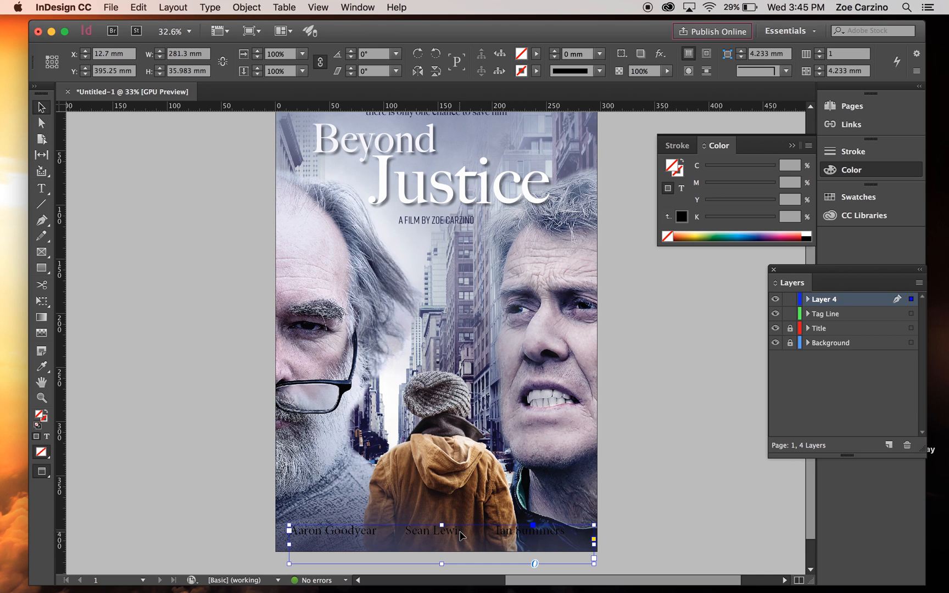
double_click(431, 530)
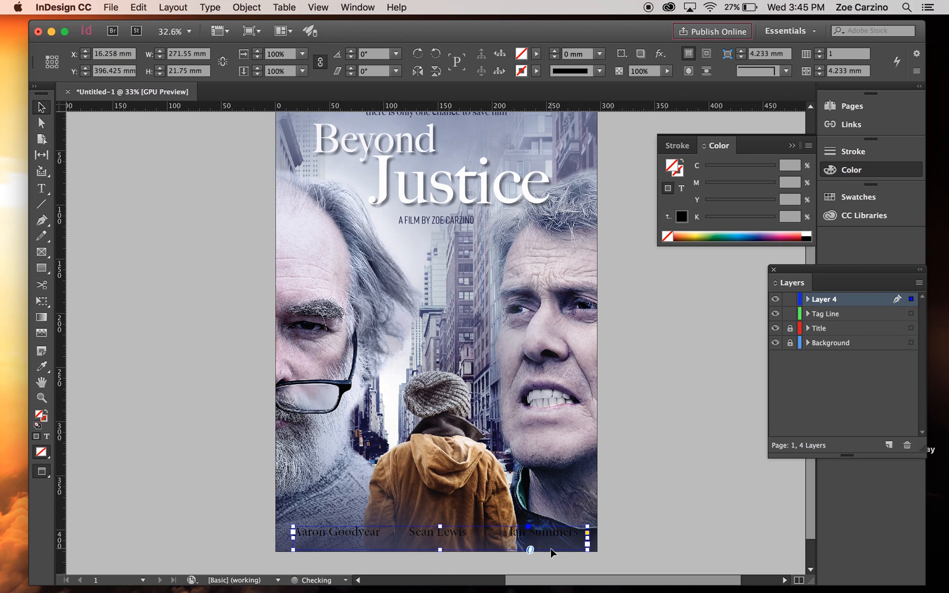
click(682, 526)
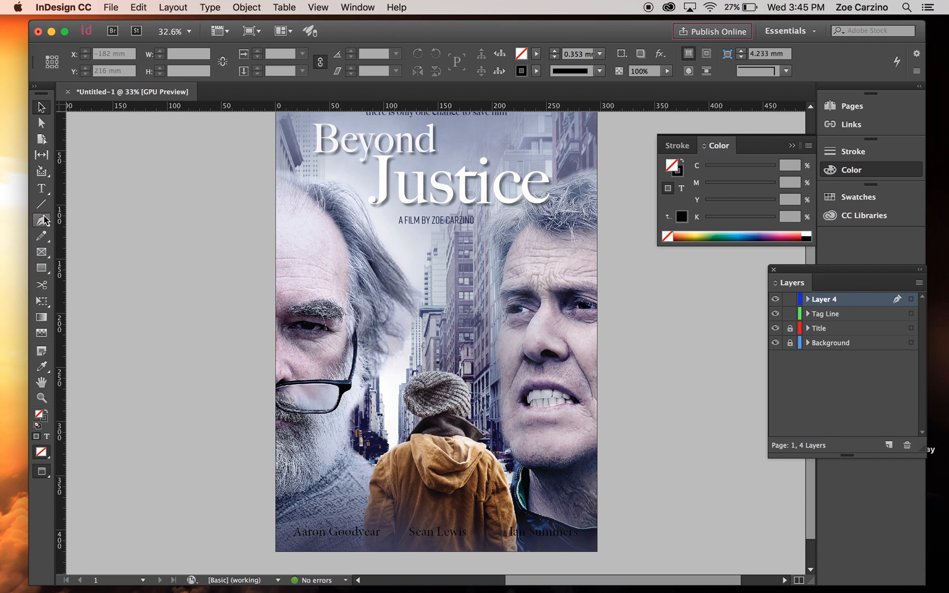
- Colour the actor names pale blue-grey (cfd4e1) and give them a drop shadow
click(41, 188)
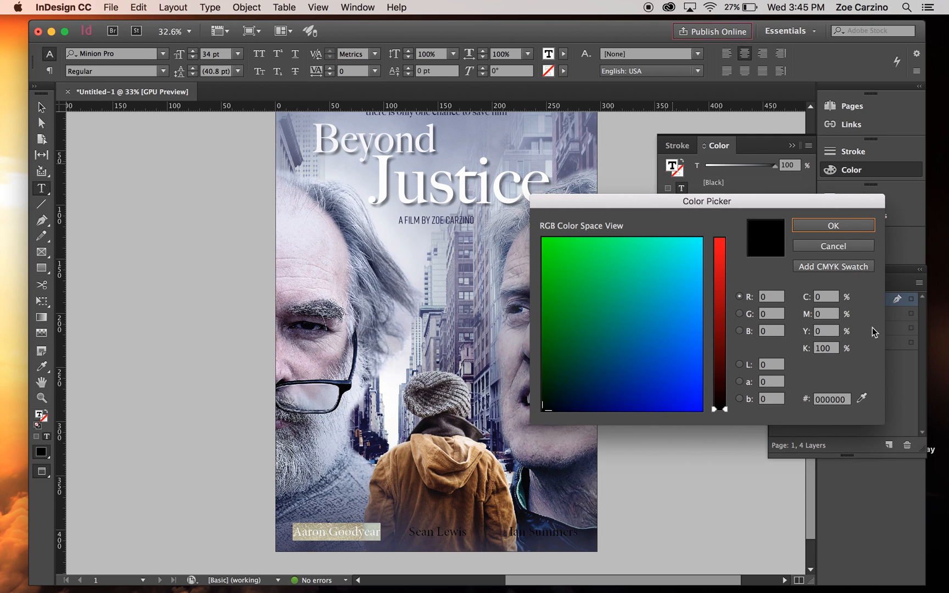
click(832, 225)
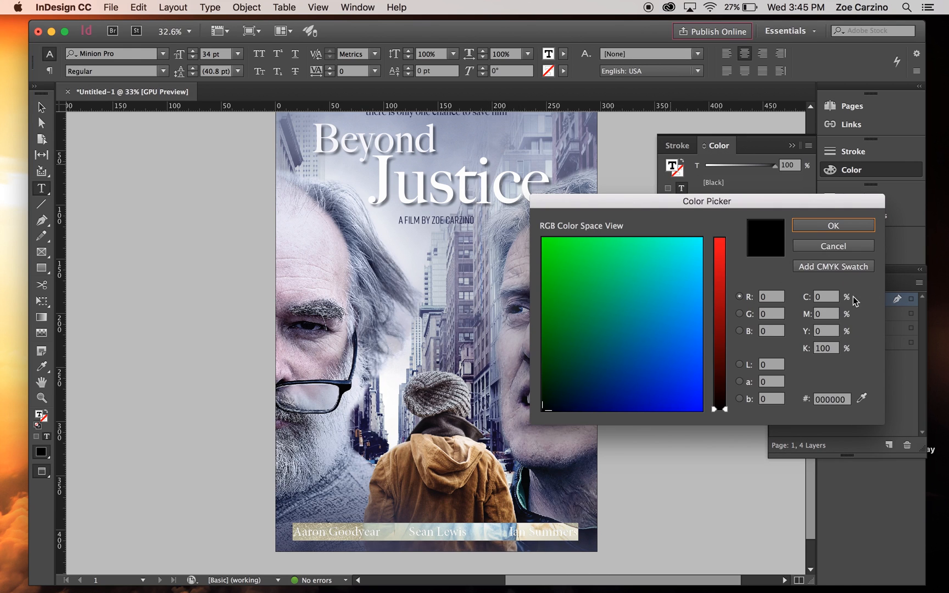
mouse_move(780, 311)
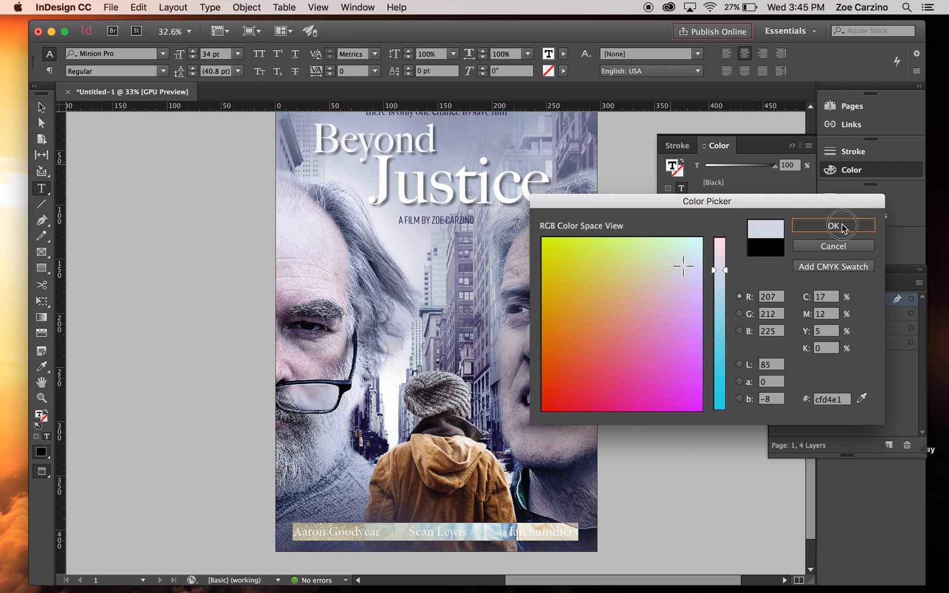
click(834, 225)
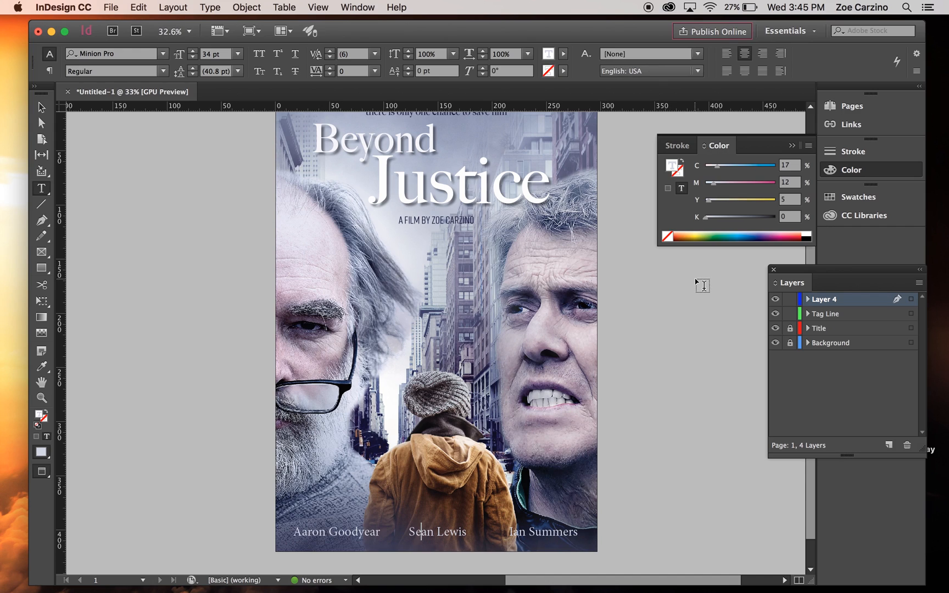
mouse_move(653, 497)
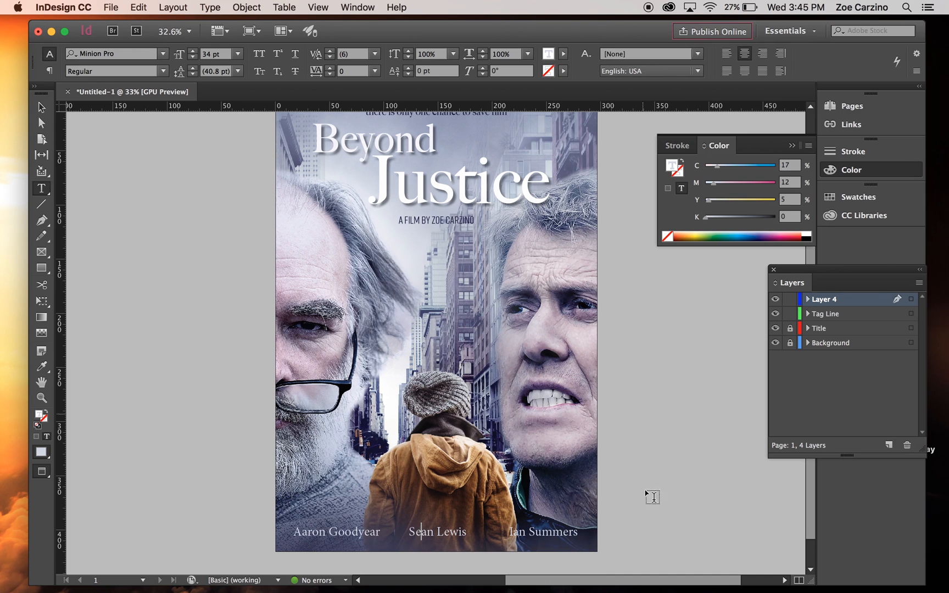
mouse_move(513, 530)
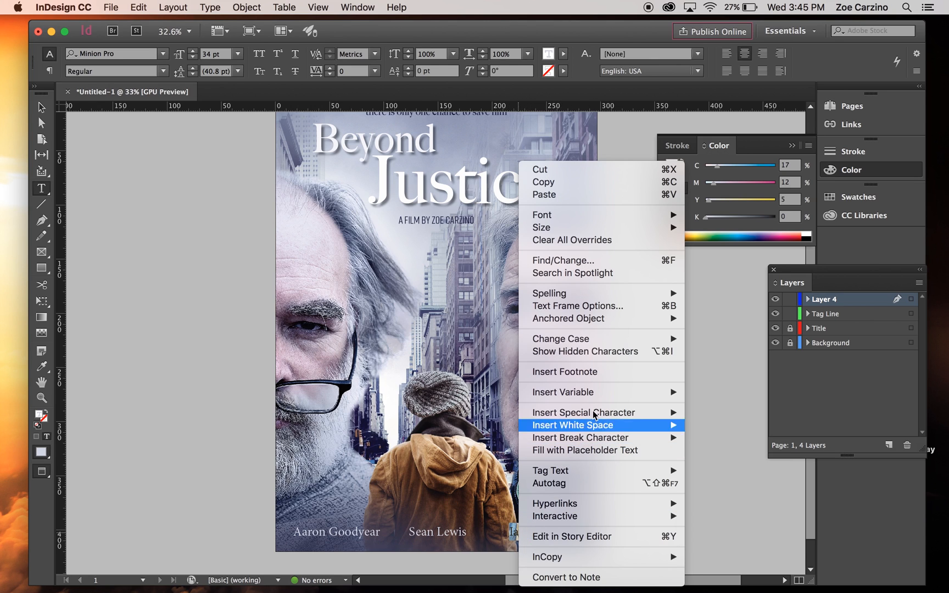
mouse_move(82, 127)
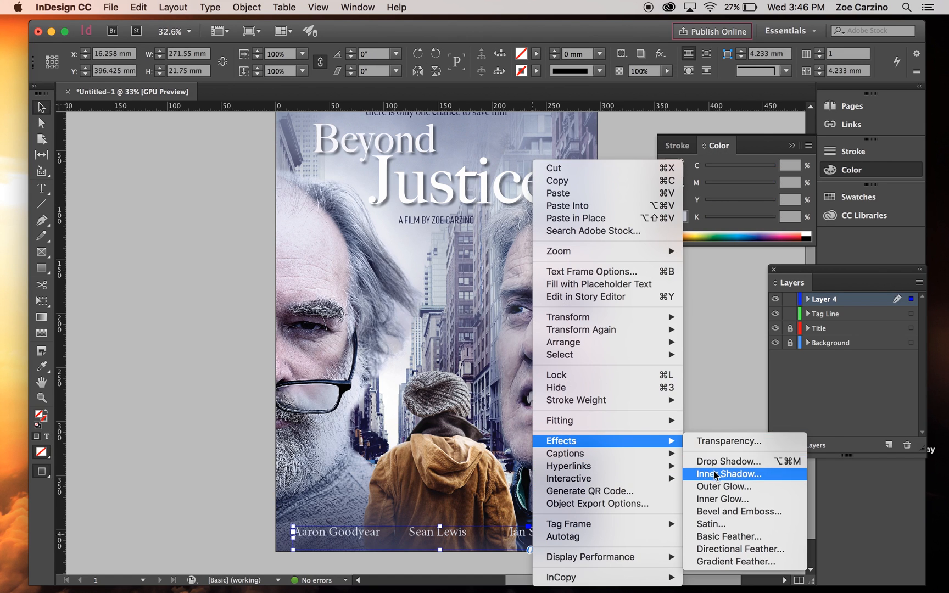
click(725, 461)
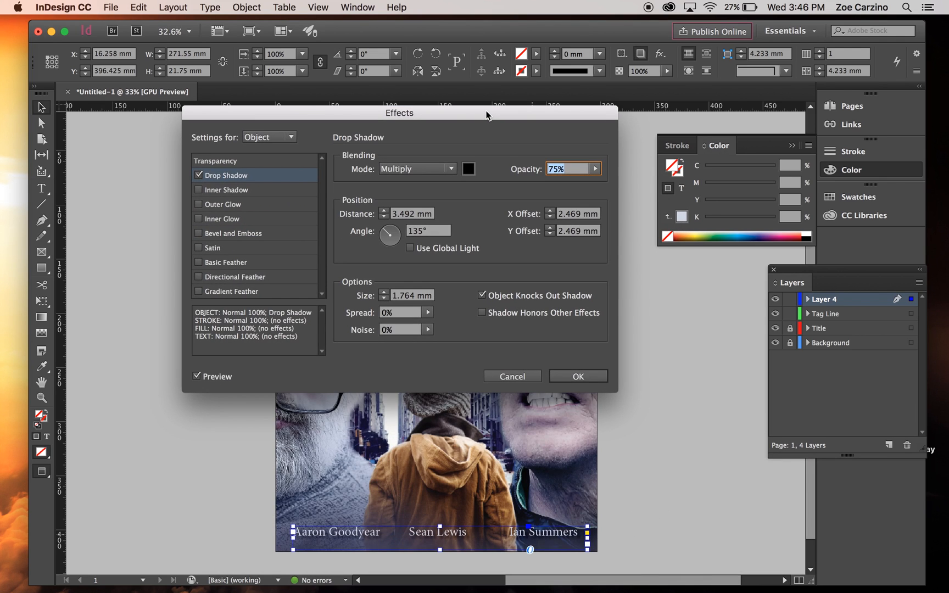
mouse_move(580, 360)
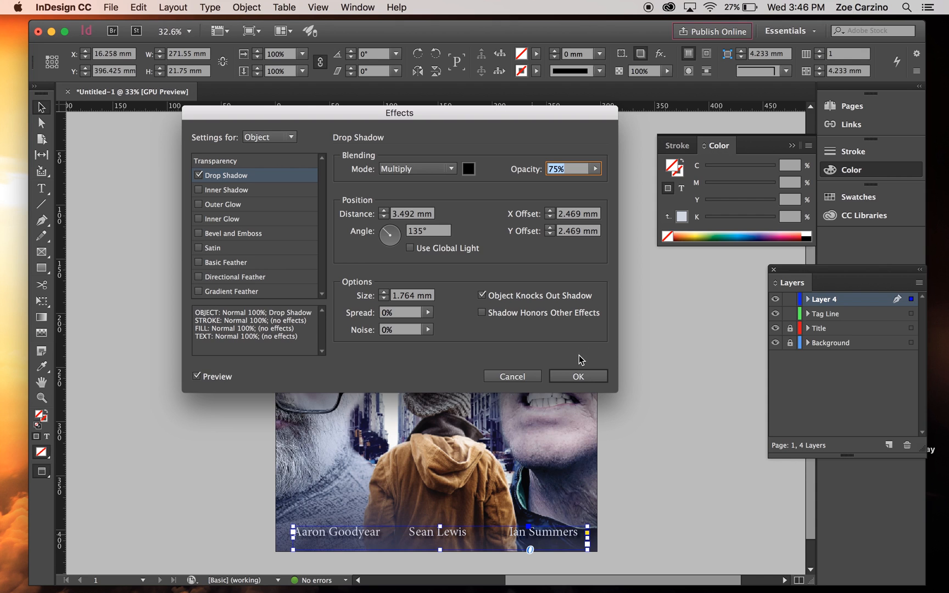
click(576, 376)
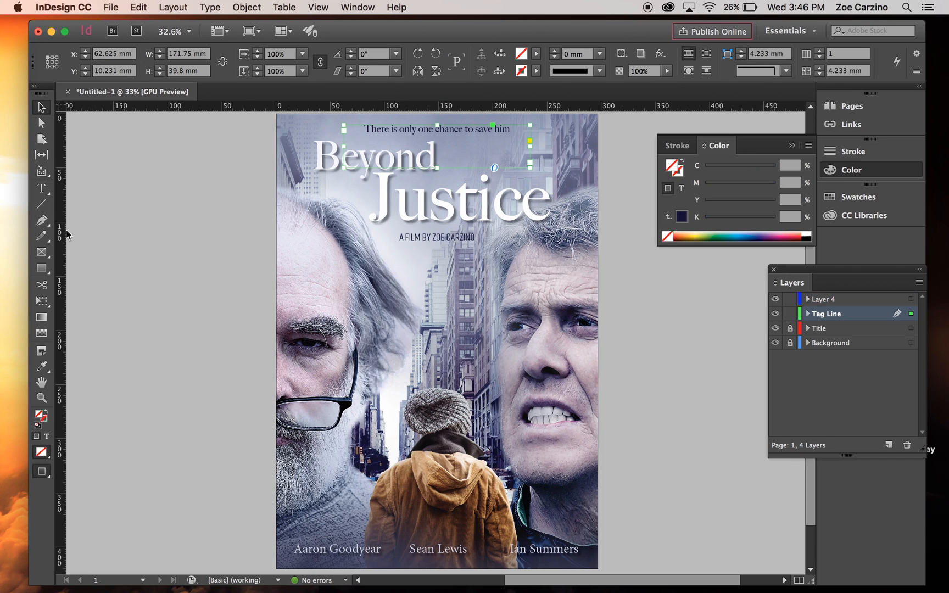
- Make the APRIL 17 date 60 pt uppercase white text above the actor names
click(83, 266)
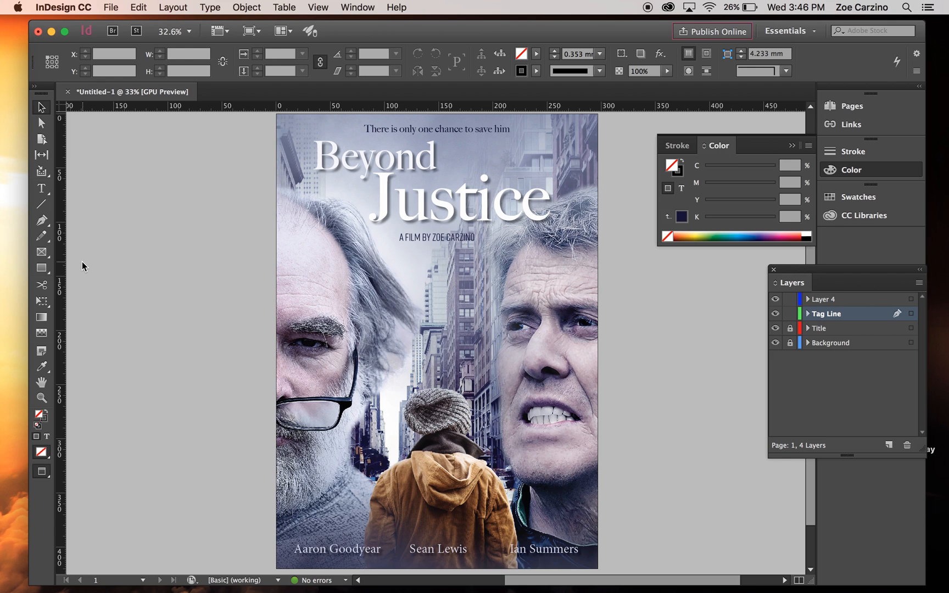
click(42, 188)
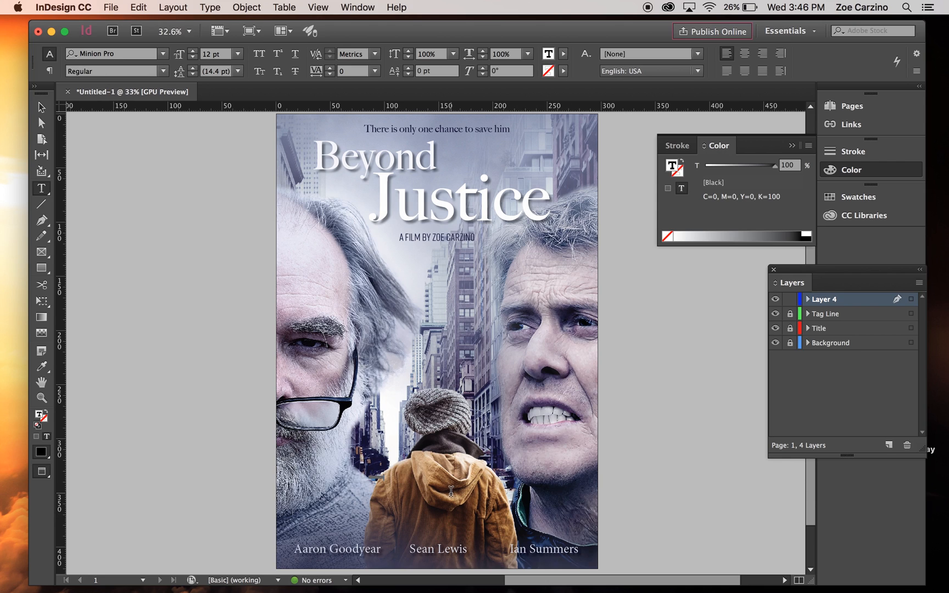
click(237, 54)
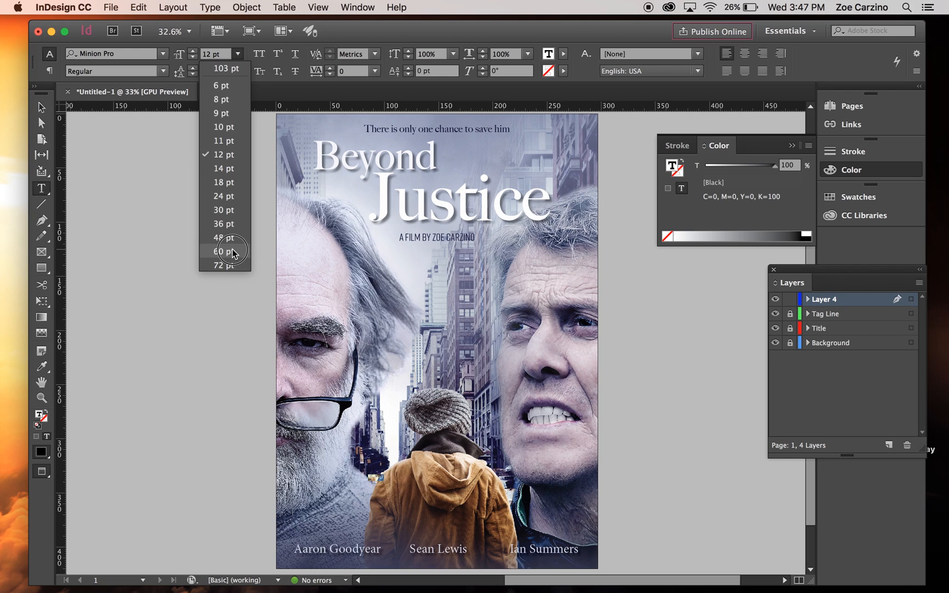
click(222, 252)
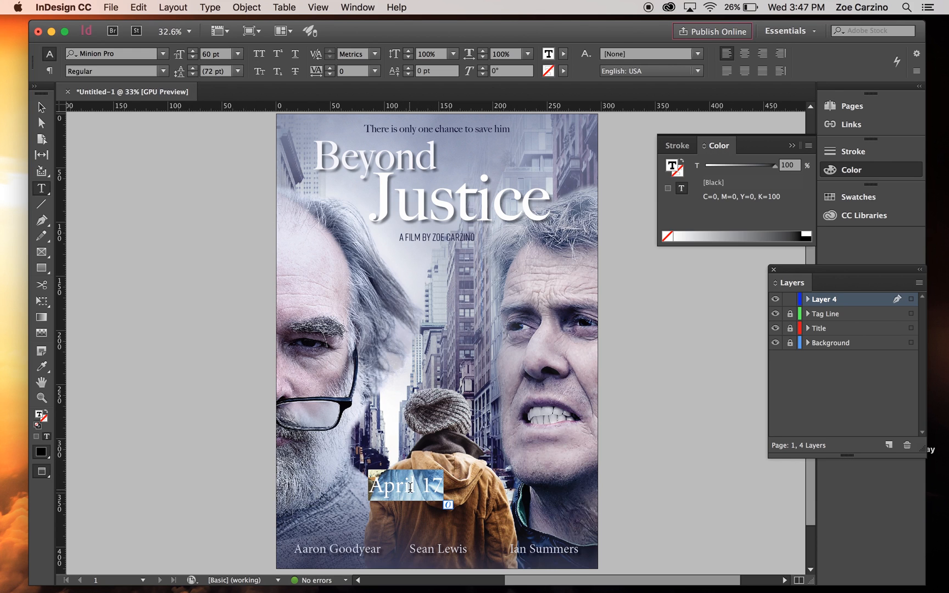
right_click(411, 486)
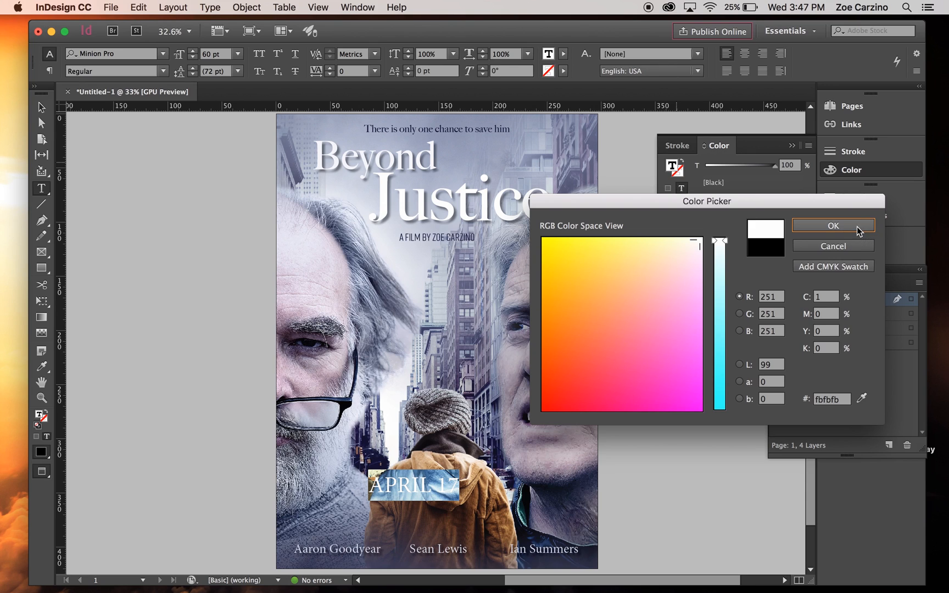
click(833, 225)
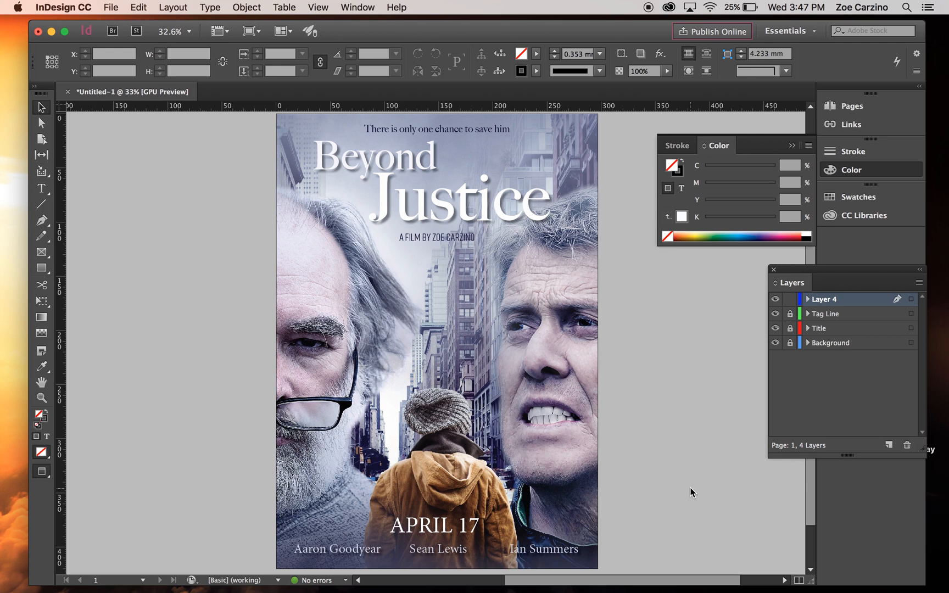
- Nudge the actor names and APRIL 17 date frames down toward the poster's bottom edge
click(457, 553)
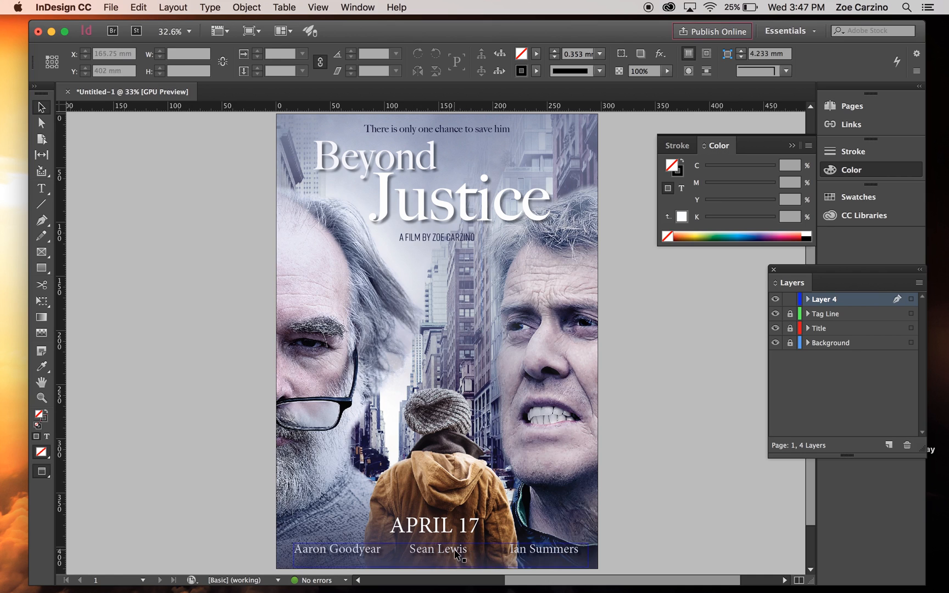
click(437, 552)
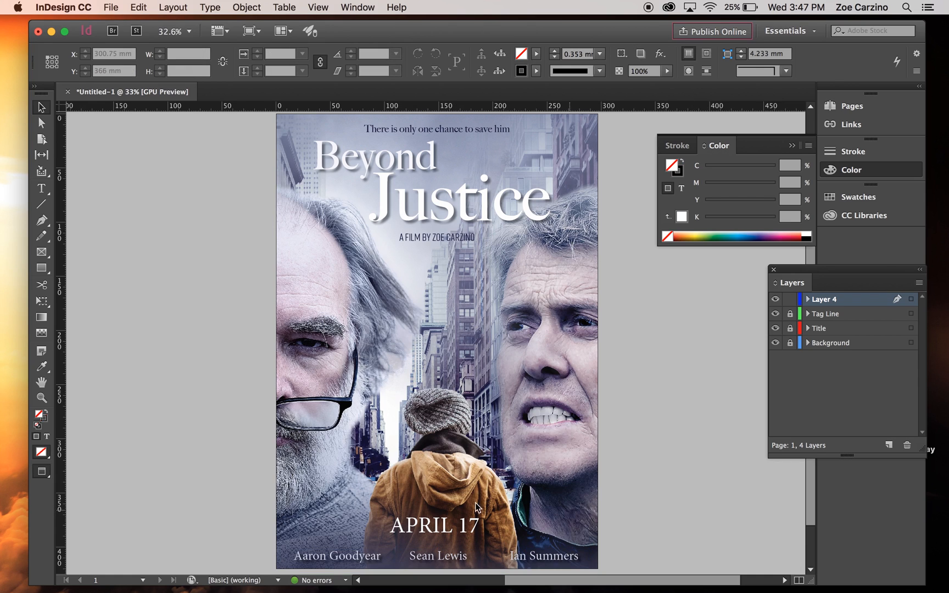
click(435, 524)
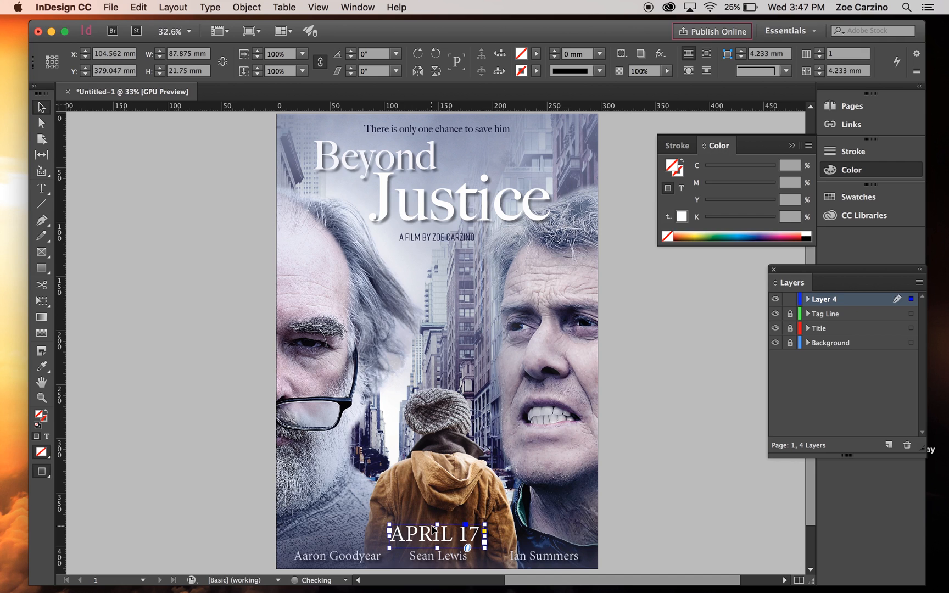
click(110, 7)
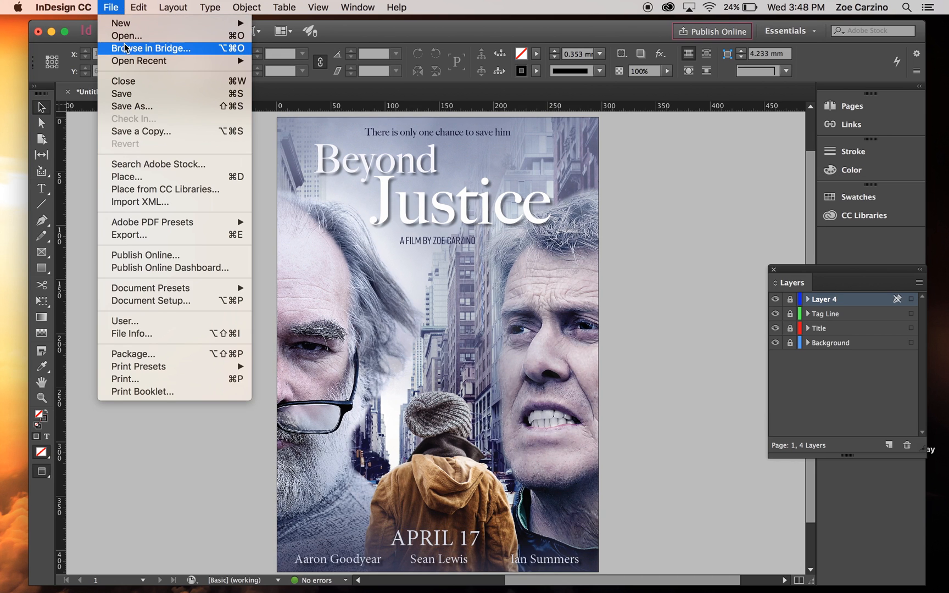
mouse_move(139, 235)
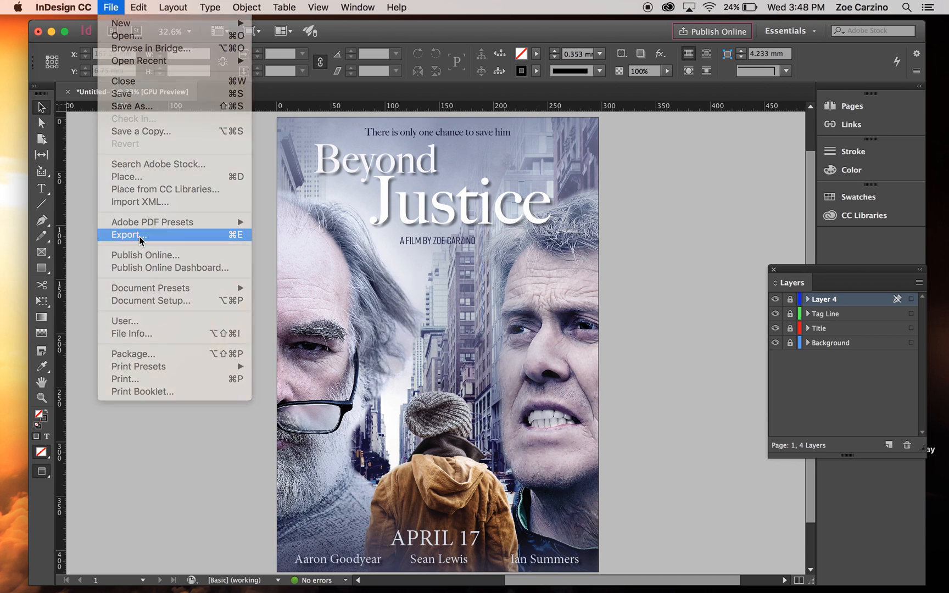
- Export a Press Quality print PDF named 'Movie poster FINAL' to the Movie Poster folder
click(127, 235)
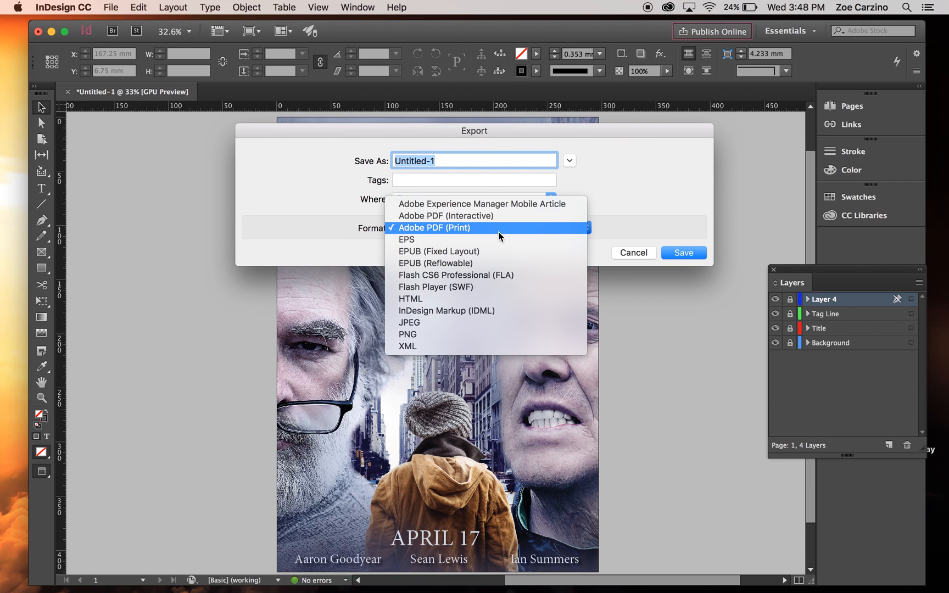
click(434, 227)
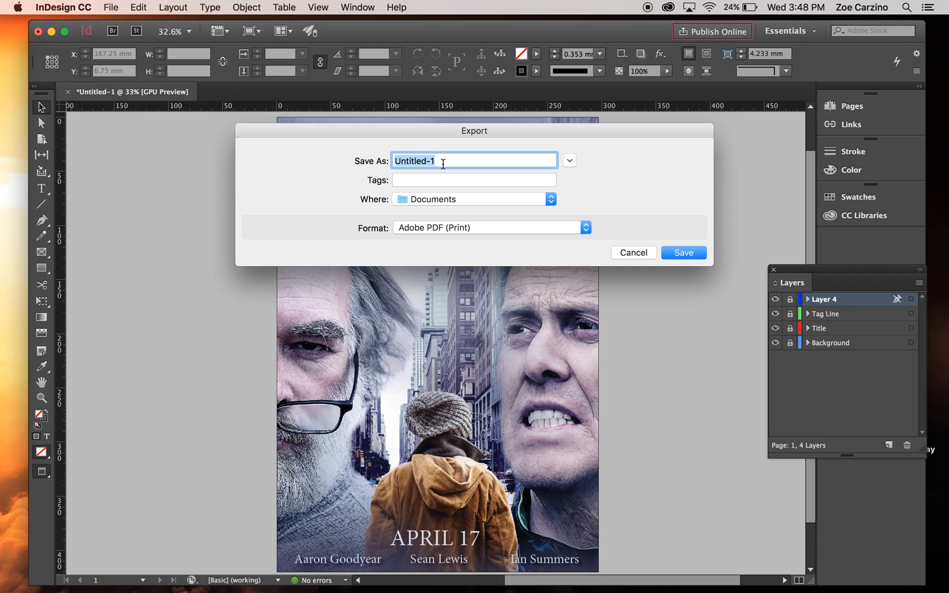
text(Movie)
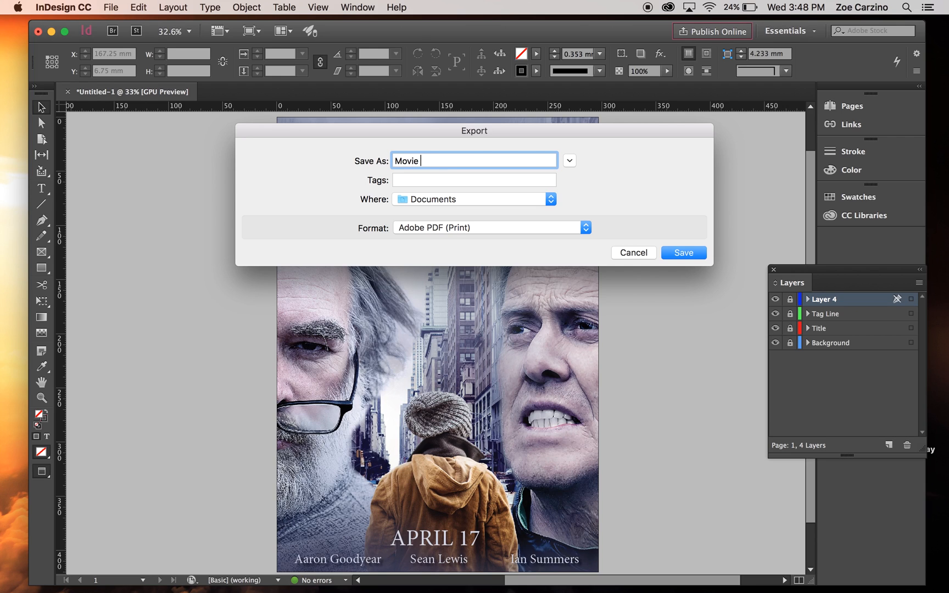
text(poster FINAL)
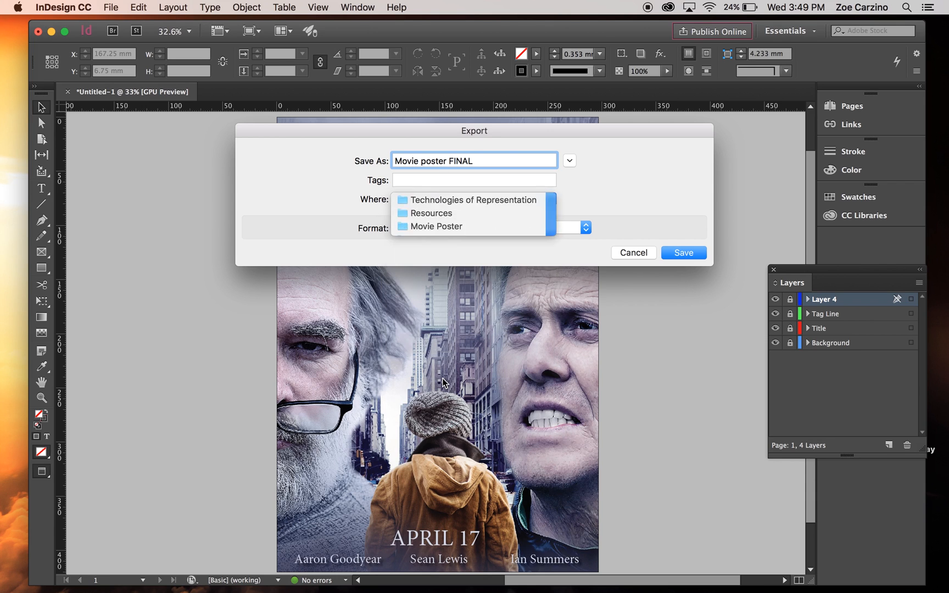
click(683, 253)
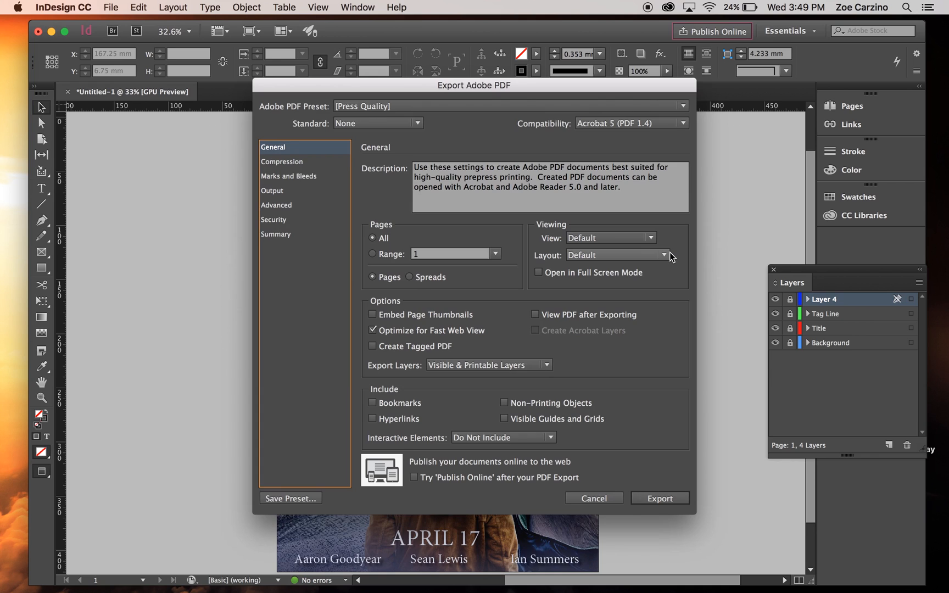
mouse_move(667, 259)
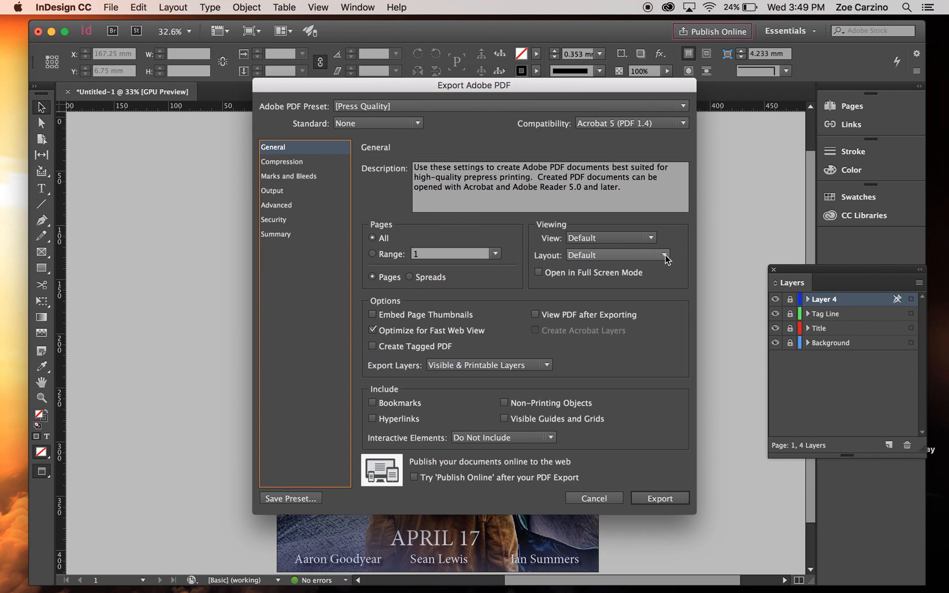
click(281, 161)
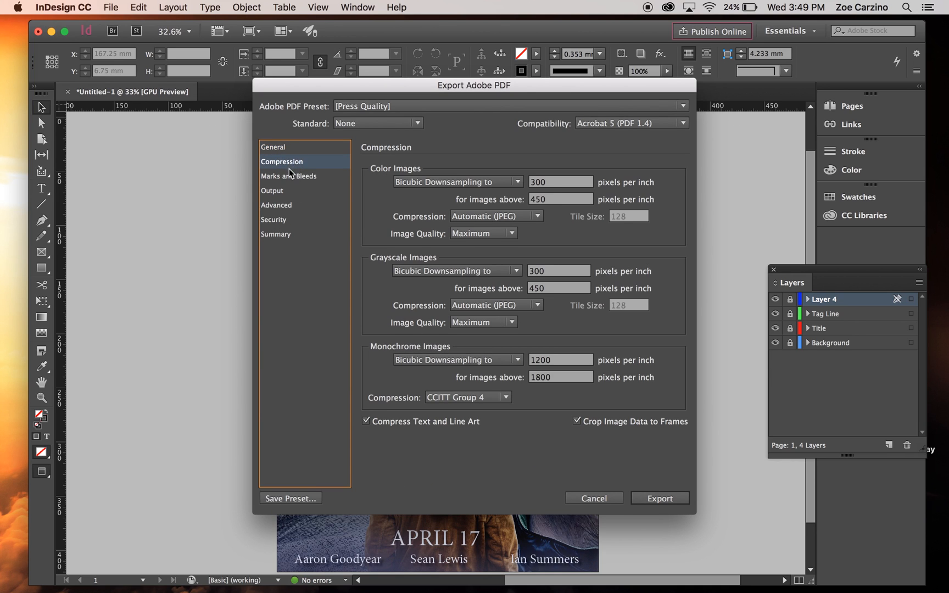
click(273, 147)
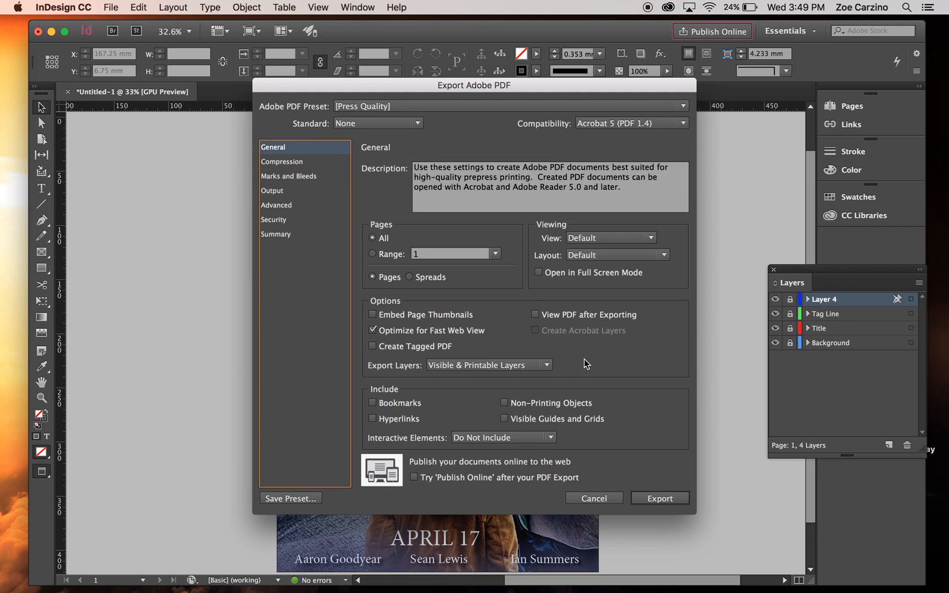
click(659, 498)
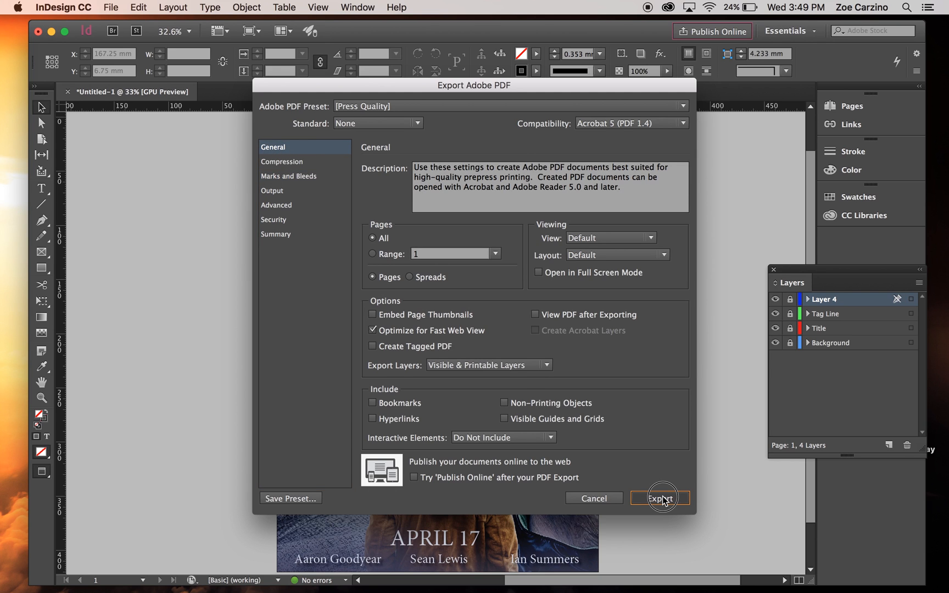
click(659, 498)
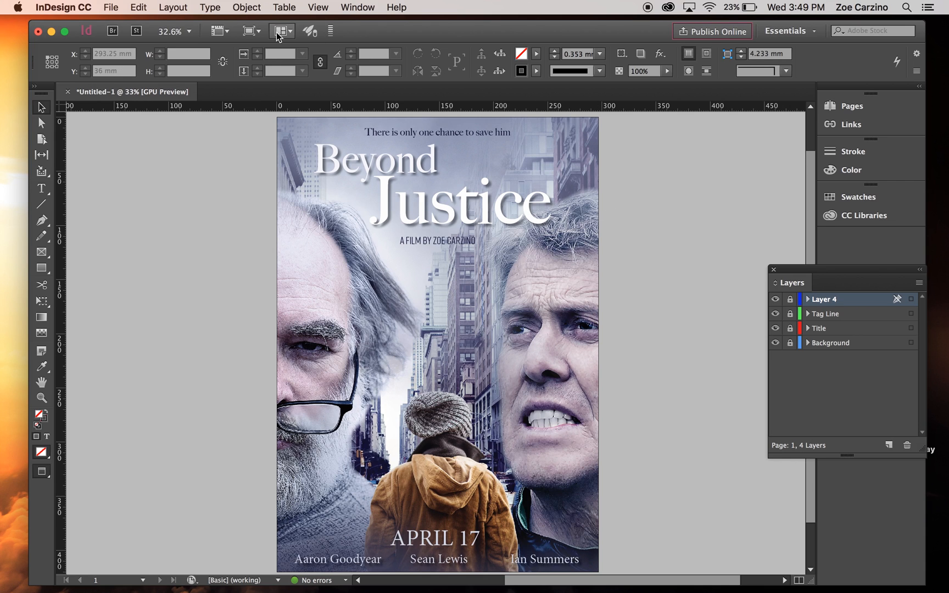
- Save the poster as InDesign CC 2017 document 'Movie Poster' in the Movie Poster folder
click(63, 7)
text(Movie)
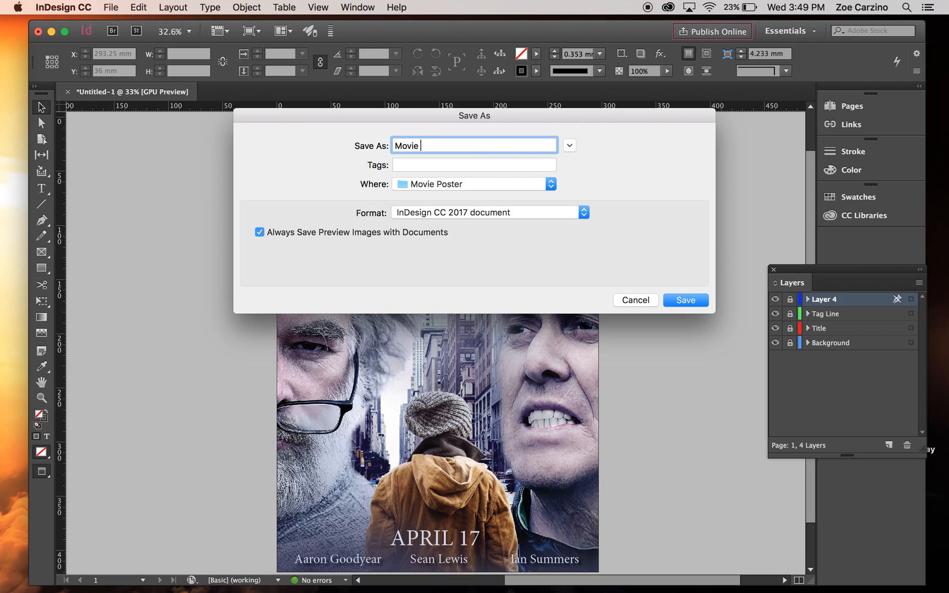
text(Poster)
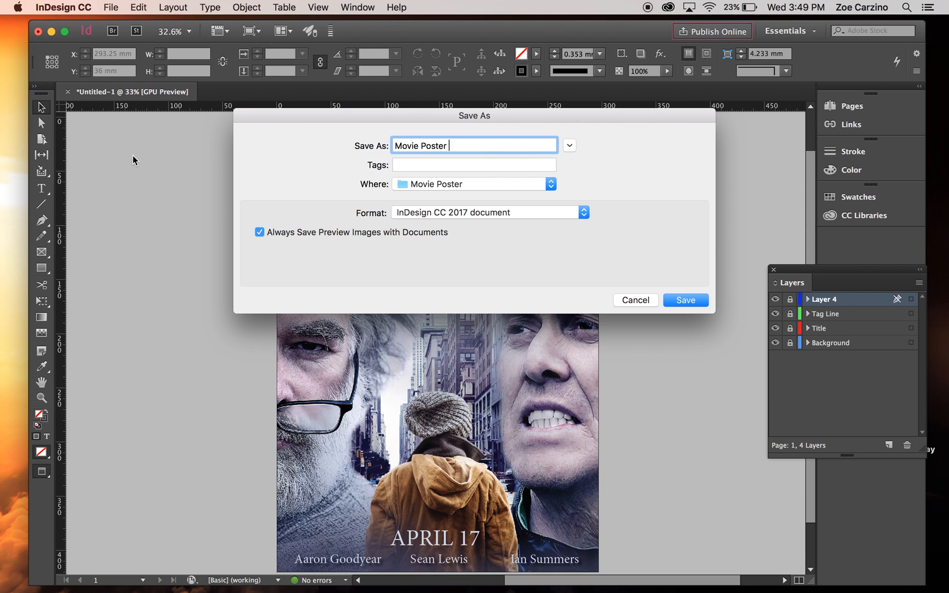
click(685, 300)
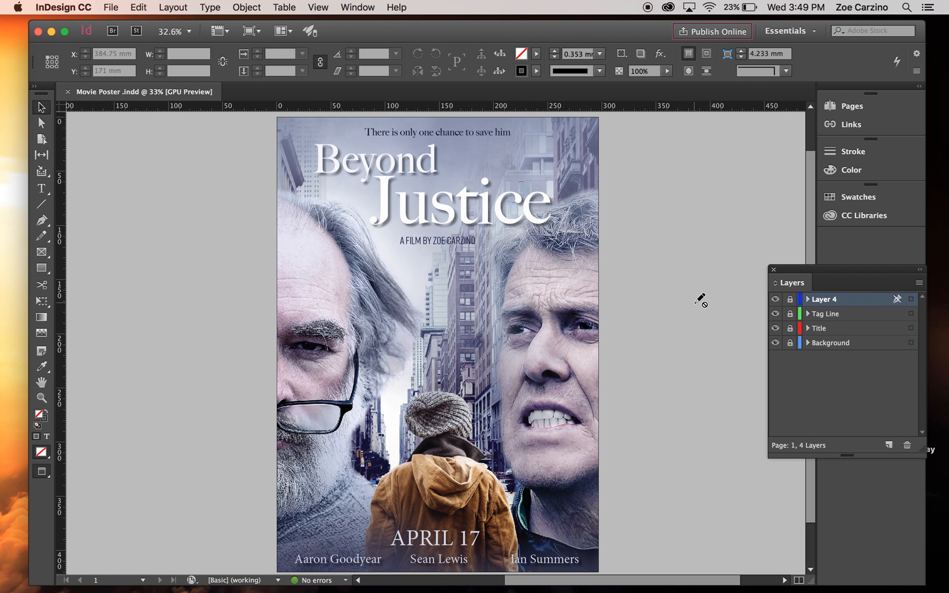
click(63, 6)
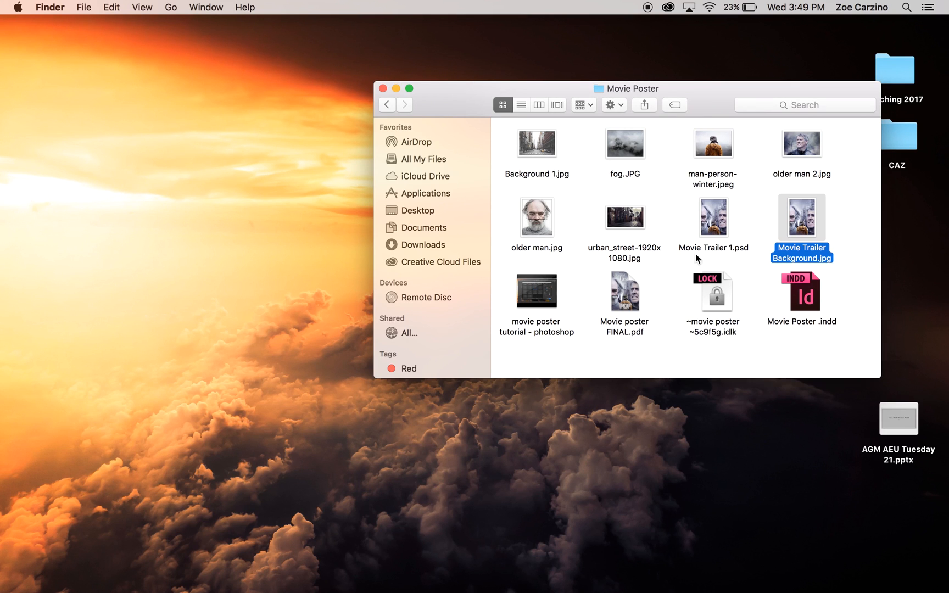
- Open Movie poster FINAL.pdf from the Movie Poster folder in Preview
click(623, 290)
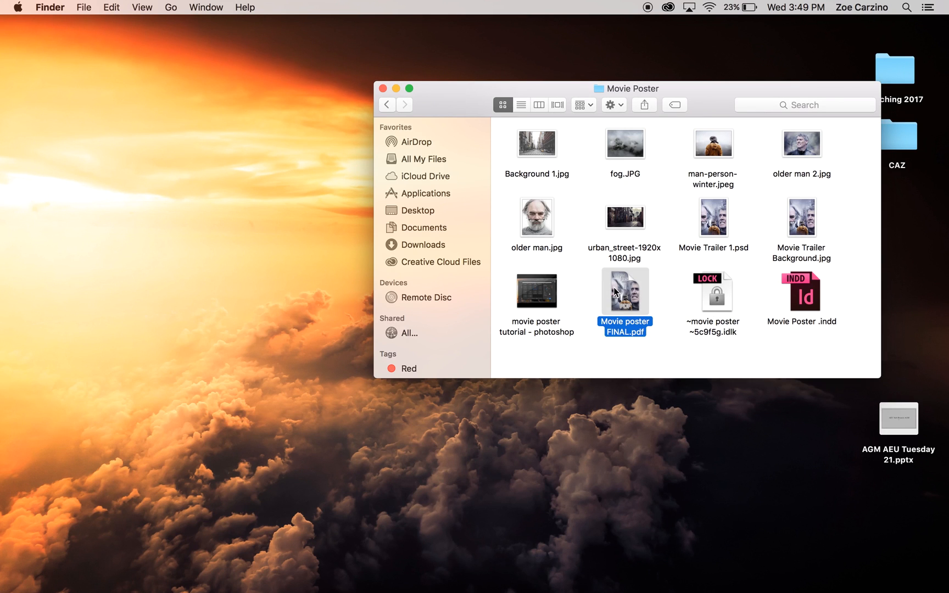
double_click(624, 292)
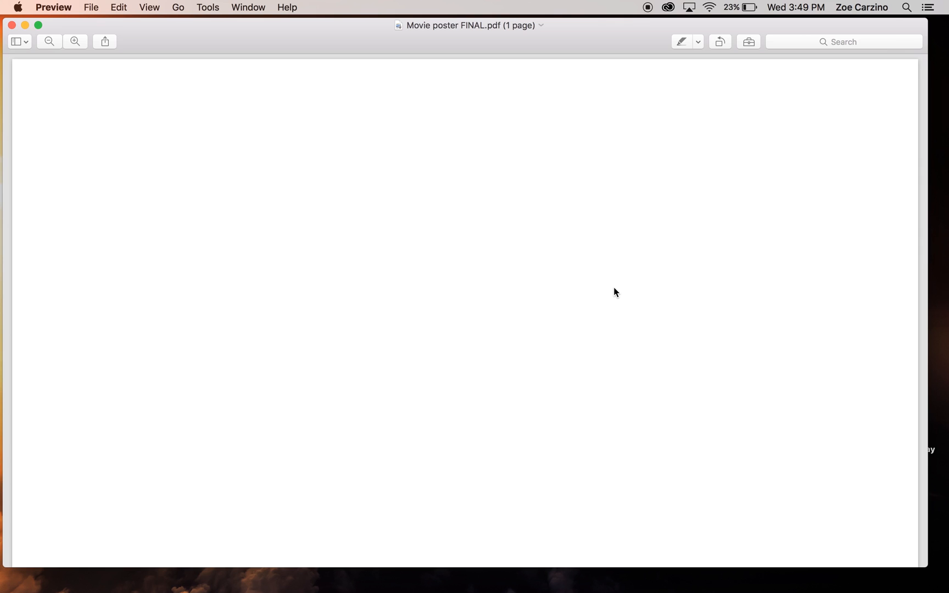